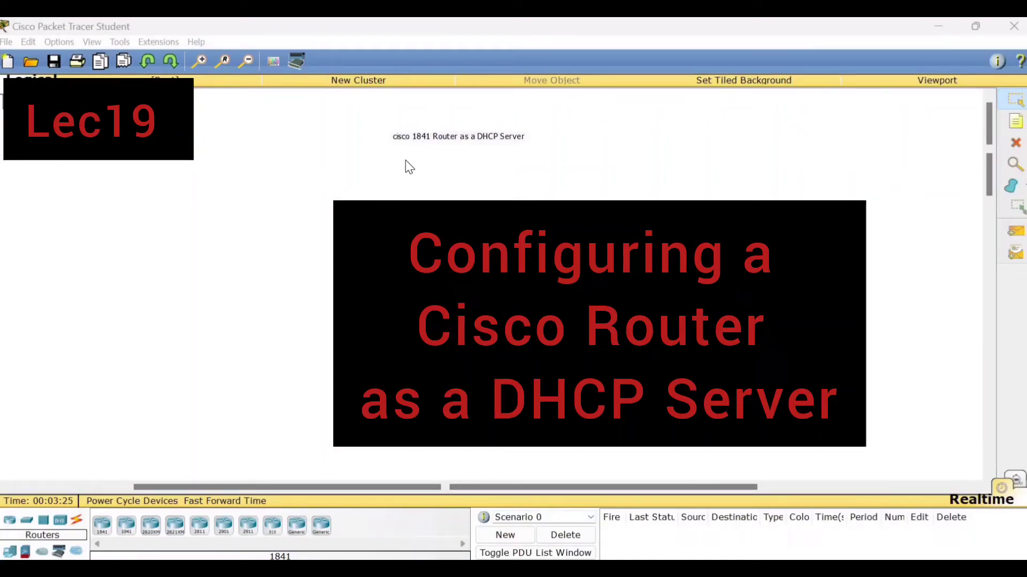
pyautogui.moveTo(392, 158)
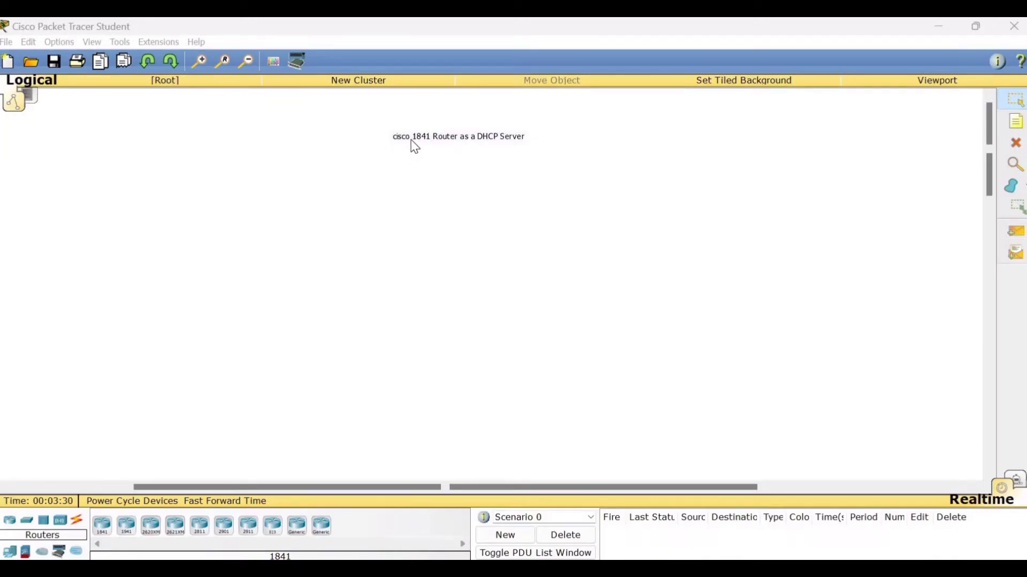
pyautogui.moveTo(528, 155)
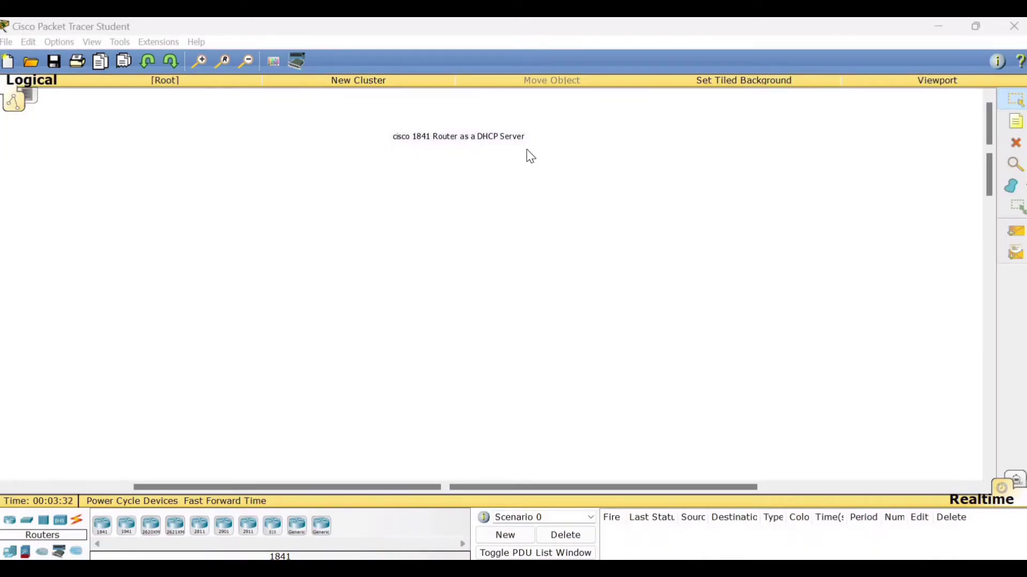
pyautogui.moveTo(347, 210)
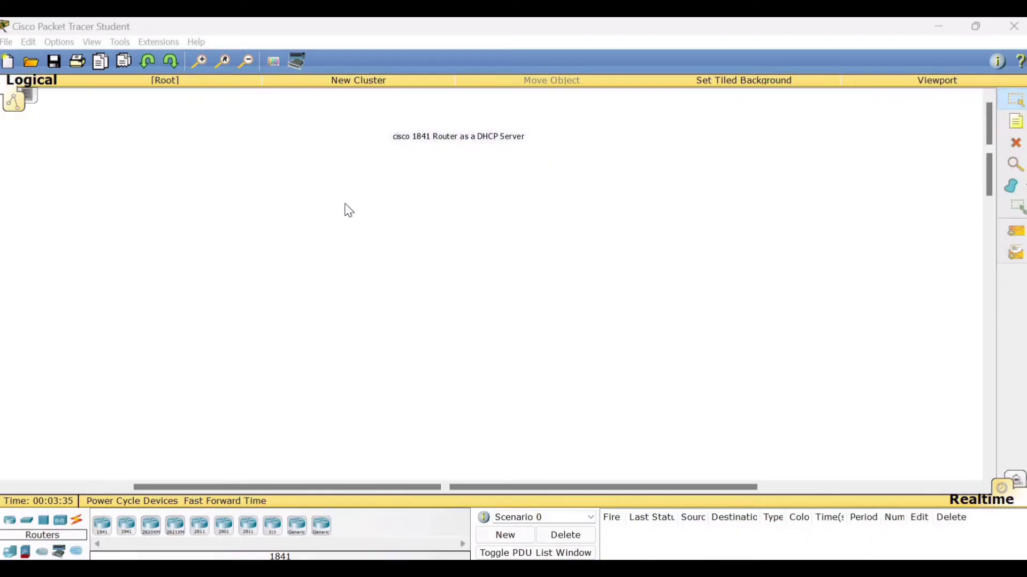
pyautogui.moveTo(438, 256)
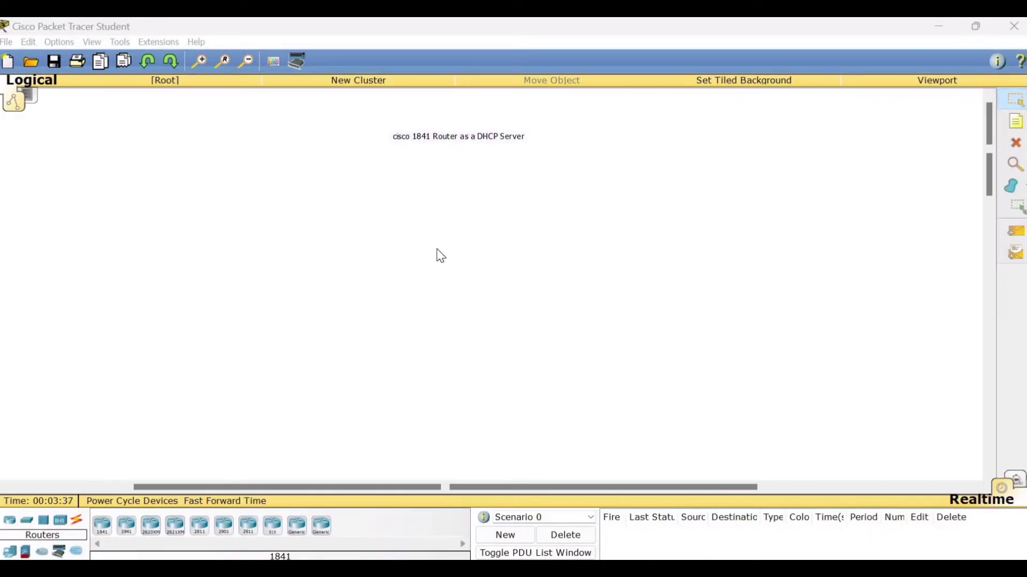
pyautogui.moveTo(285, 319)
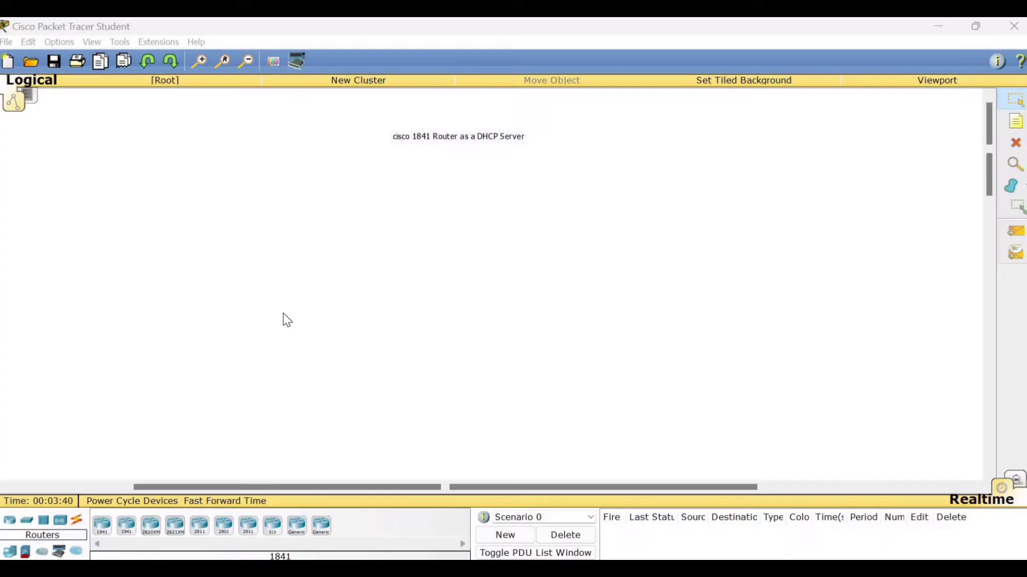
pyautogui.moveTo(254, 373)
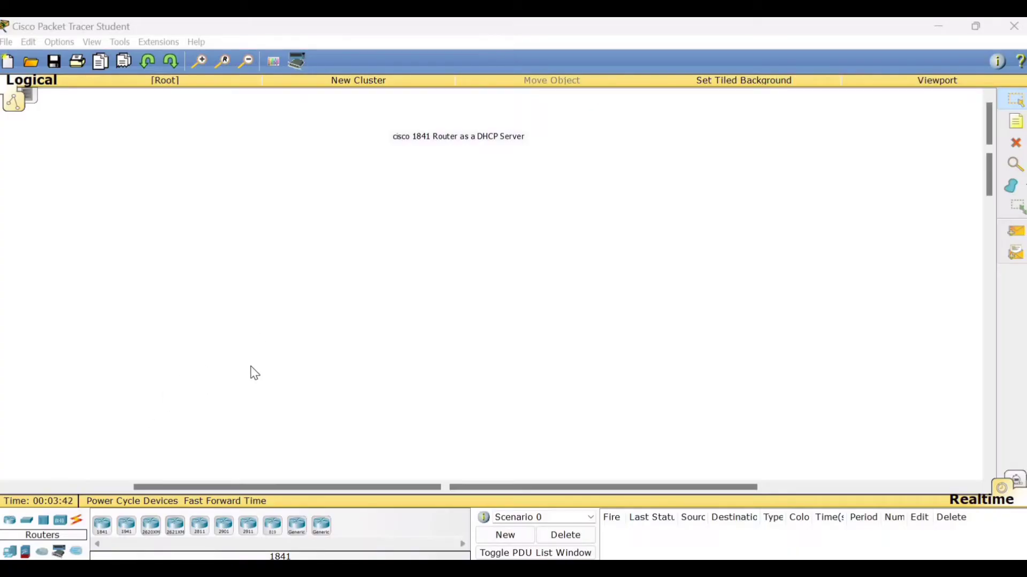
pyautogui.moveTo(293, 254)
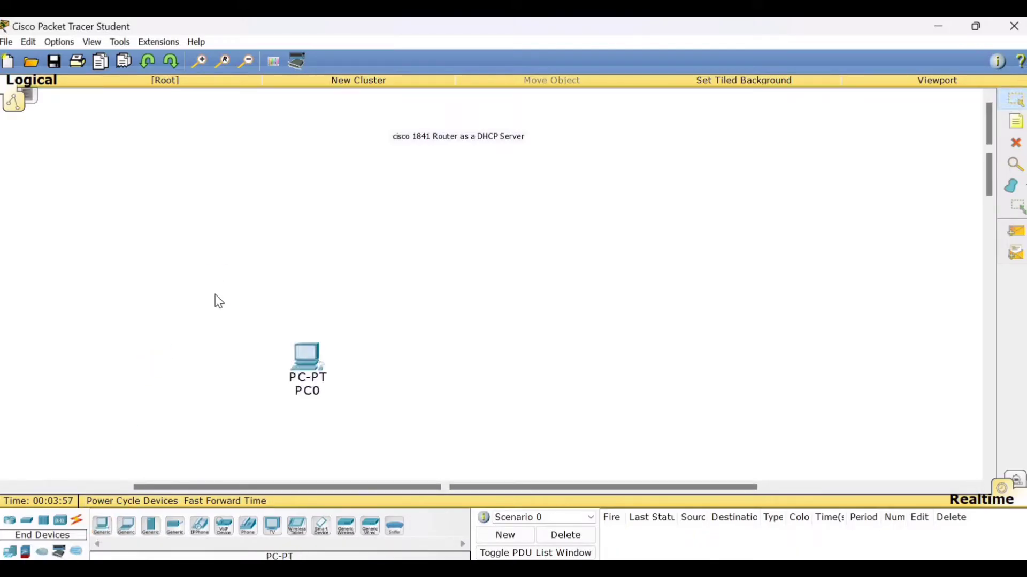
# Place PC1 beside PC0, add a 2950-24 switch, and cable both PCs to it.
pyautogui.click(102, 525)
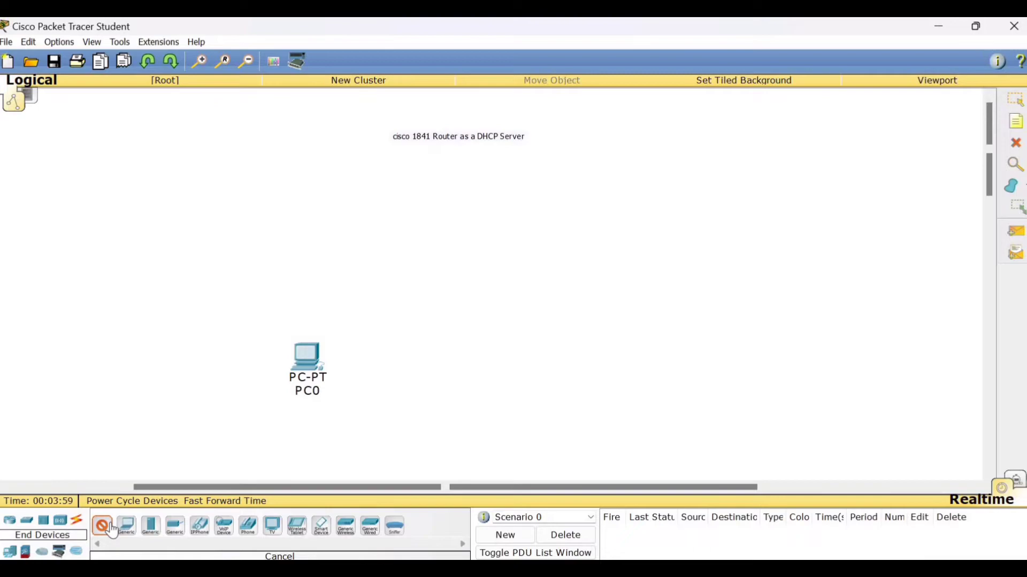
pyautogui.click(663, 429)
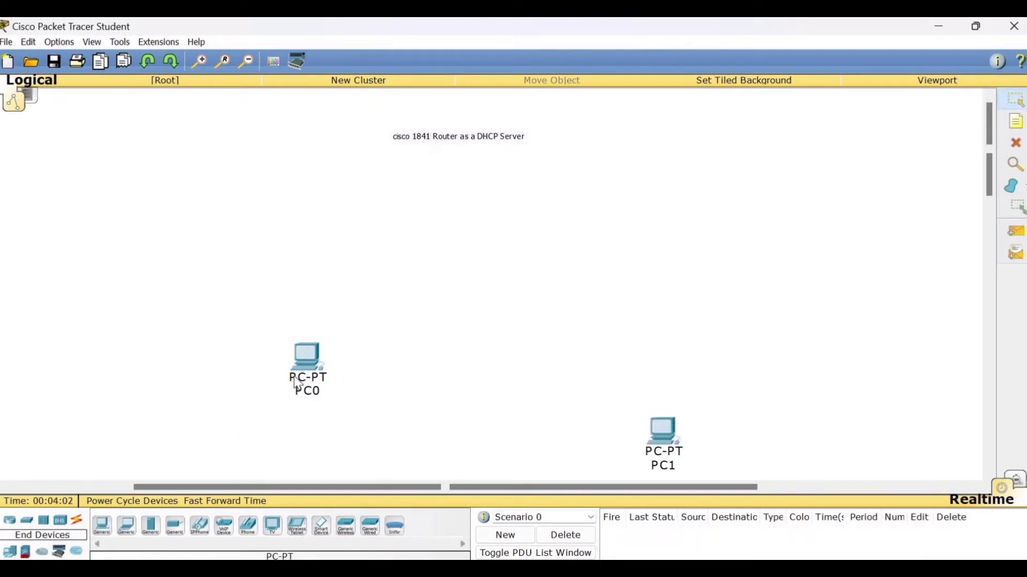
pyautogui.moveTo(307, 367); pyautogui.dragTo(257, 363)
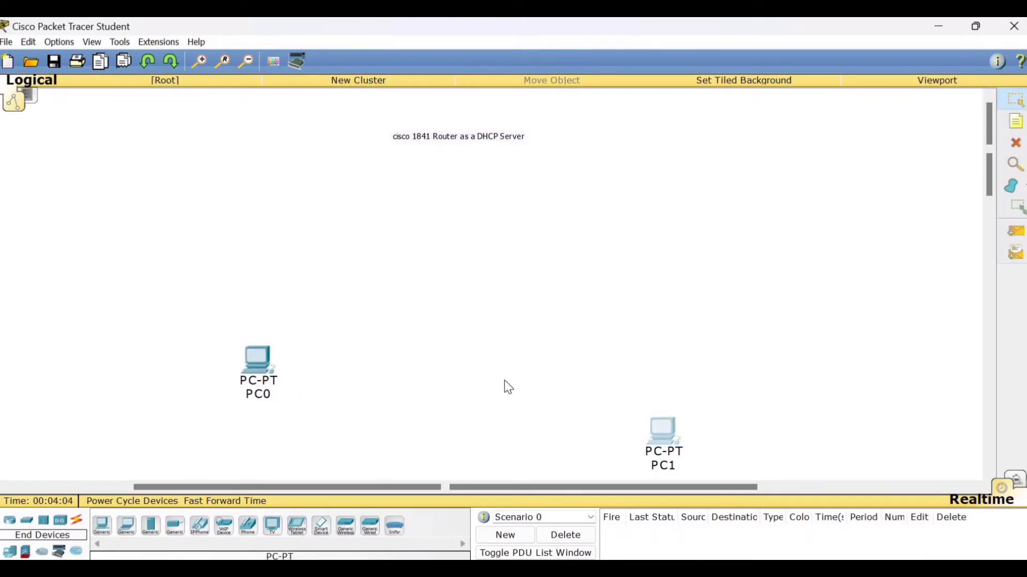
pyautogui.moveTo(662, 435); pyautogui.dragTo(403, 367)
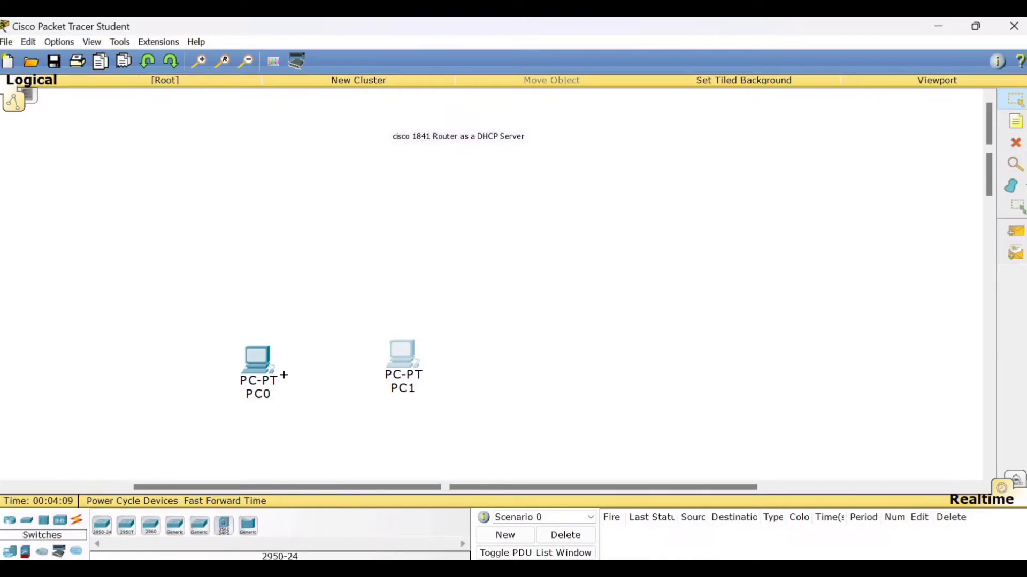
pyautogui.click(338, 272)
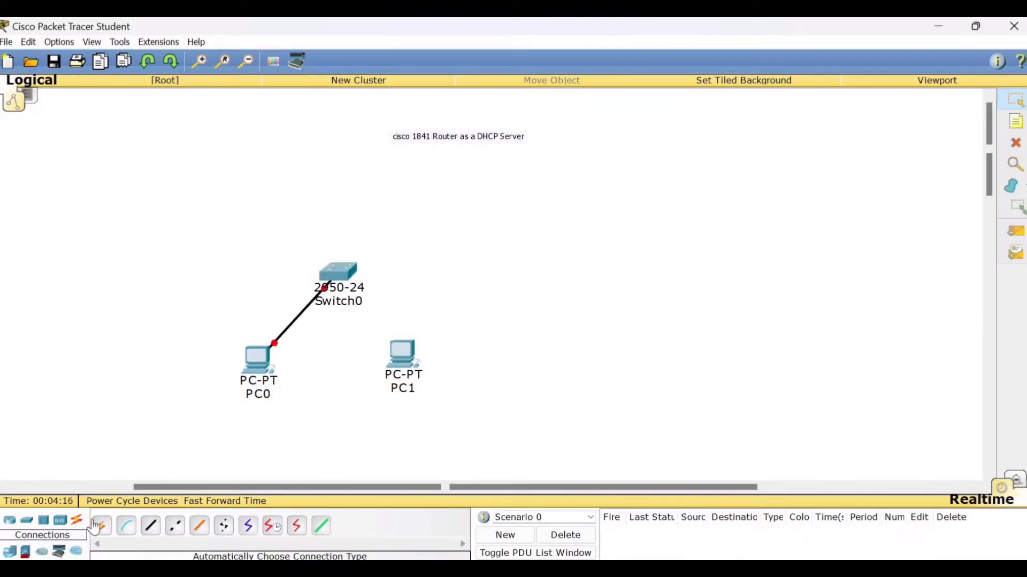
pyautogui.click(101, 526)
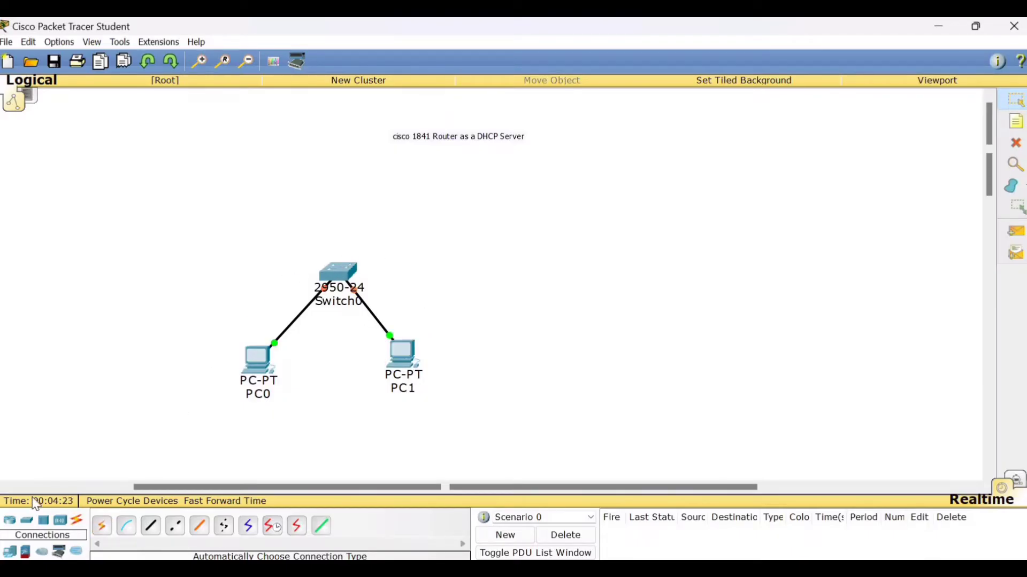
# Add 1841 Router0 above Switch0 and link them with an automatic cable.
pyautogui.click(9, 519)
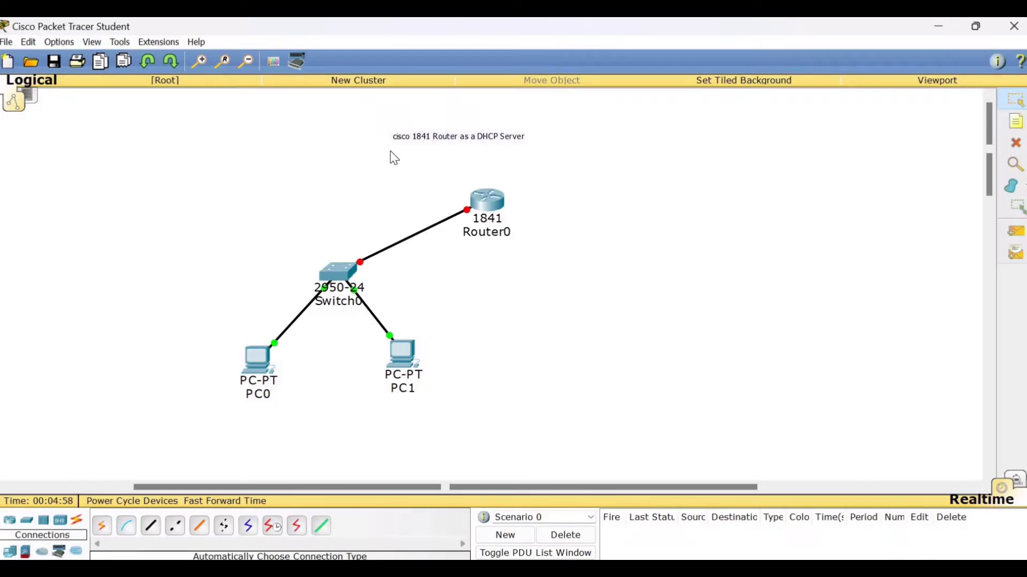
pyautogui.moveTo(478, 210)
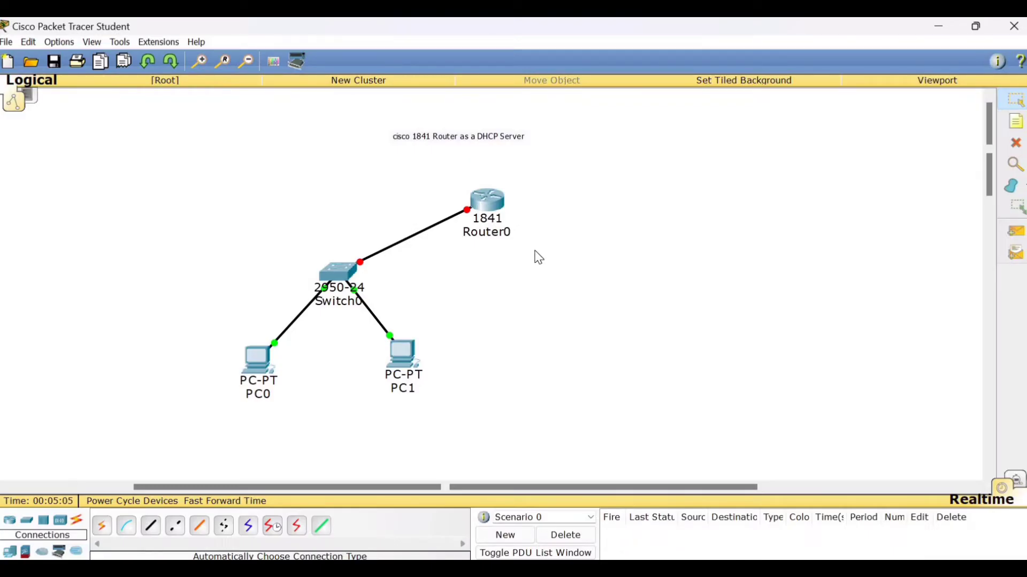
pyautogui.moveTo(547, 222)
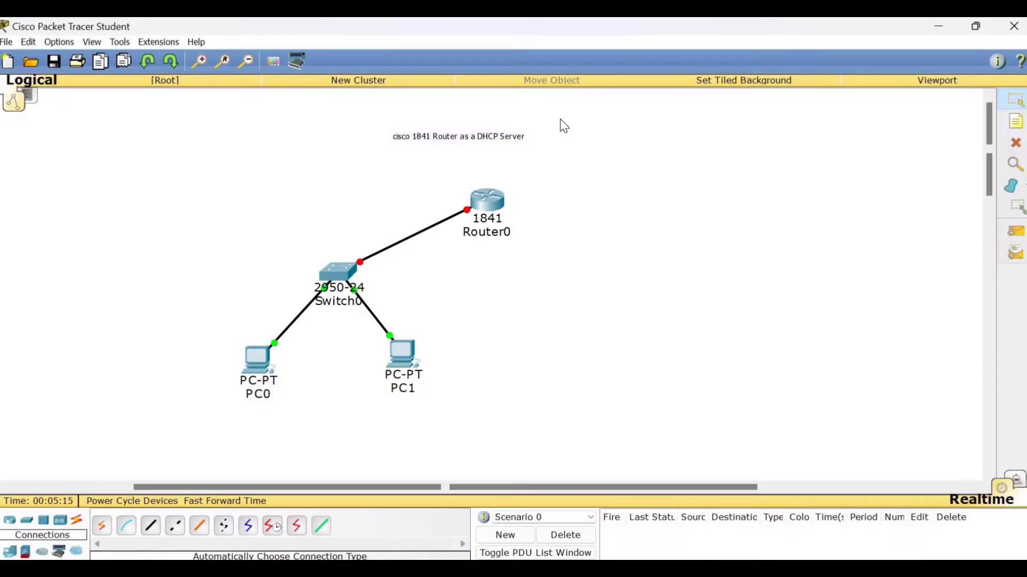
pyautogui.moveTo(595, 206)
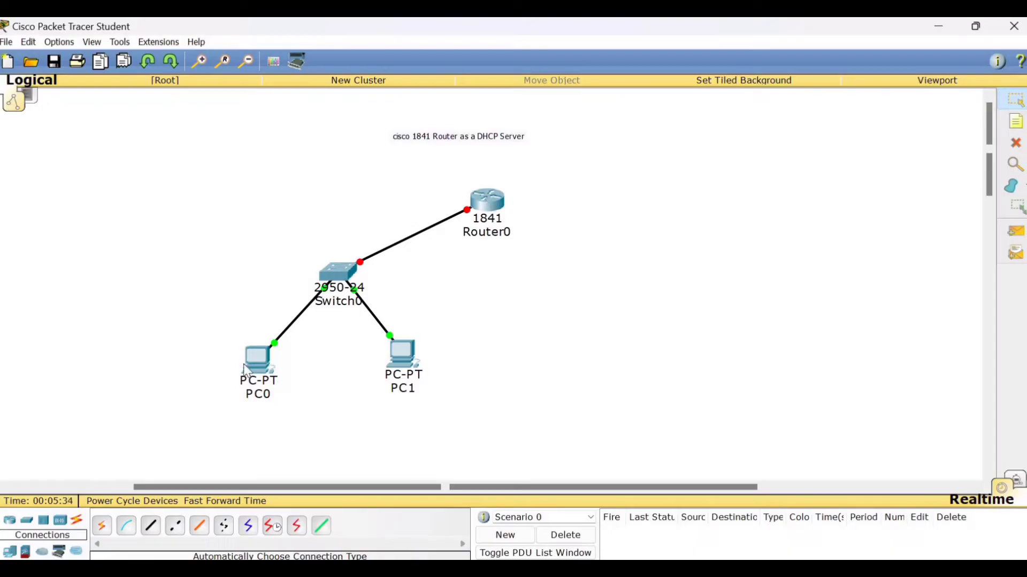
pyautogui.moveTo(542, 358)
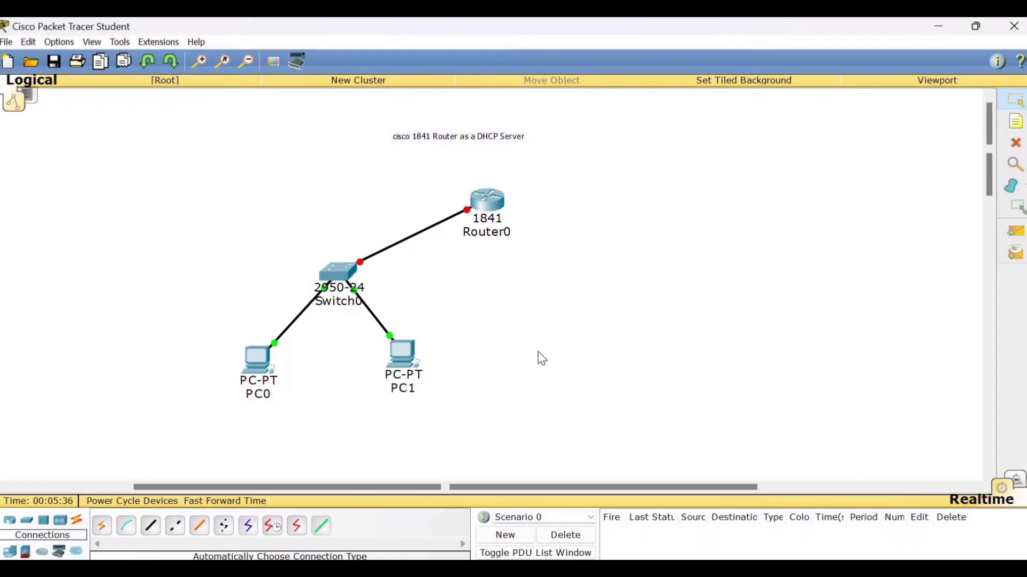
pyautogui.moveTo(273, 341)
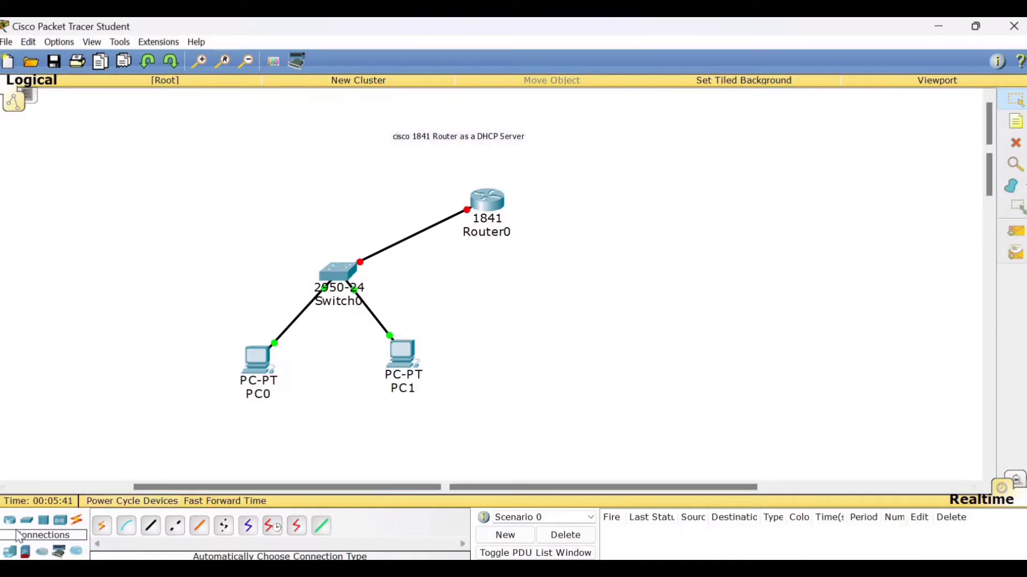
pyautogui.moveTo(75, 549)
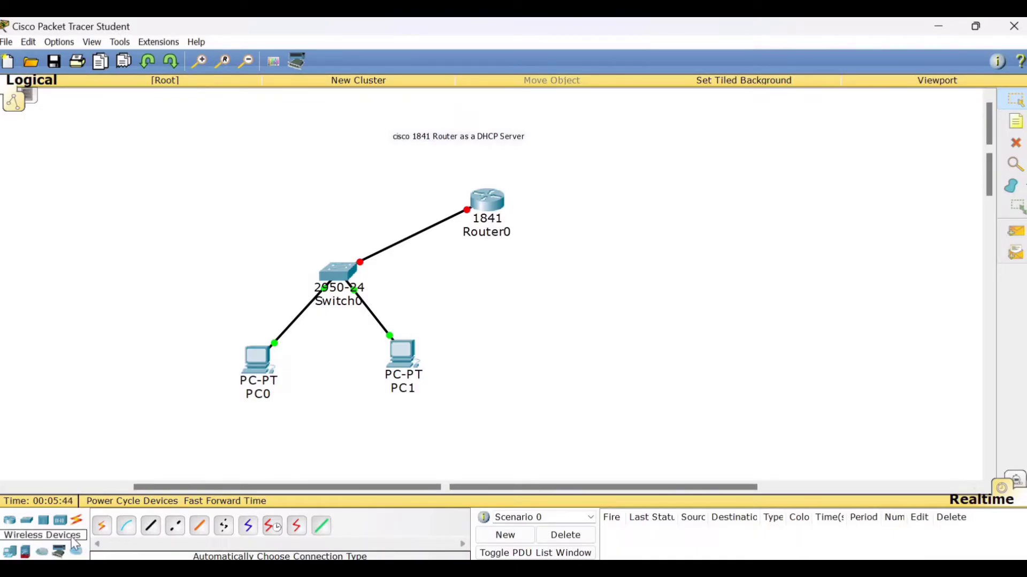
# Add PC2 and PC3, cable them to Switch0, and widen the device layout.
pyautogui.click(25, 552)
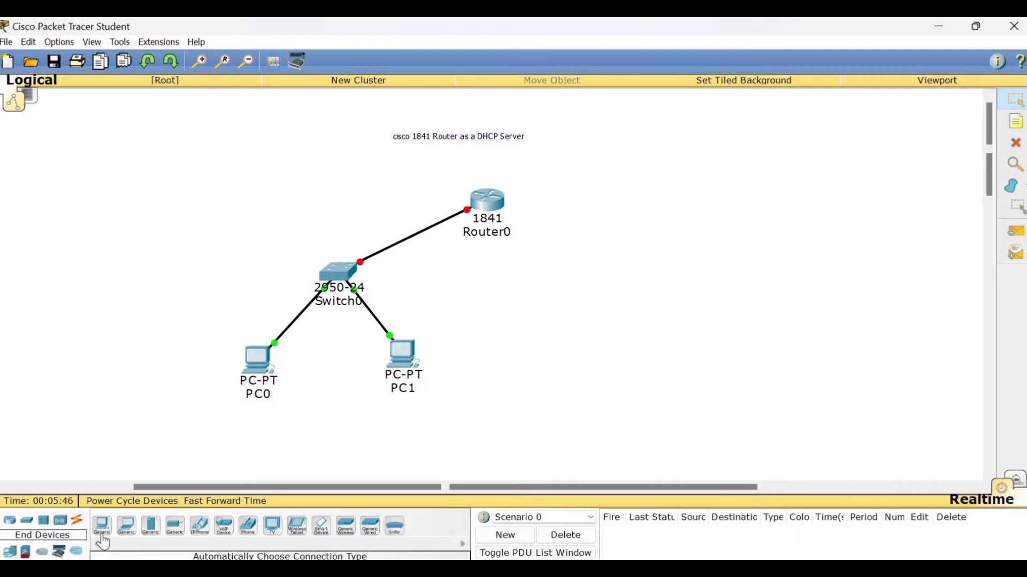
pyautogui.click(478, 378)
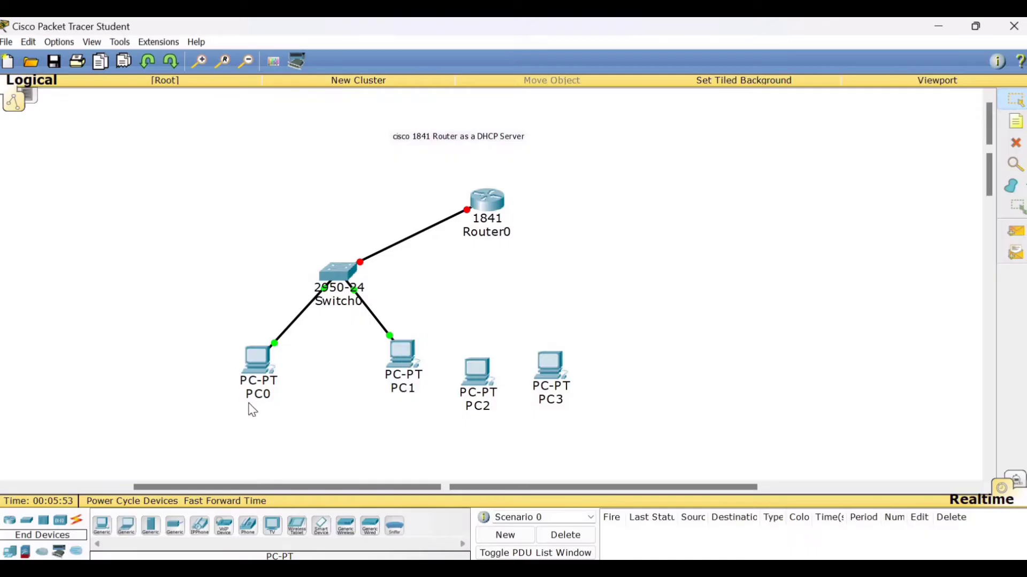
pyautogui.click(75, 520)
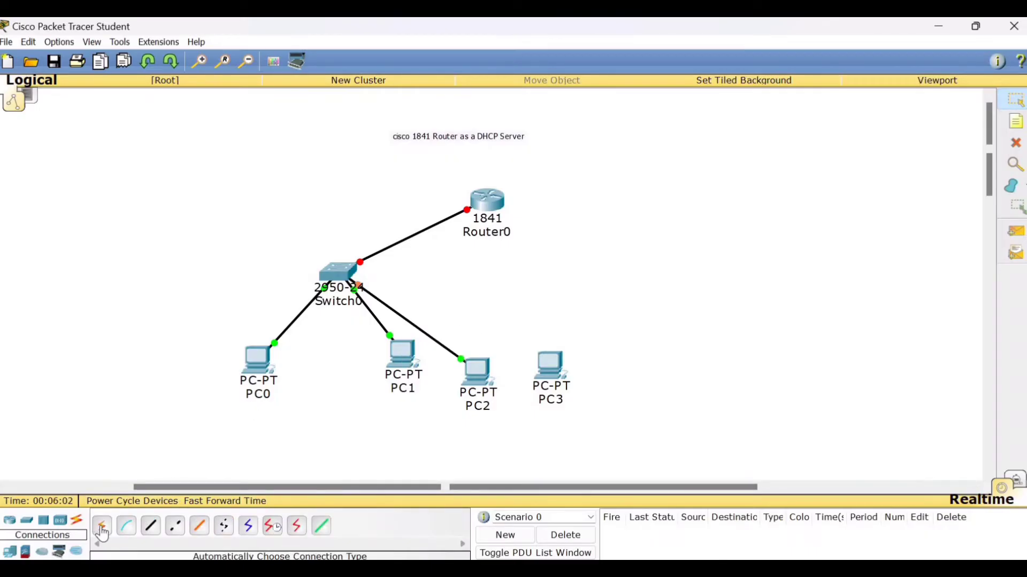
pyautogui.click(102, 525)
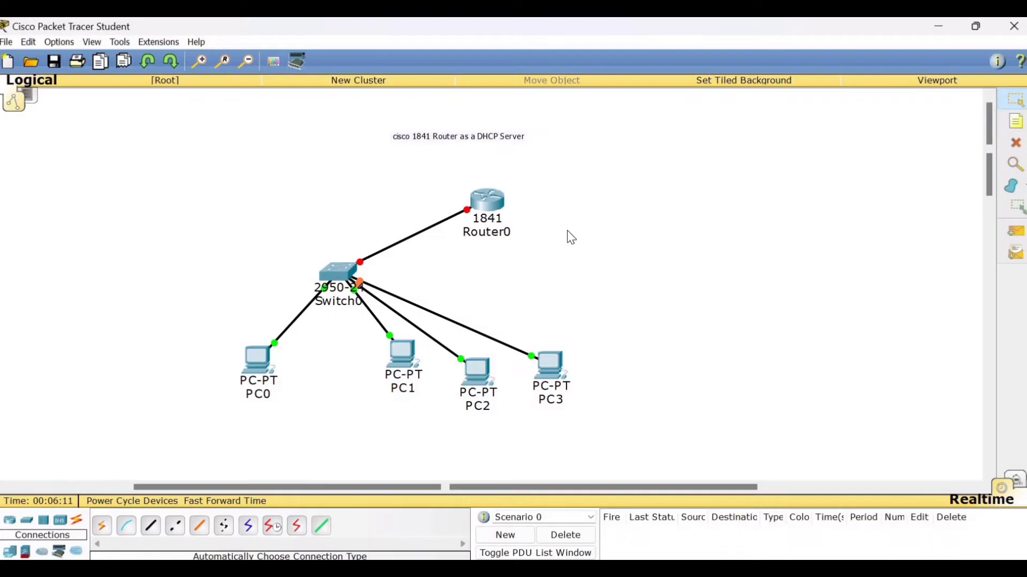
pyautogui.moveTo(403, 360); pyautogui.dragTo(372, 371)
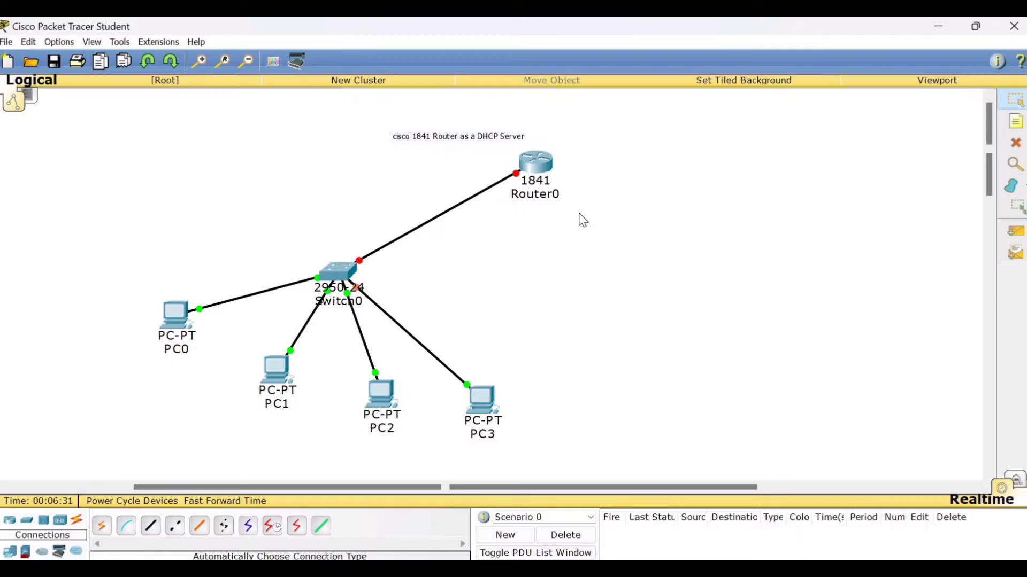
pyautogui.moveTo(580, 198)
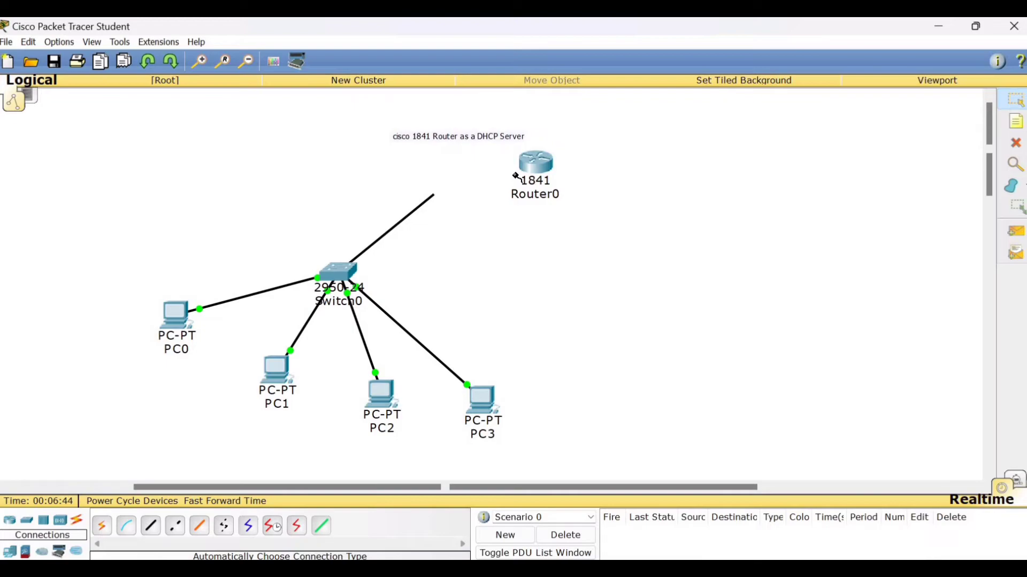
# Attach the Switch0 cable to Router0's FastEthernet0/0 port.
pyautogui.click(535, 161)
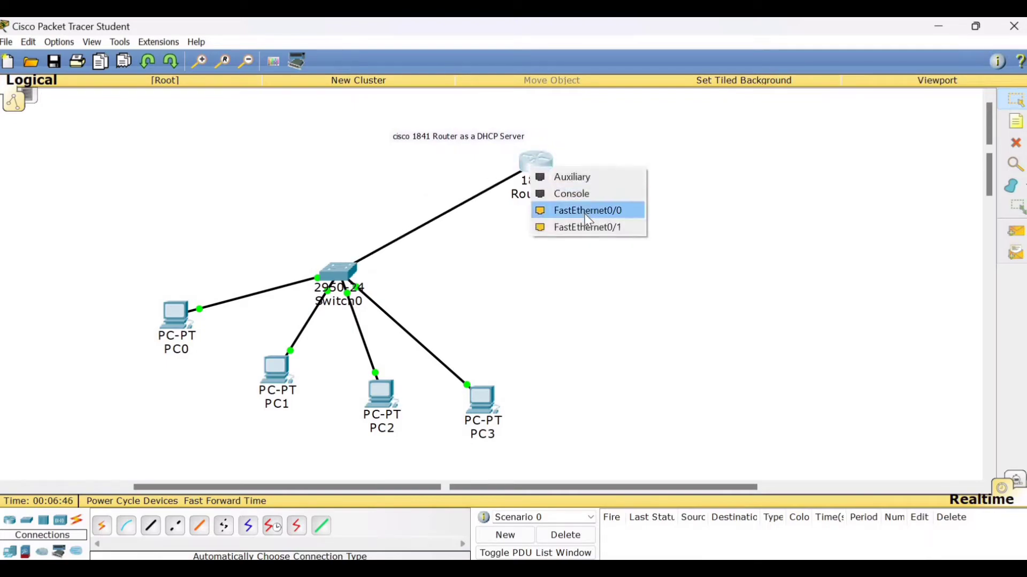
pyautogui.click(587, 210)
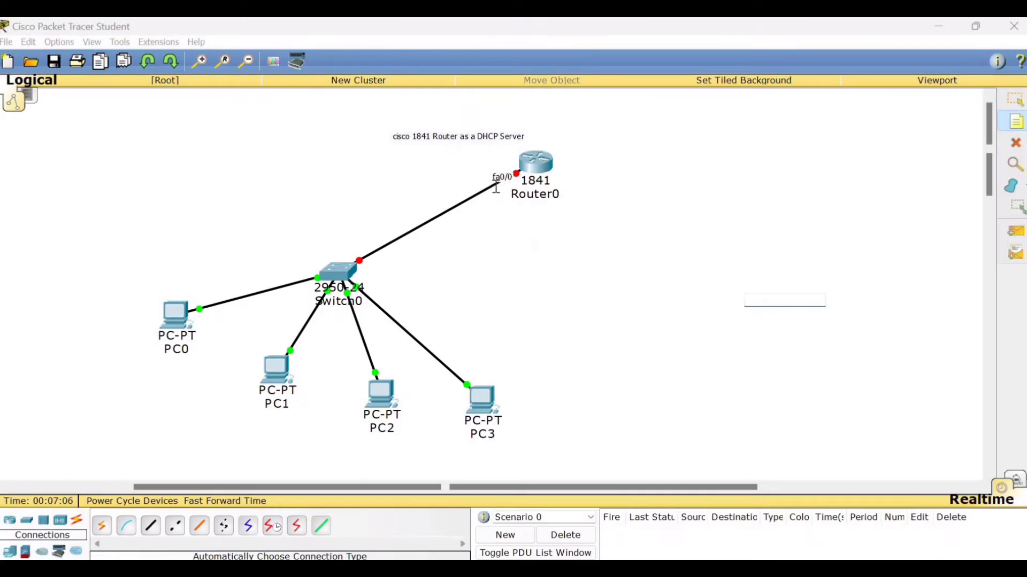
pyautogui.moveTo(520, 198)
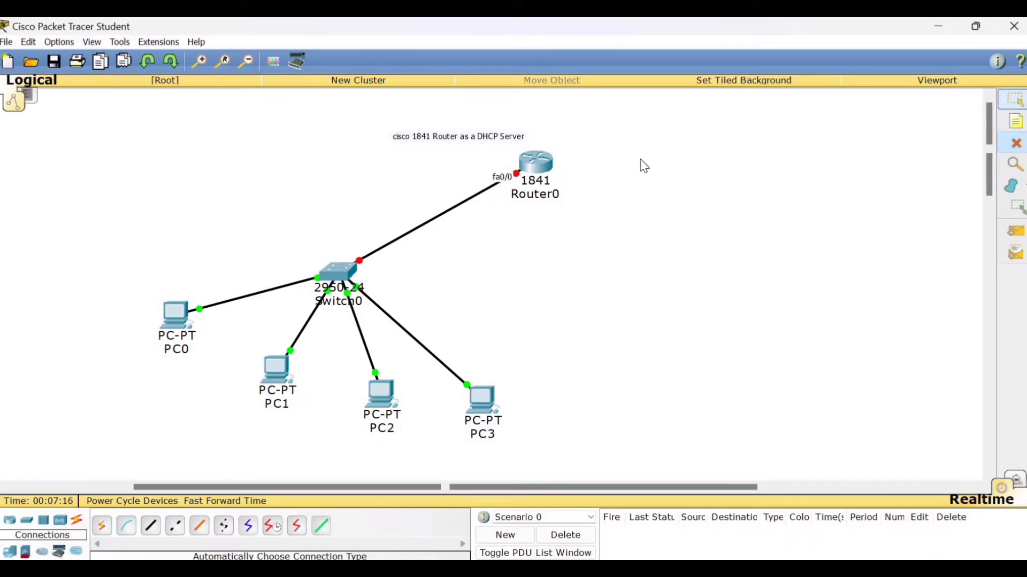
pyautogui.moveTo(503, 186)
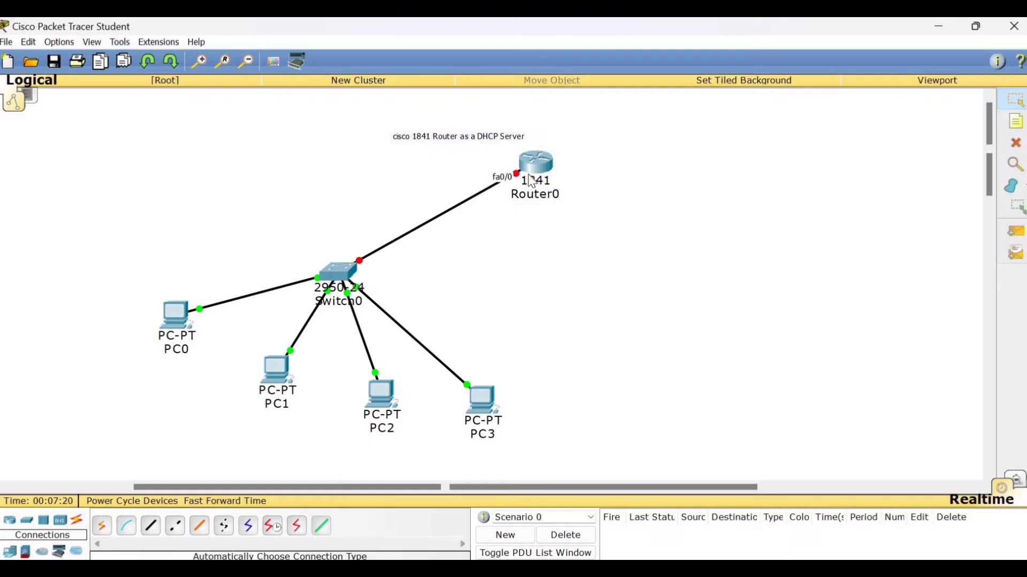
# Give Router0's FastEthernet0/0 the IP 192.168.30.1 with mask 255.255.255.0.
pyautogui.doubleClick(534, 161)
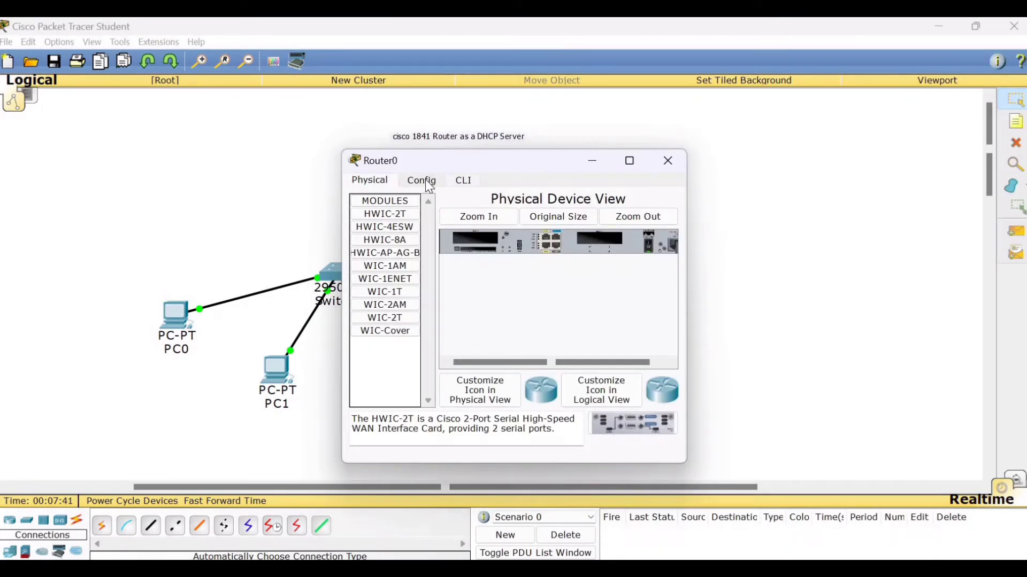
pyautogui.click(421, 181)
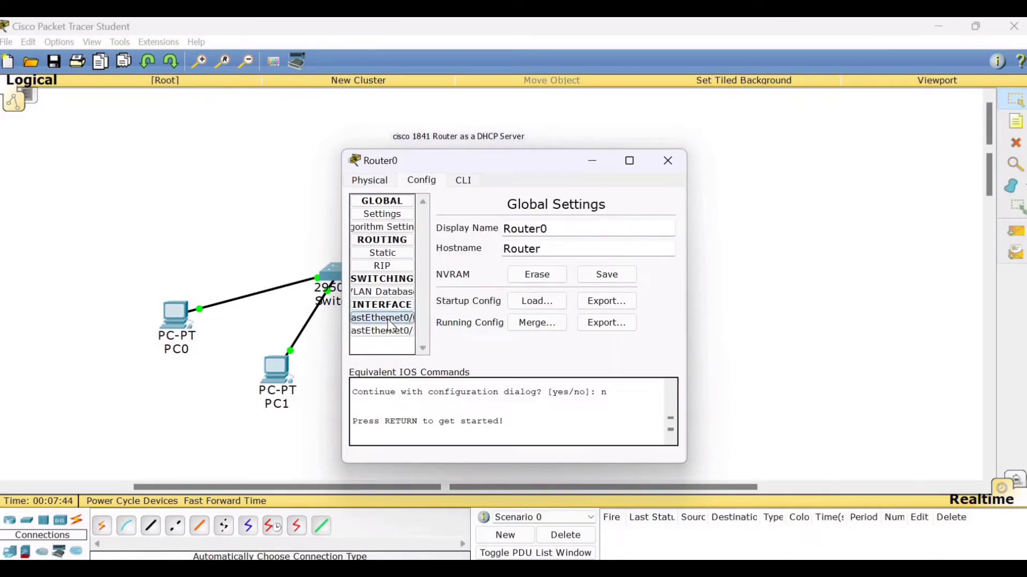
pyautogui.click(382, 317)
pyautogui.write('192.1')
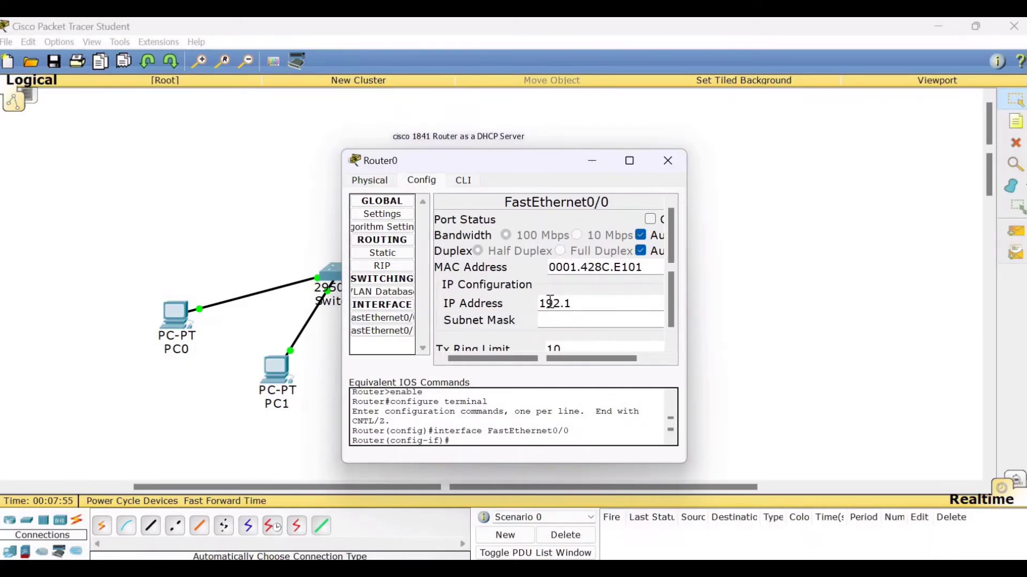
pyautogui.write('6')
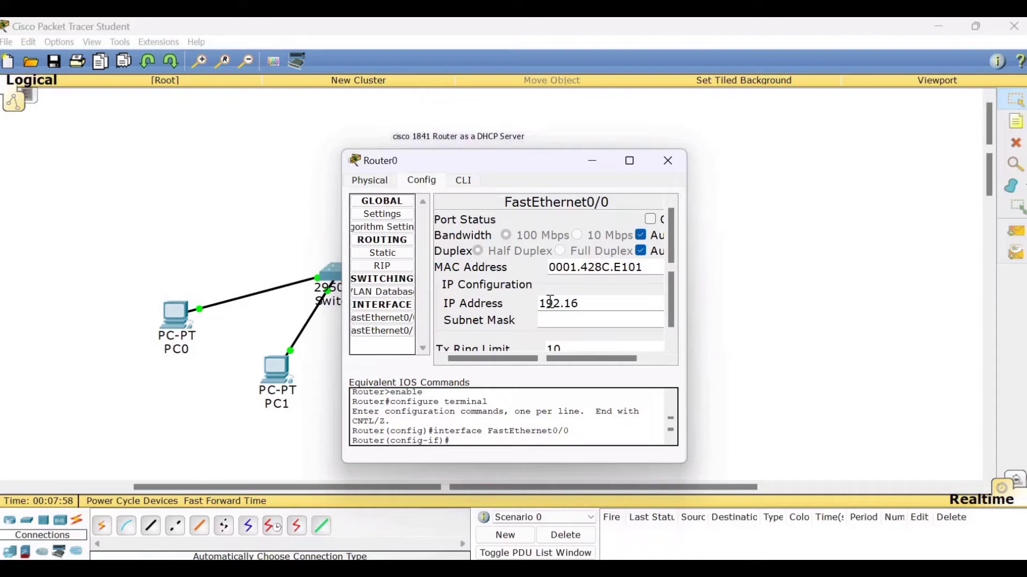
pyautogui.write('8.')
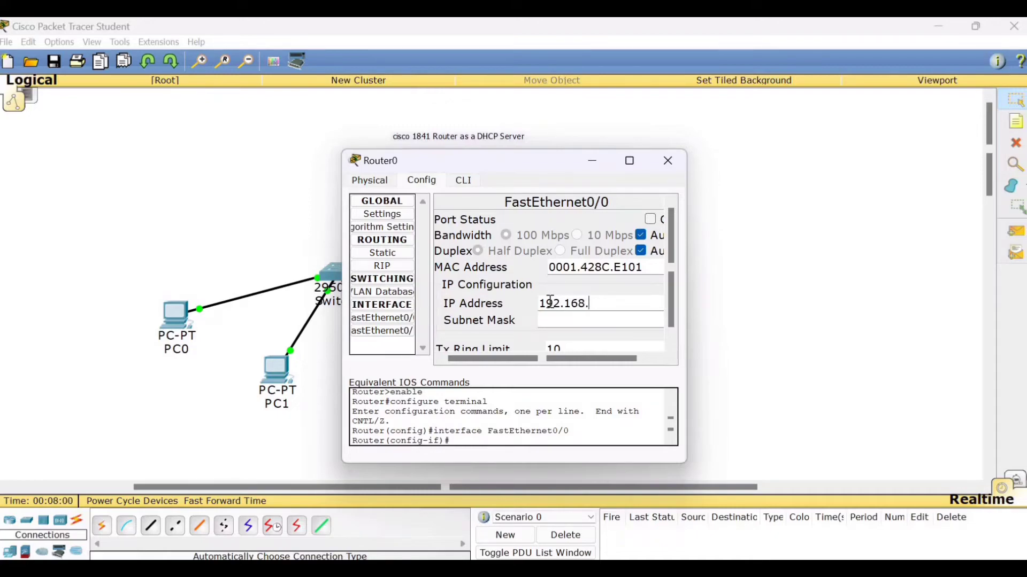
pyautogui.write('30.1')
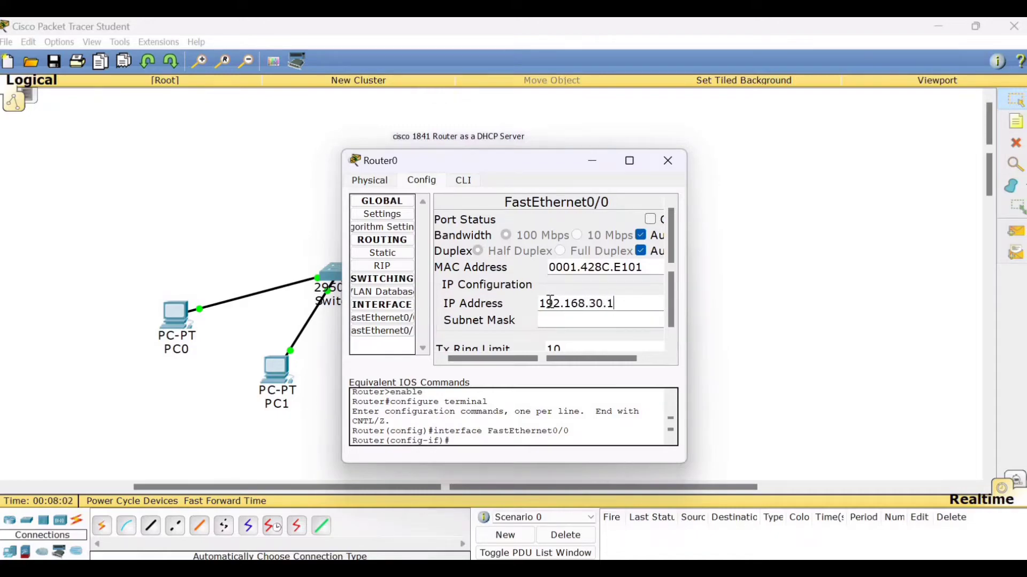
pyautogui.write('255.255.255.0')
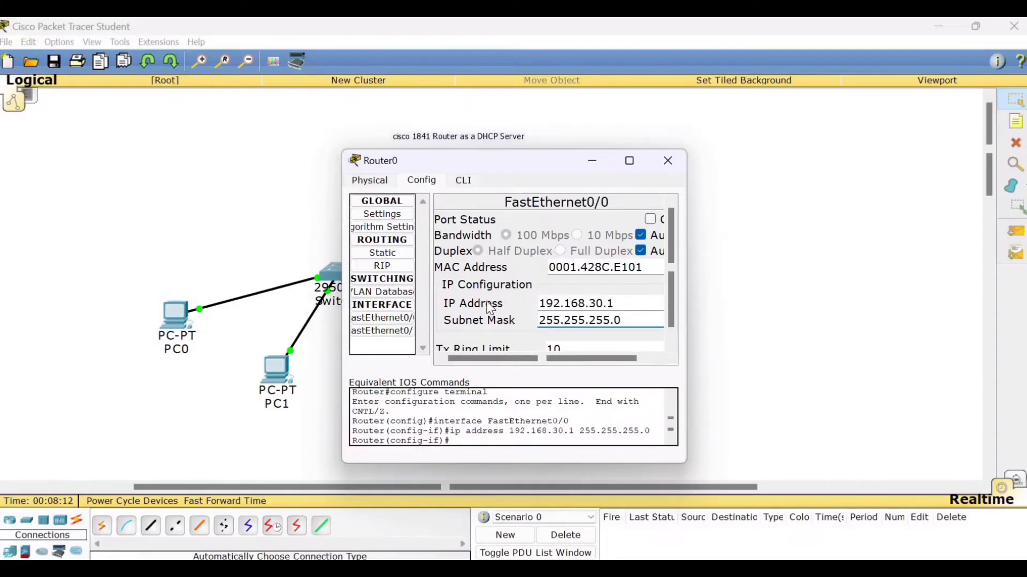
pyautogui.moveTo(560, 291)
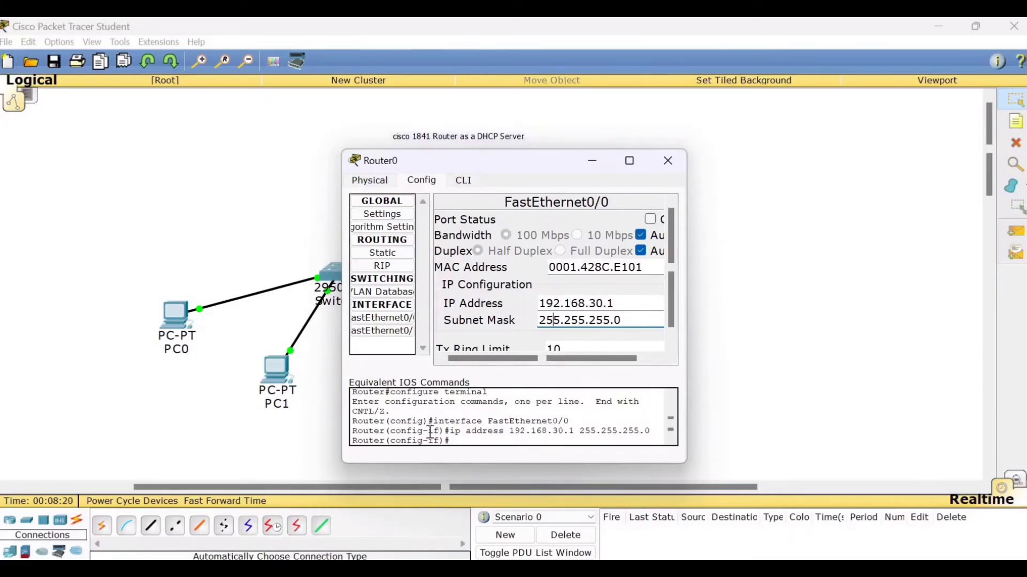
# Switch the FastEthernet0/0 port on and confirm the link-up message.
pyautogui.moveTo(450, 430); pyautogui.dragTo(650, 431)
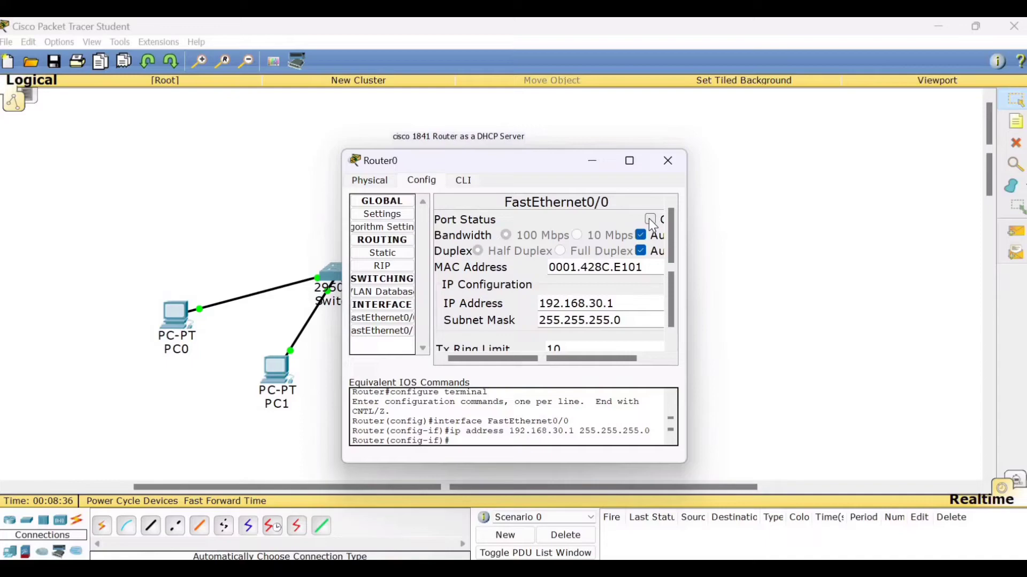
pyautogui.click(650, 219)
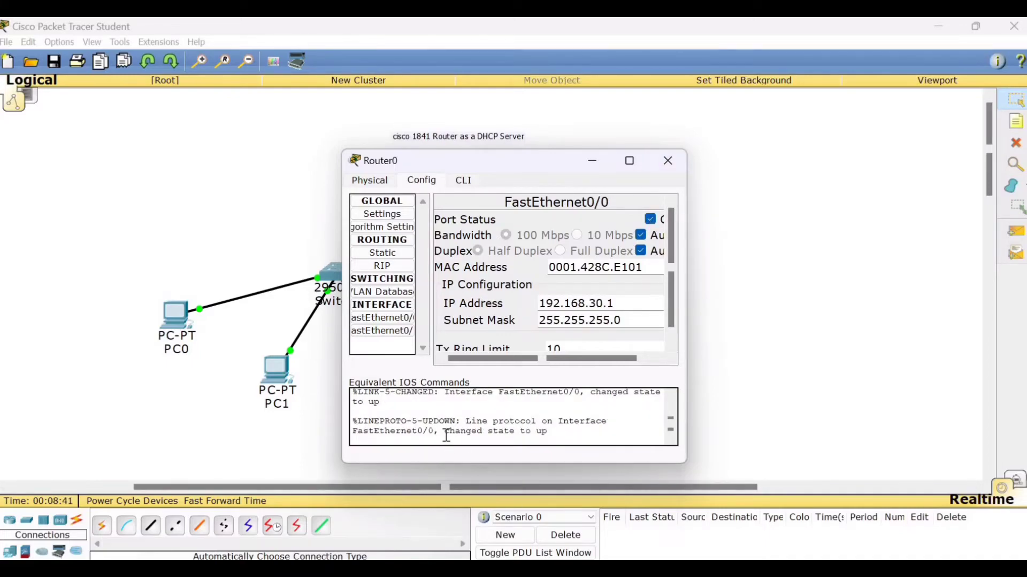
pyautogui.moveTo(445, 431); pyautogui.dragTo(547, 431)
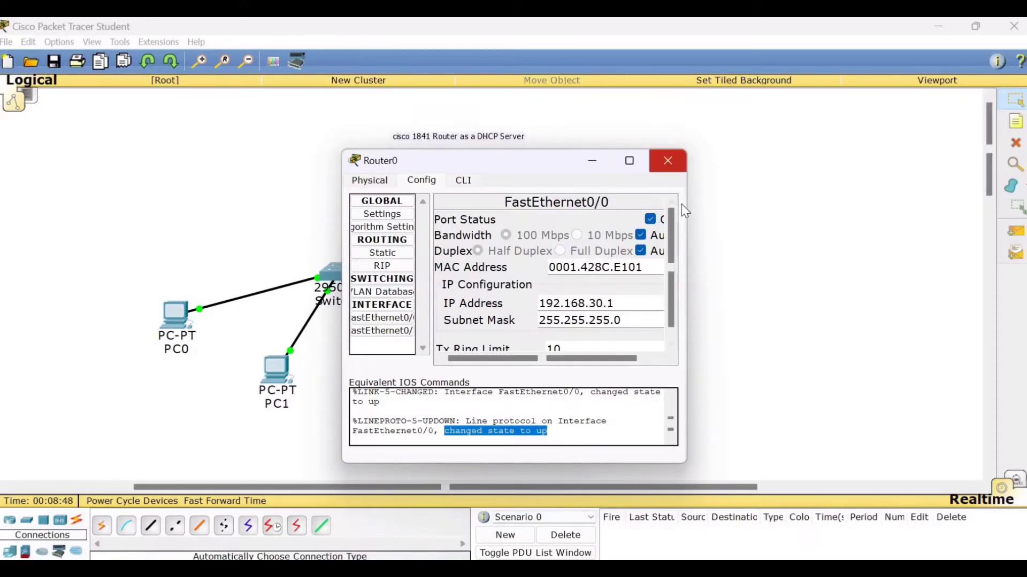
# Close the Router0 settings window to view the whole network.
pyautogui.click(667, 161)
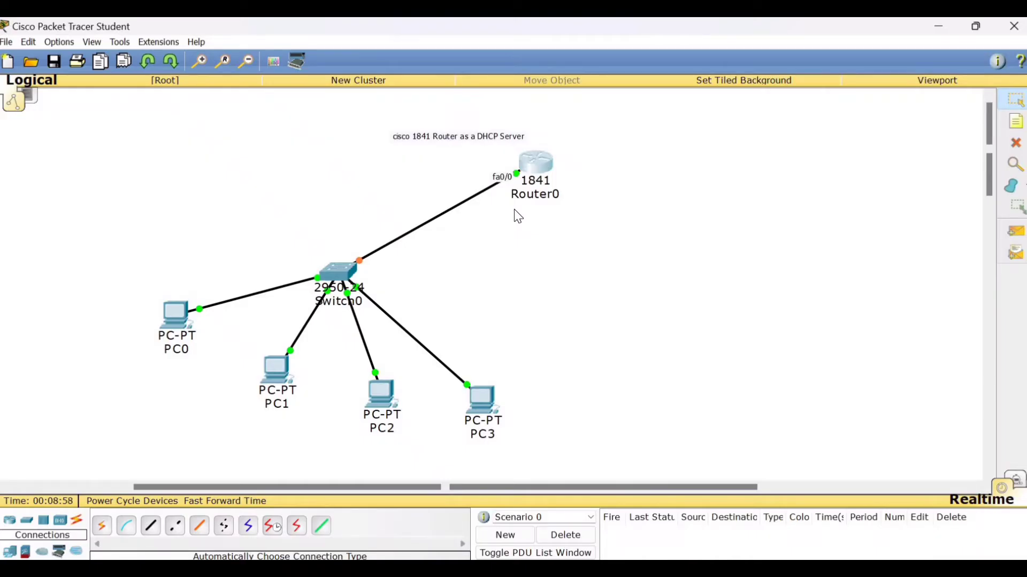
pyautogui.moveTo(539, 171)
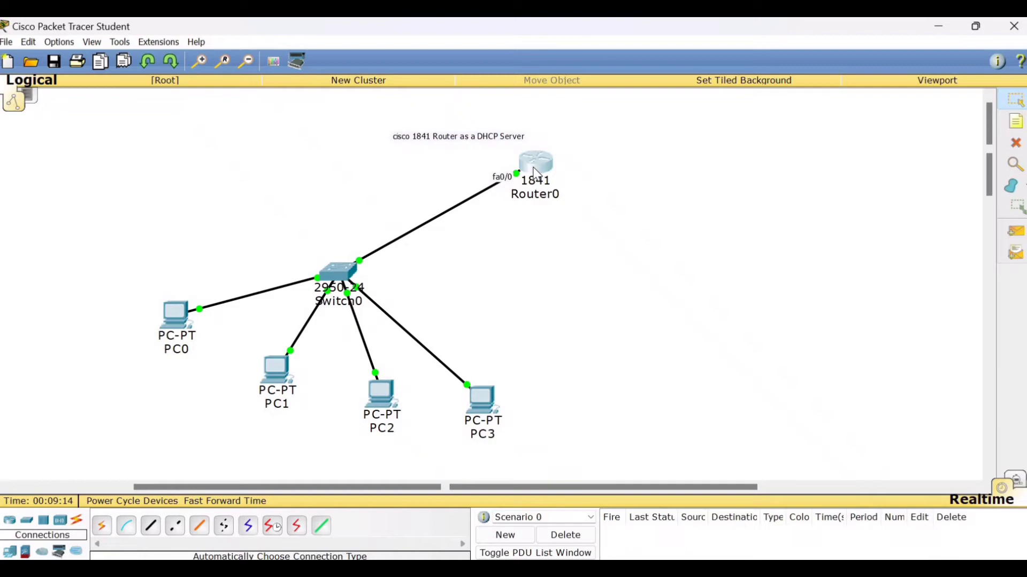
# Open Router0's CLI to view the entered fa0/0 configuration.
pyautogui.doubleClick(534, 162)
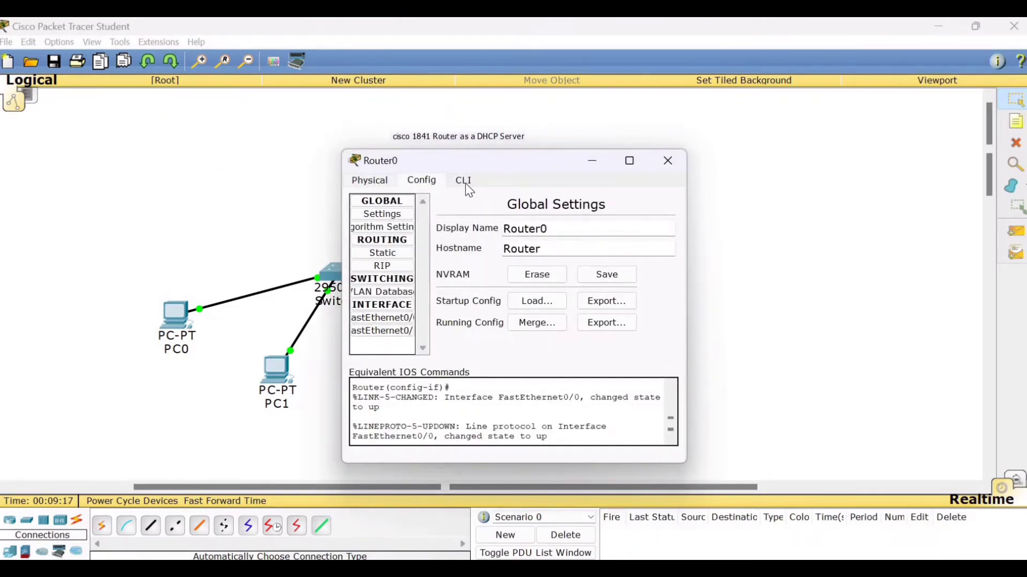
pyautogui.click(463, 181)
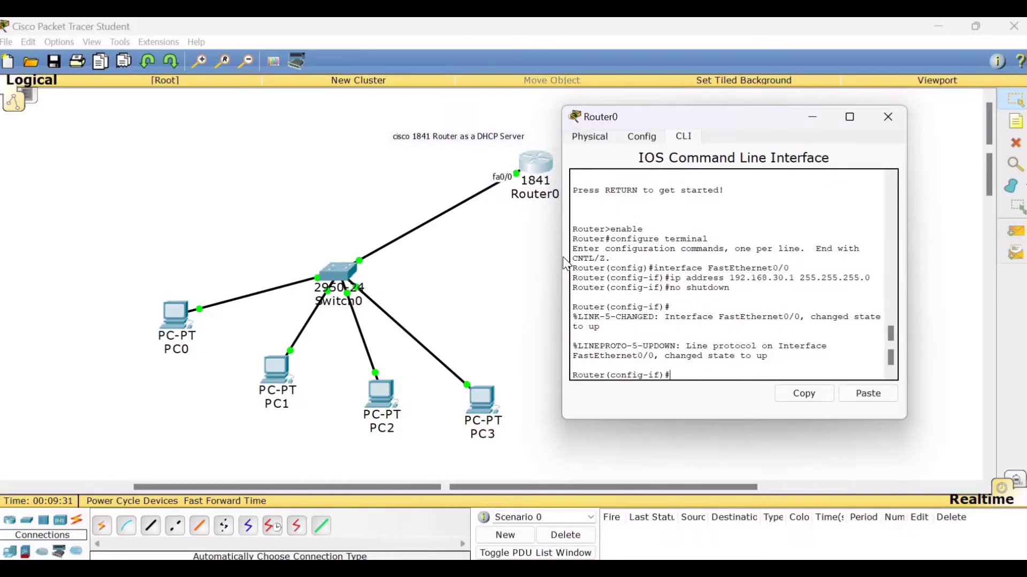
# Exit interface mode and enable the DHCP service with 'service dhcp'.
pyautogui.write('exit')
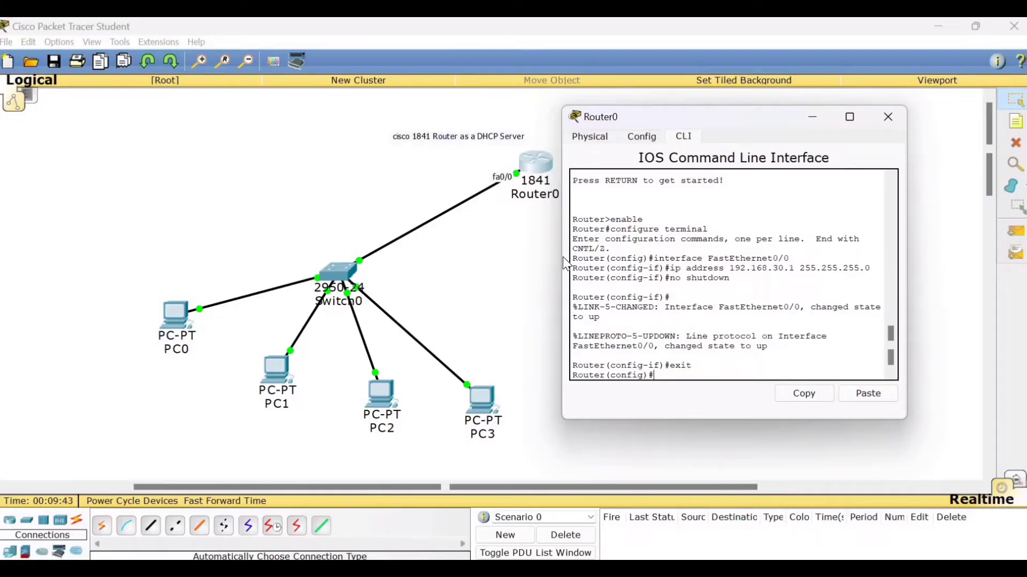
pyautogui.write('service')
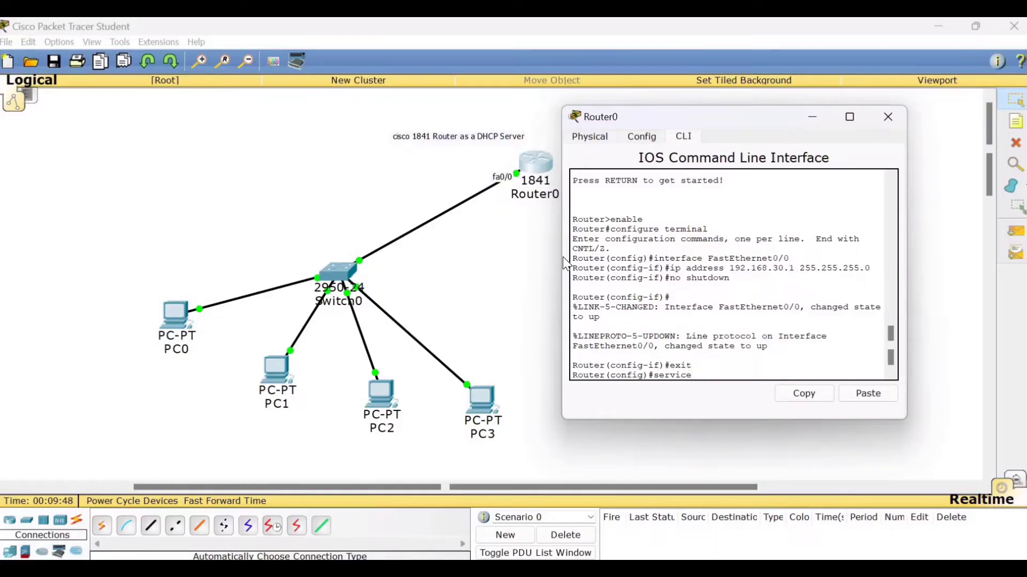
pyautogui.write('dhcp')
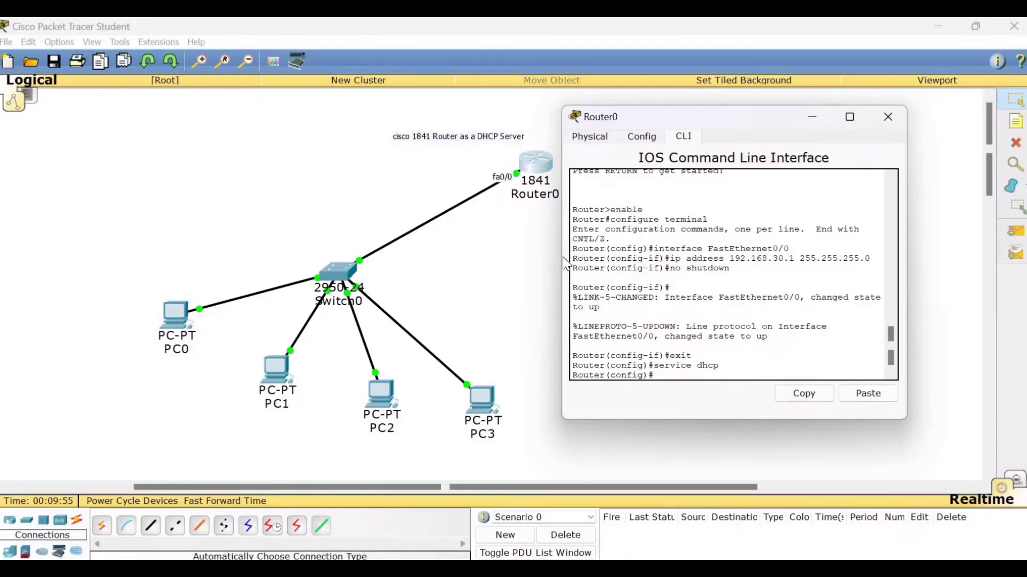
# Create a DHCP pool named pool1.
pyautogui.write('ip')
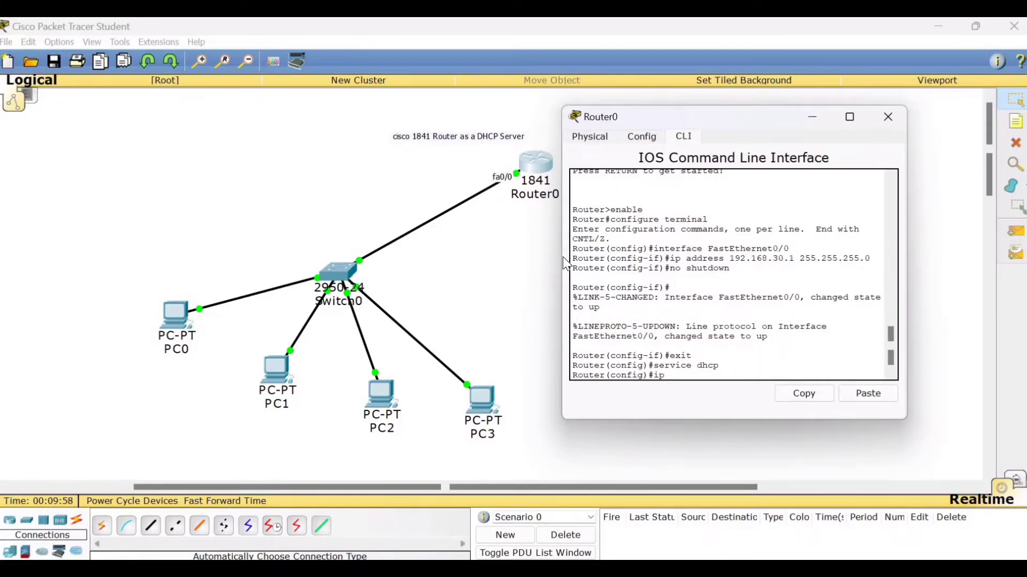
pyautogui.write('shc')
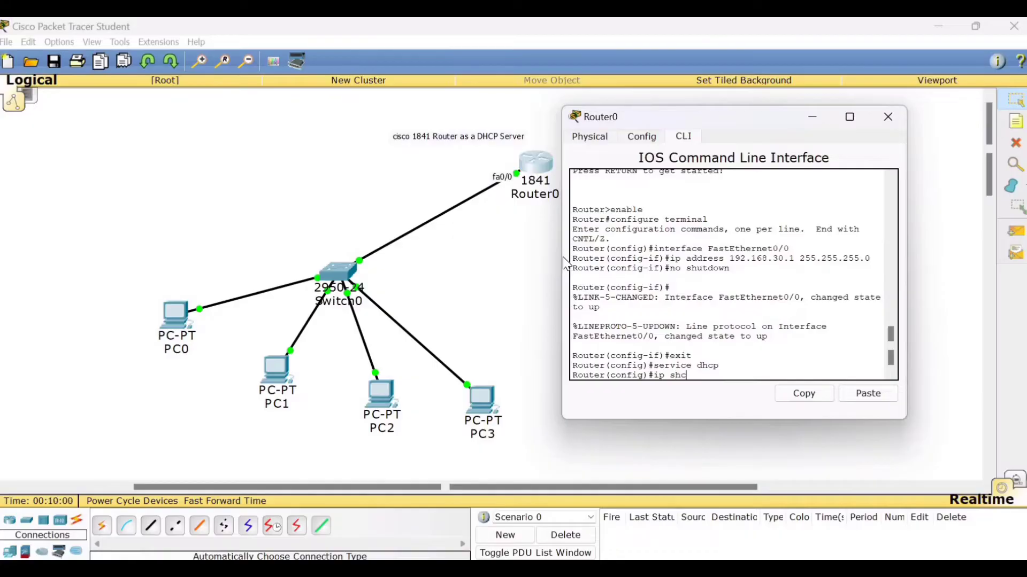
pyautogui.press('backspace')
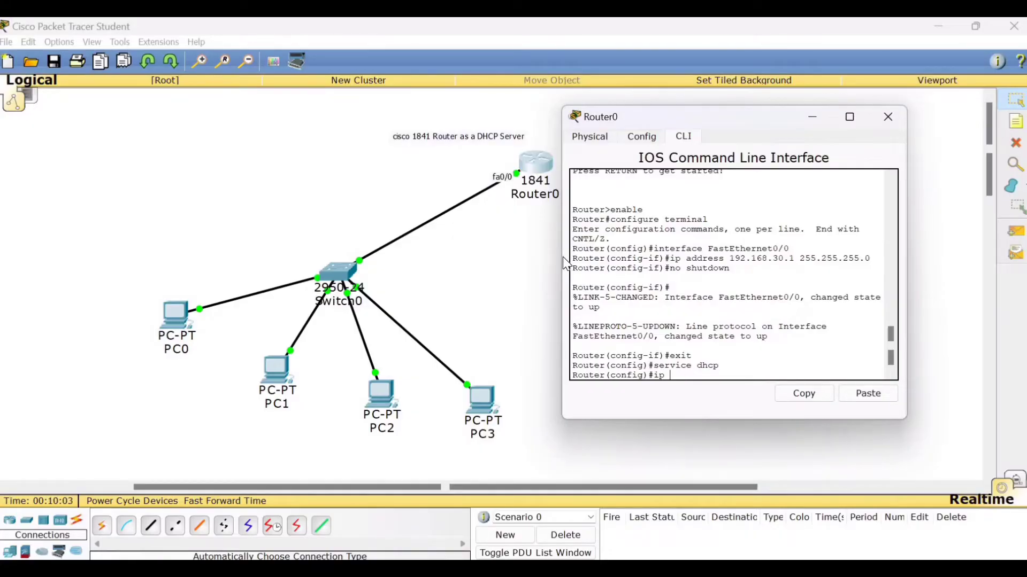
pyautogui.write('dhc')
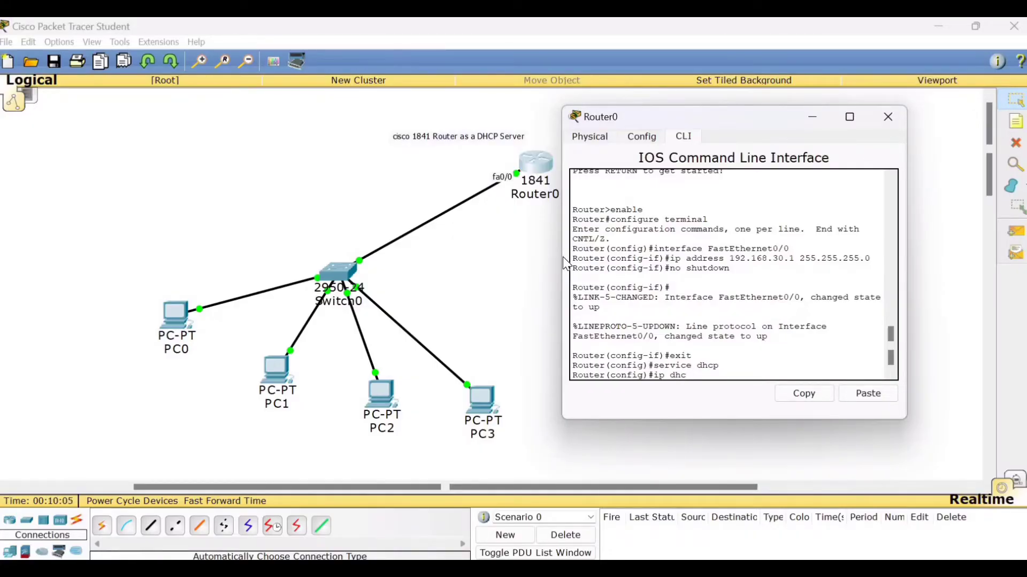
pyautogui.write('p')
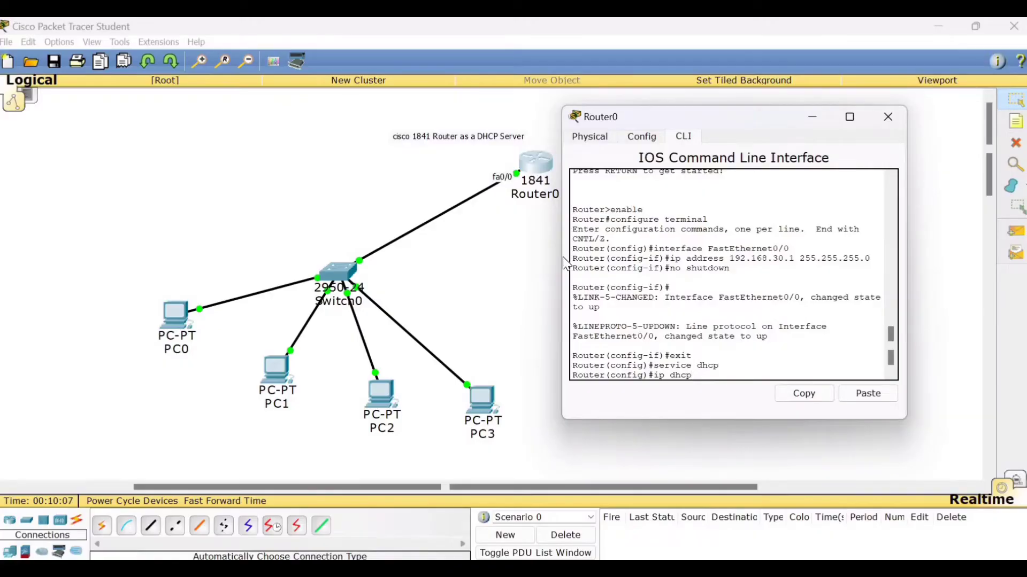
pyautogui.write('pool')
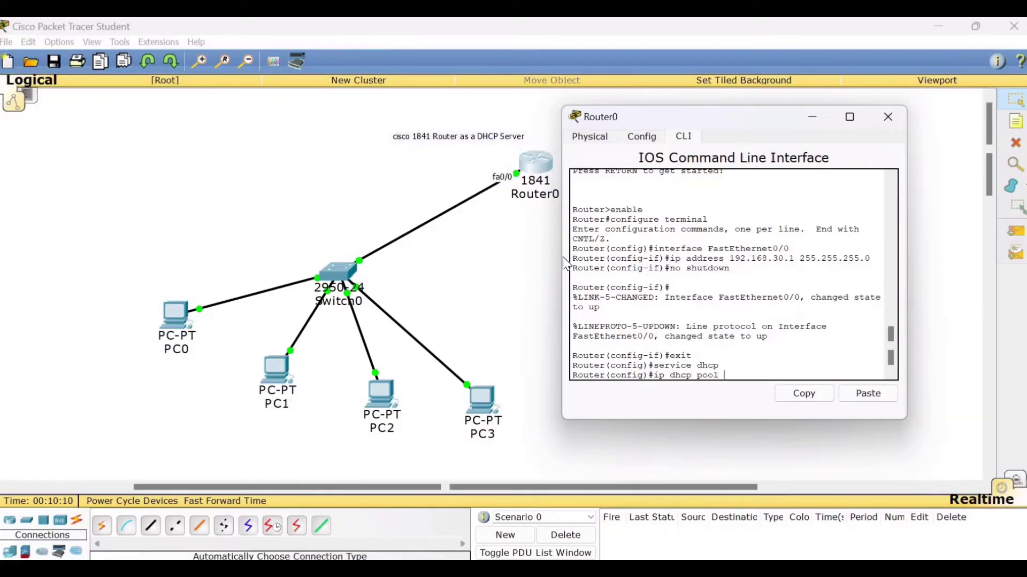
pyautogui.write('poo')
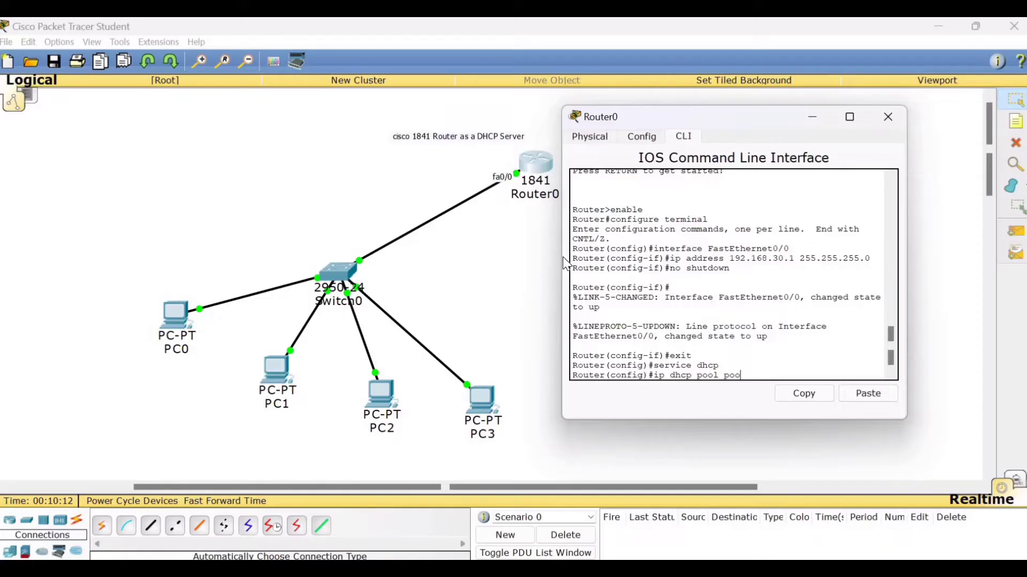
pyautogui.write('l1')
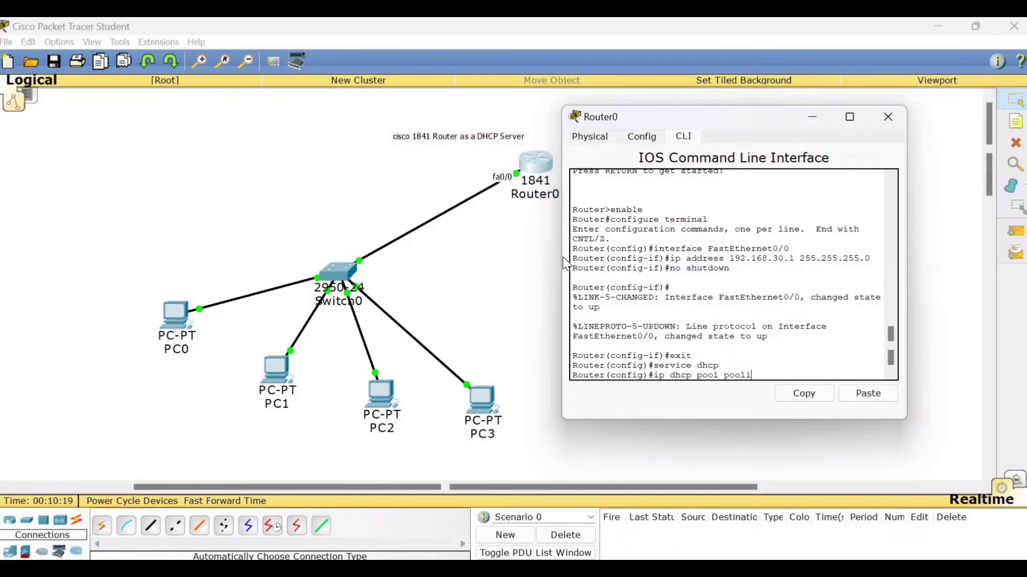
pyautogui.moveTo(390, 390)
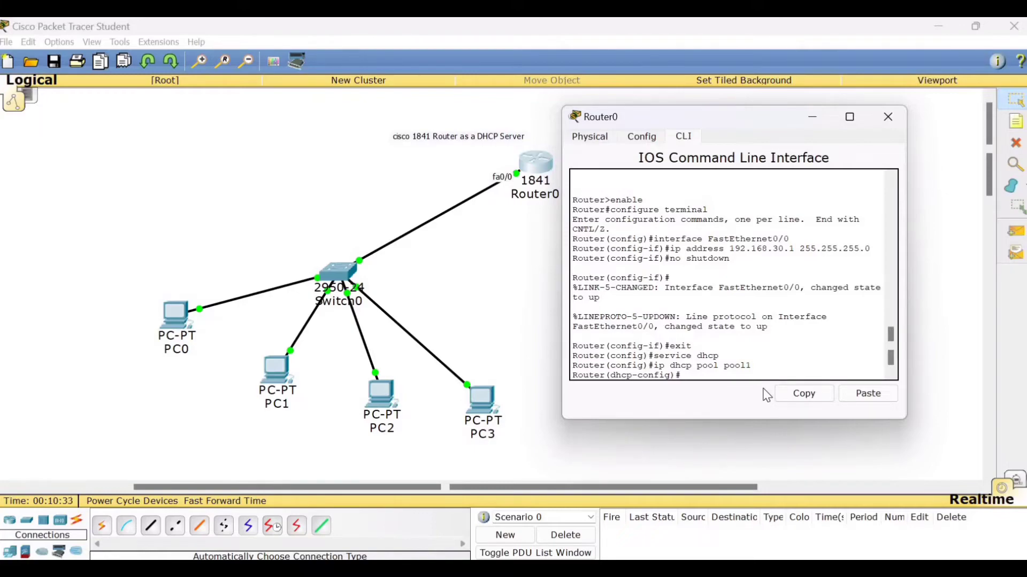
# Set pool1's network to 192.168.30.0 with mask 255.255.255.0.
pyautogui.write('network')
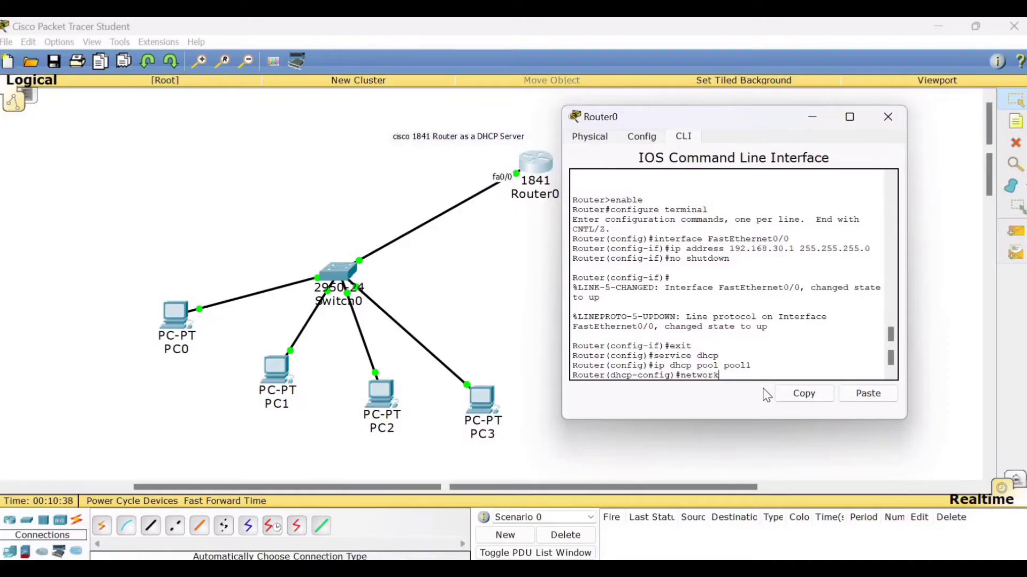
pyautogui.write('192')
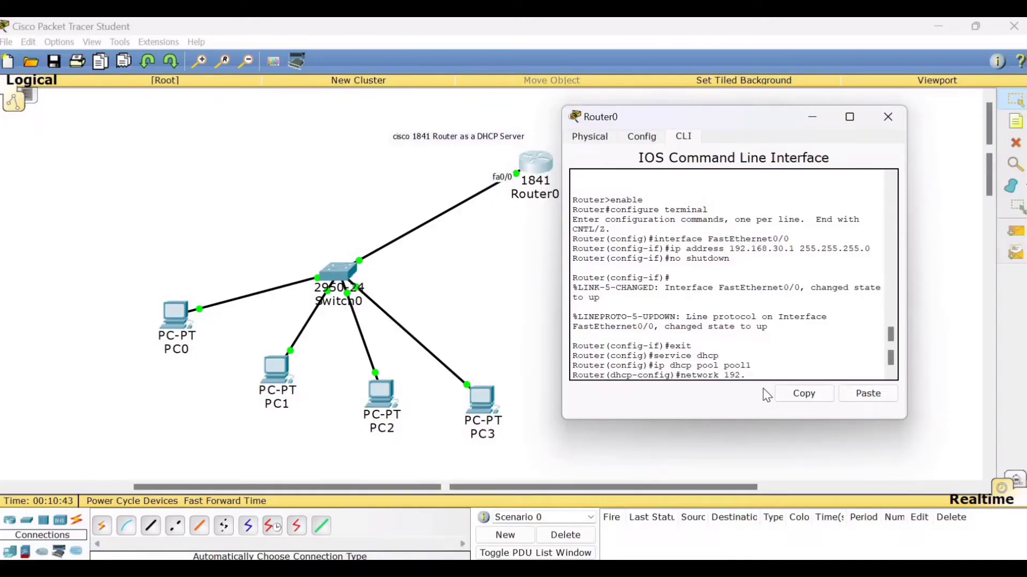
pyautogui.write('.168')
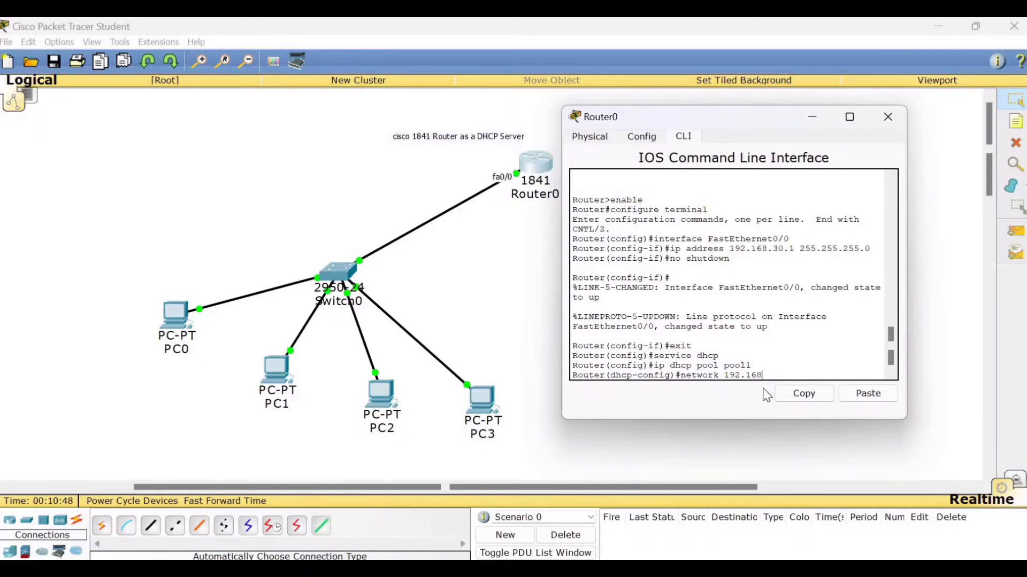
pyautogui.write('.30.0')
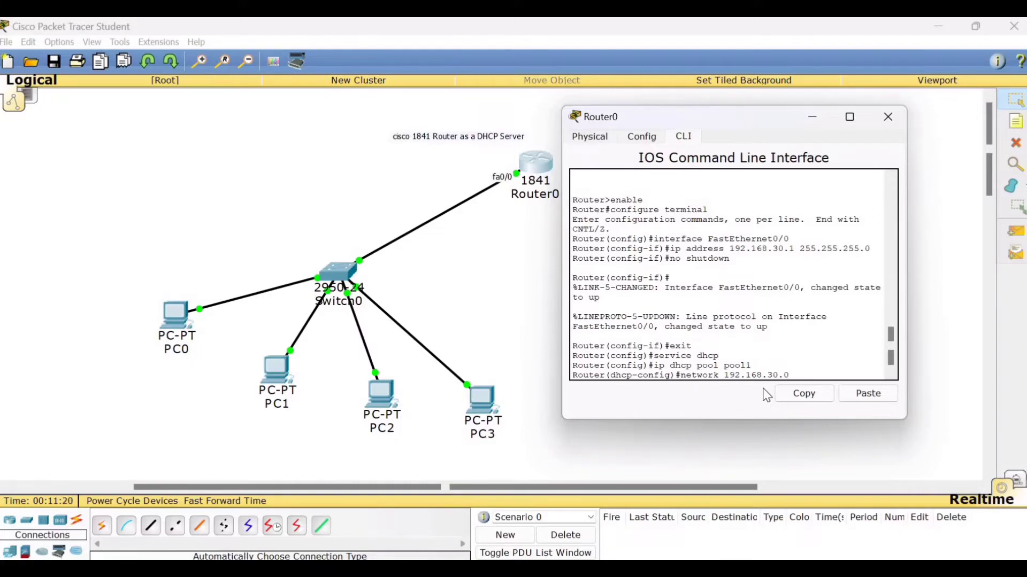
pyautogui.write('255.')
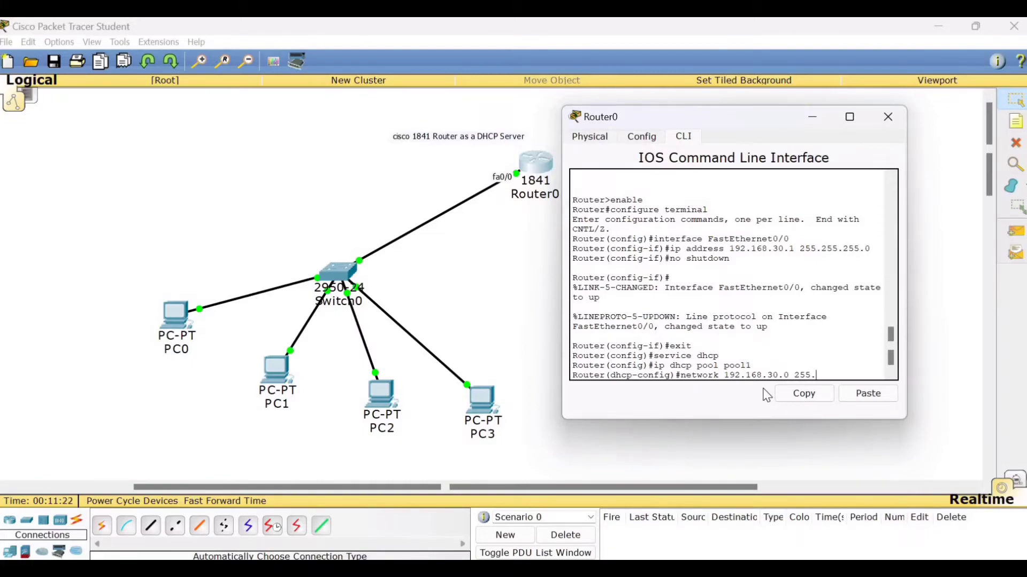
pyautogui.write('255.')
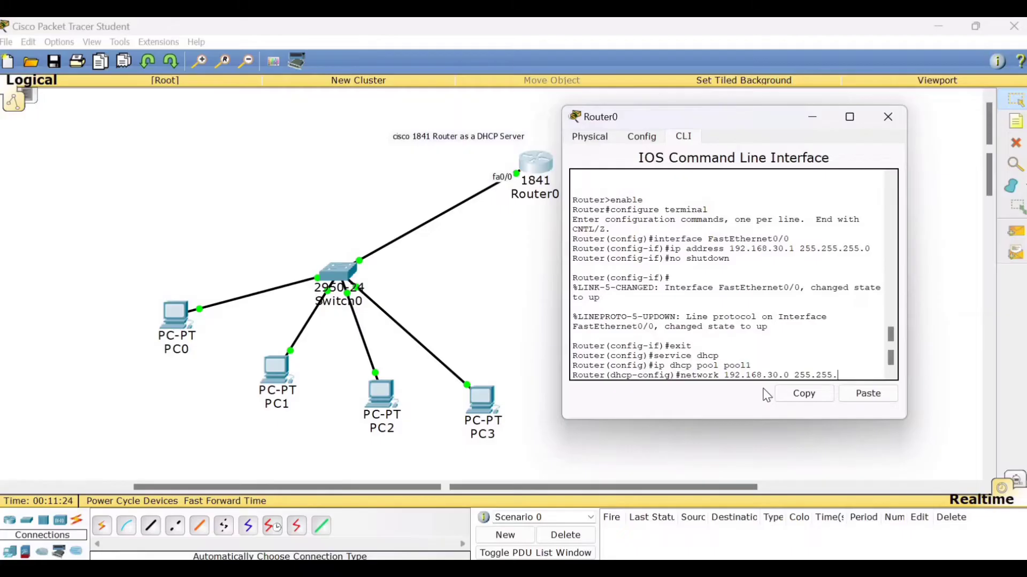
pyautogui.write('255.0')
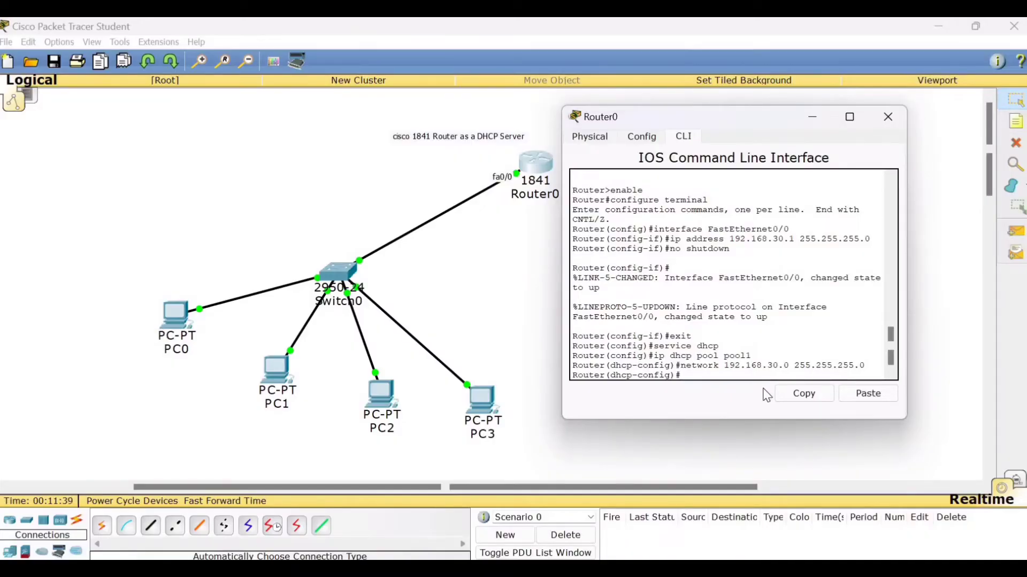
# Set pool1's default router to 192.168.30.1.
pyautogui.write('defau')
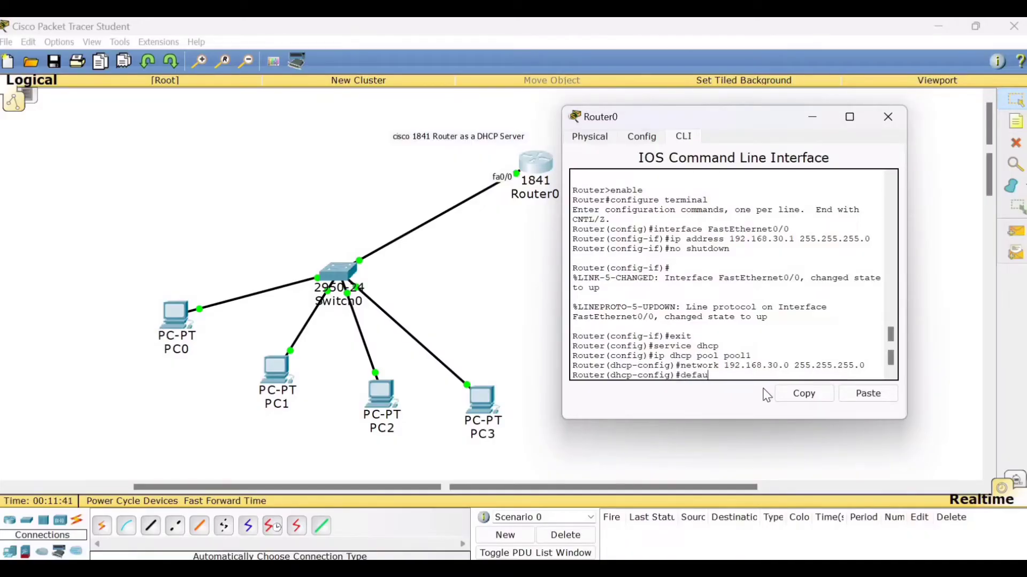
pyautogui.write('lt')
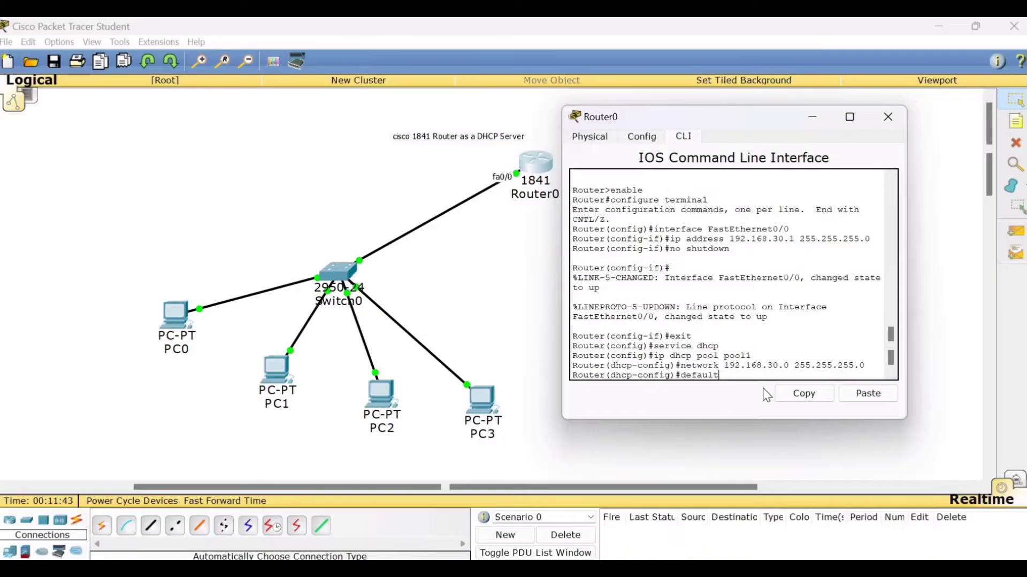
pyautogui.write('-rout')
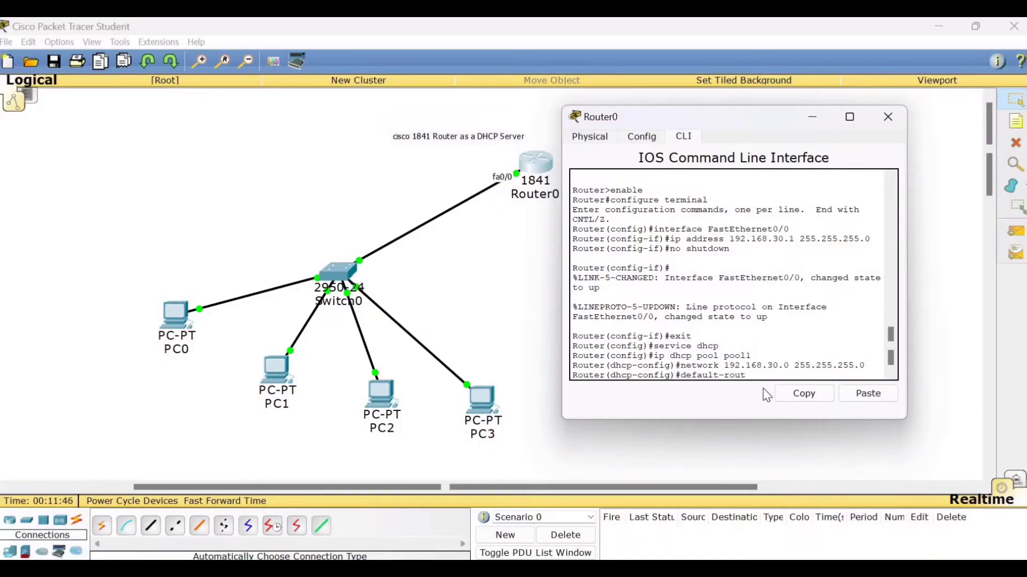
pyautogui.write('er')
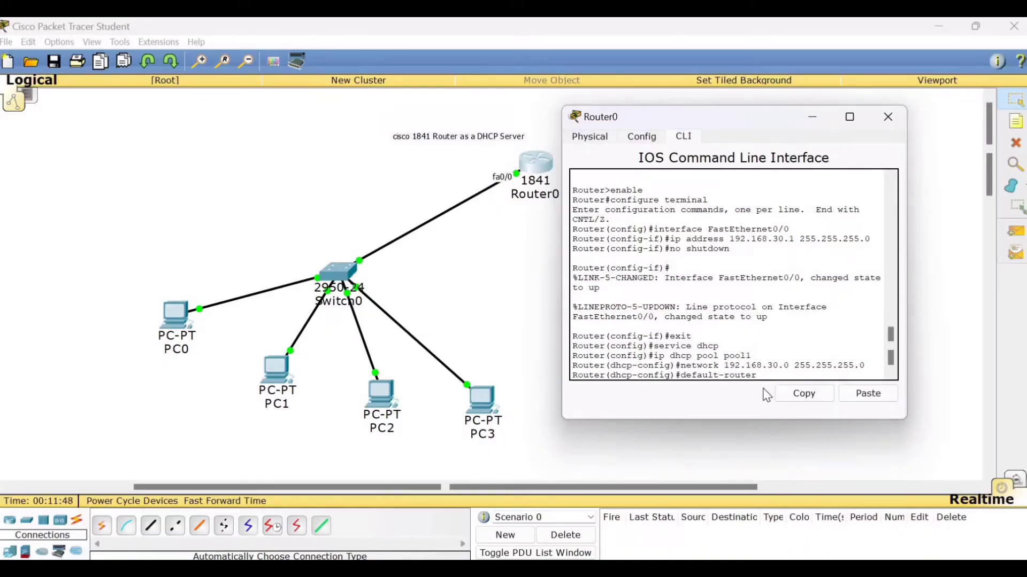
pyautogui.write('192')
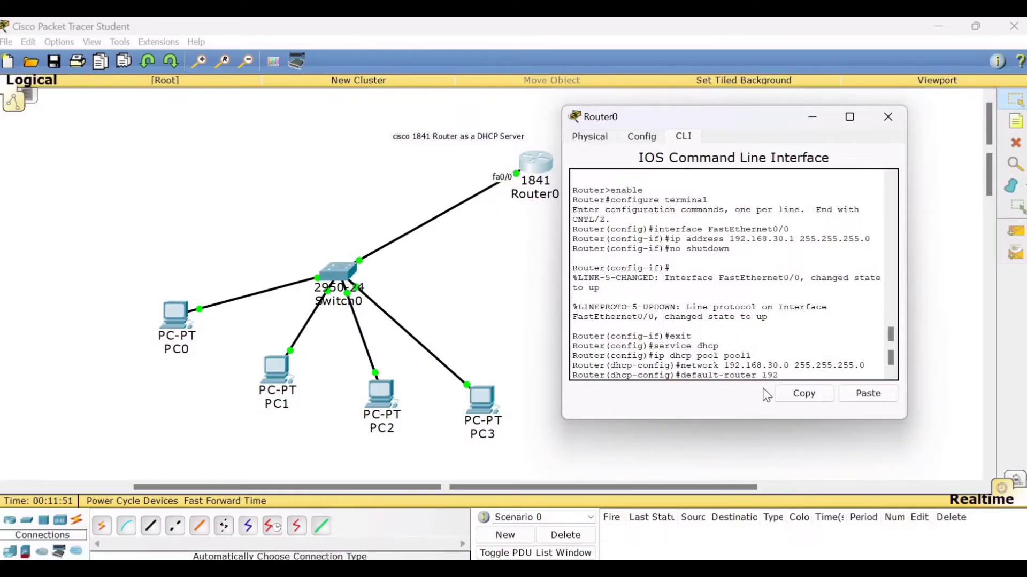
pyautogui.write('.')
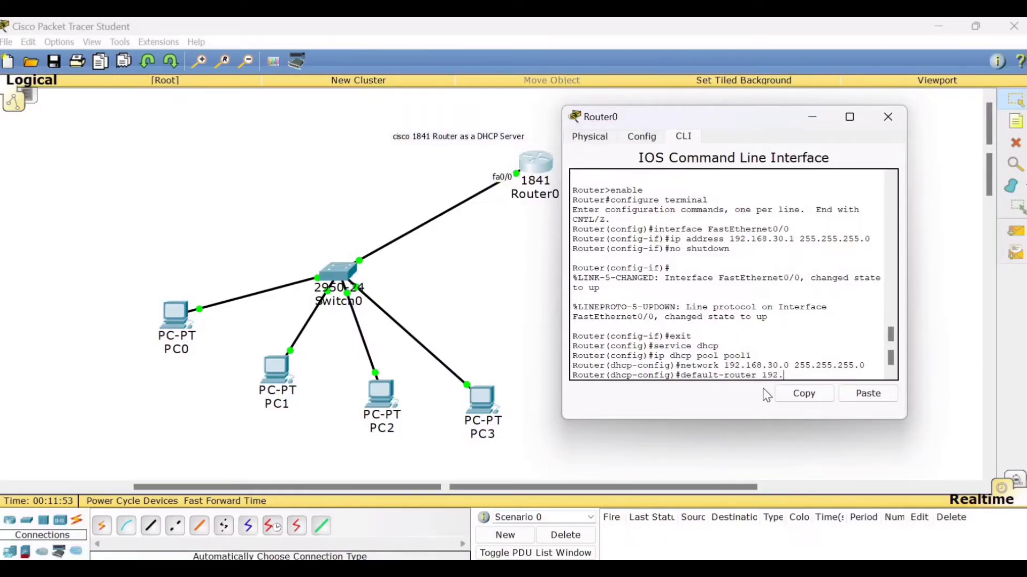
pyautogui.write('168')
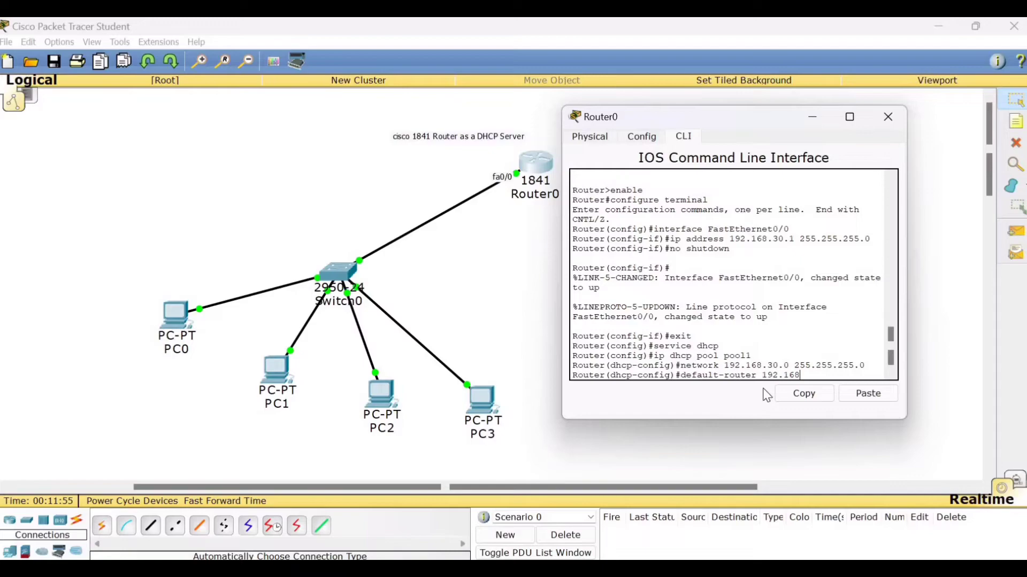
pyautogui.write('.30')
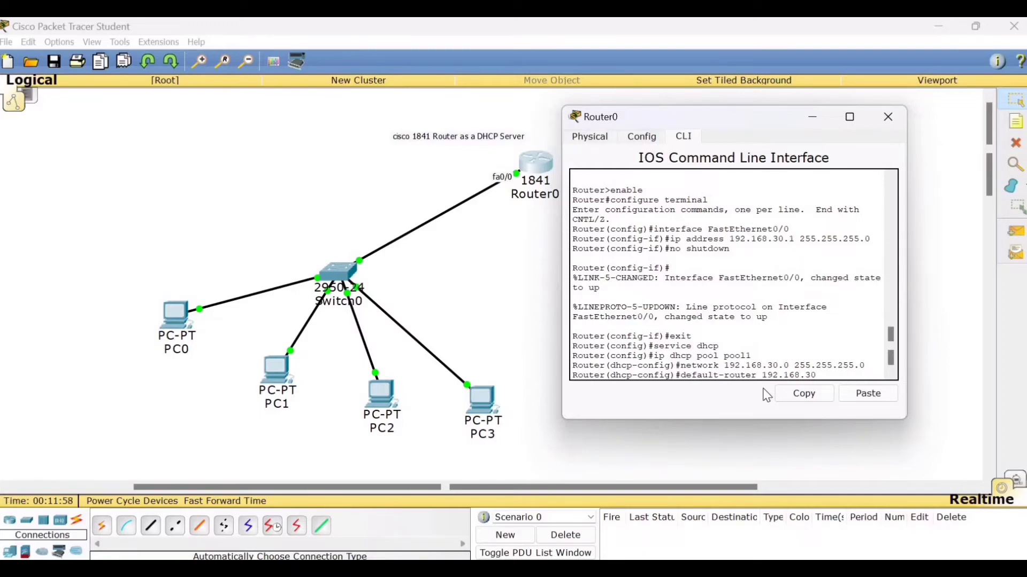
pyautogui.write('.1')
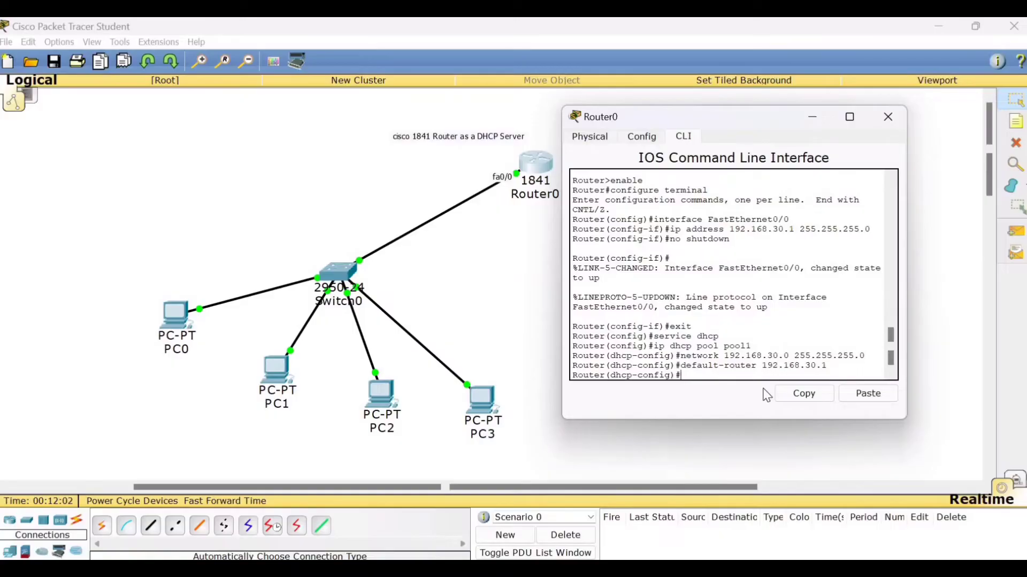
# Set pool1's DNS server to 192.168.30.1.
pyautogui.write('dns')
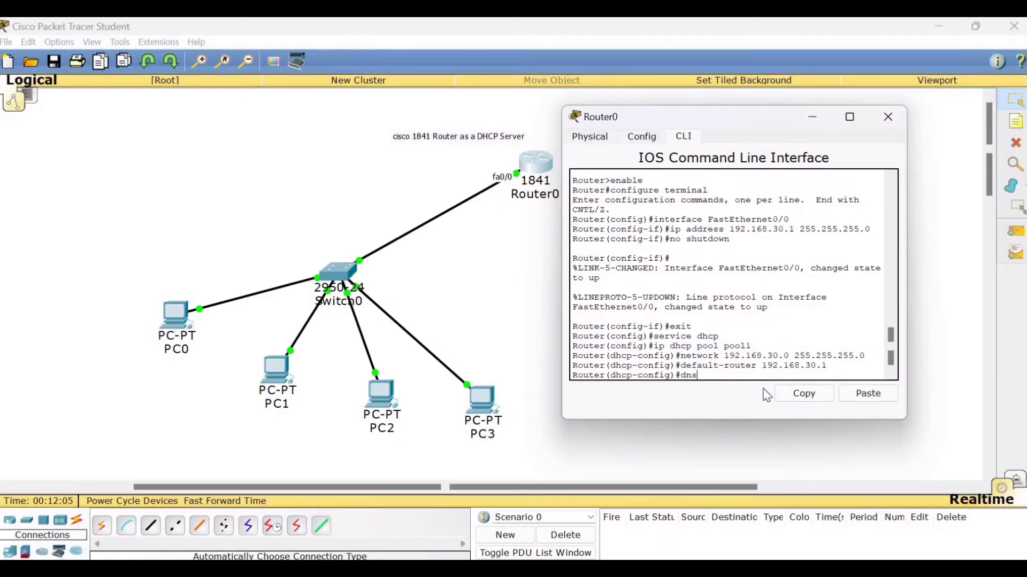
pyautogui.write('-server')
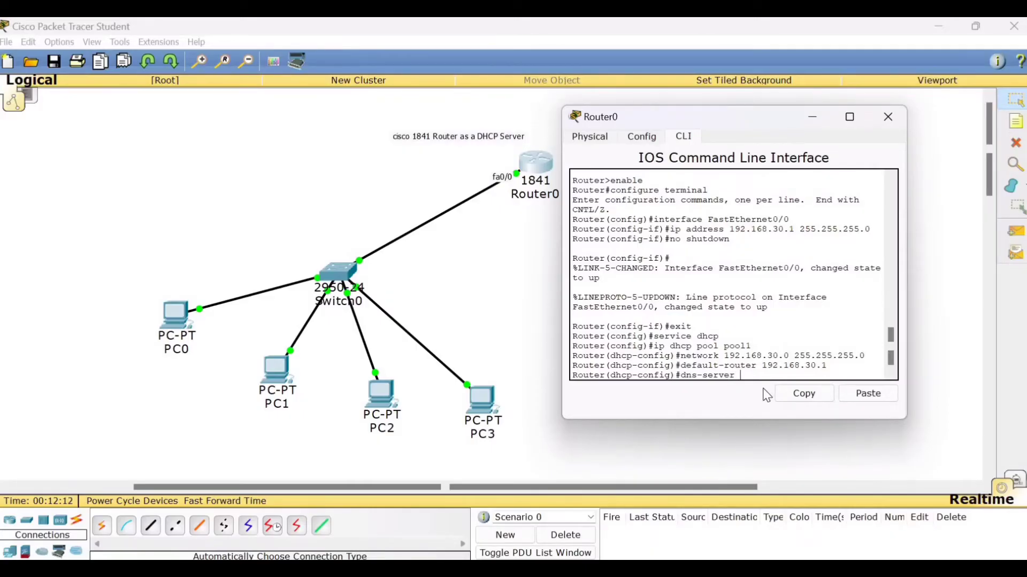
pyautogui.write('1')
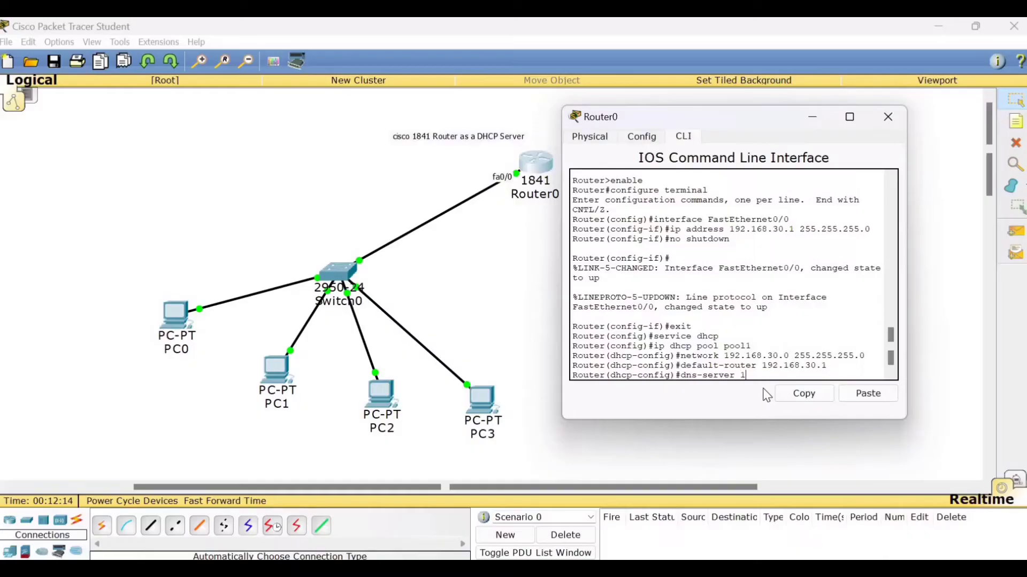
pyautogui.write('92.')
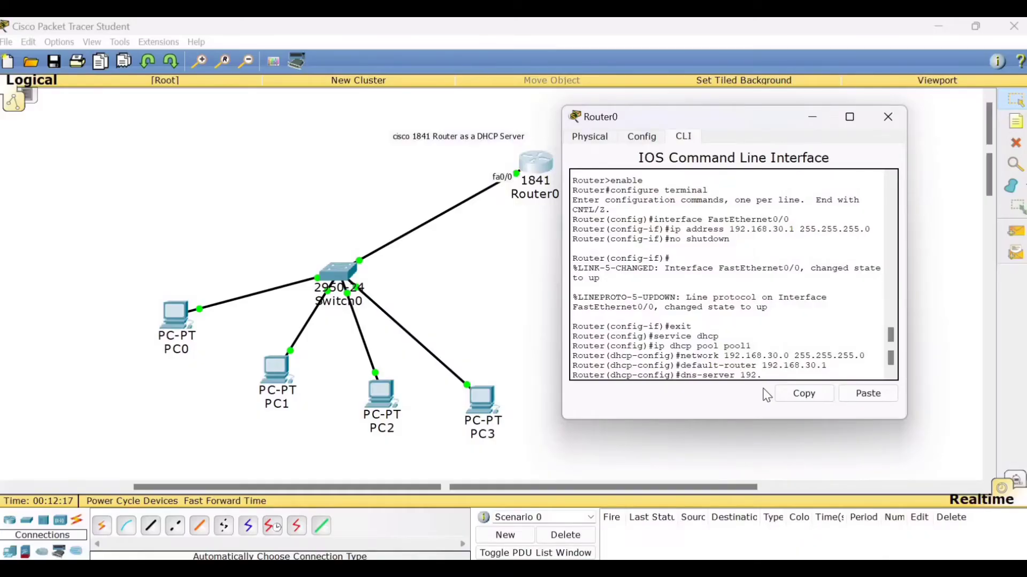
pyautogui.write('168.30.1')
pyautogui.write('e')
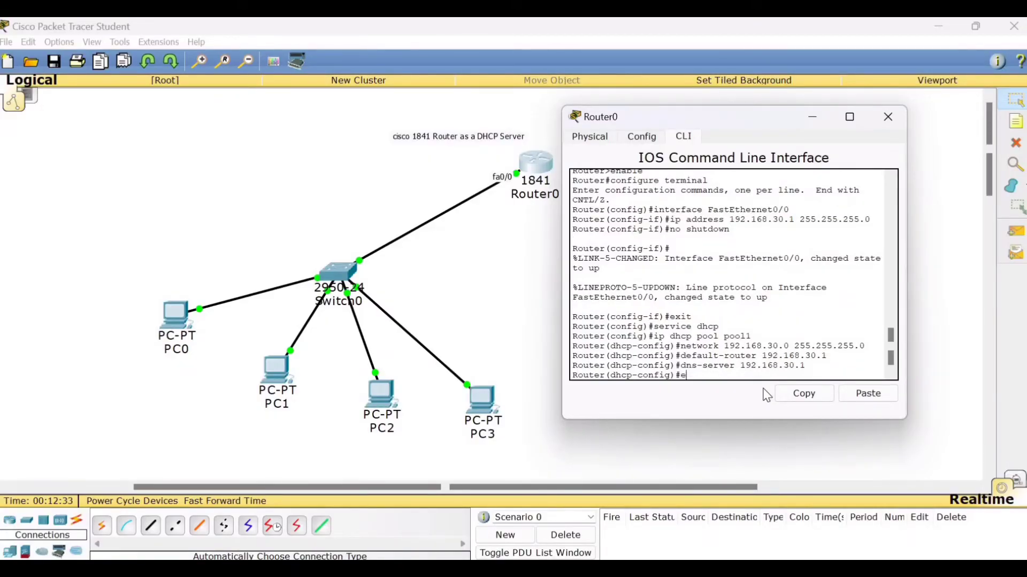
# Exit the completed pool1 DHCP configuration back to the global configuration prompt.
pyautogui.write('xit')
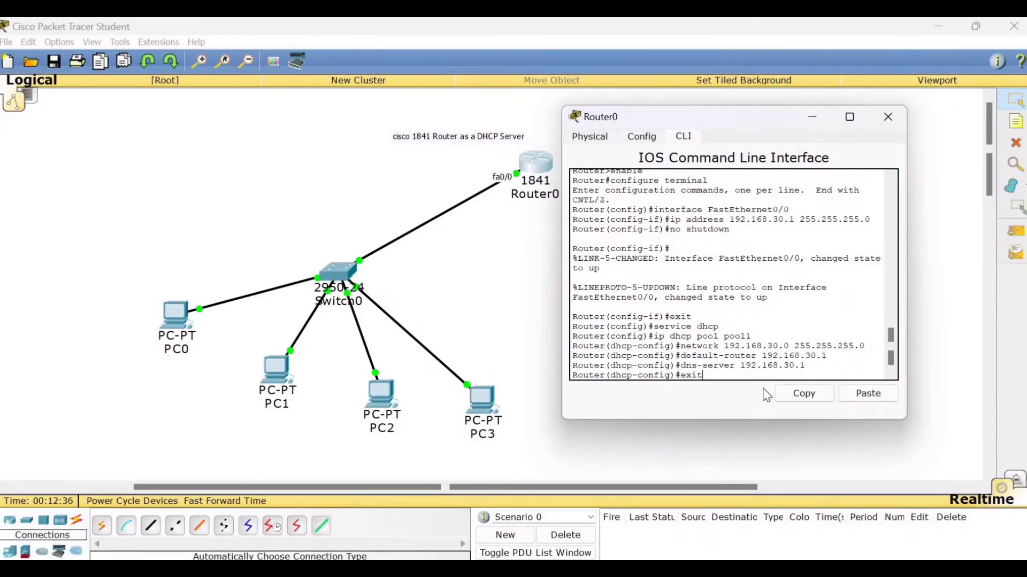
pyautogui.press('enter')
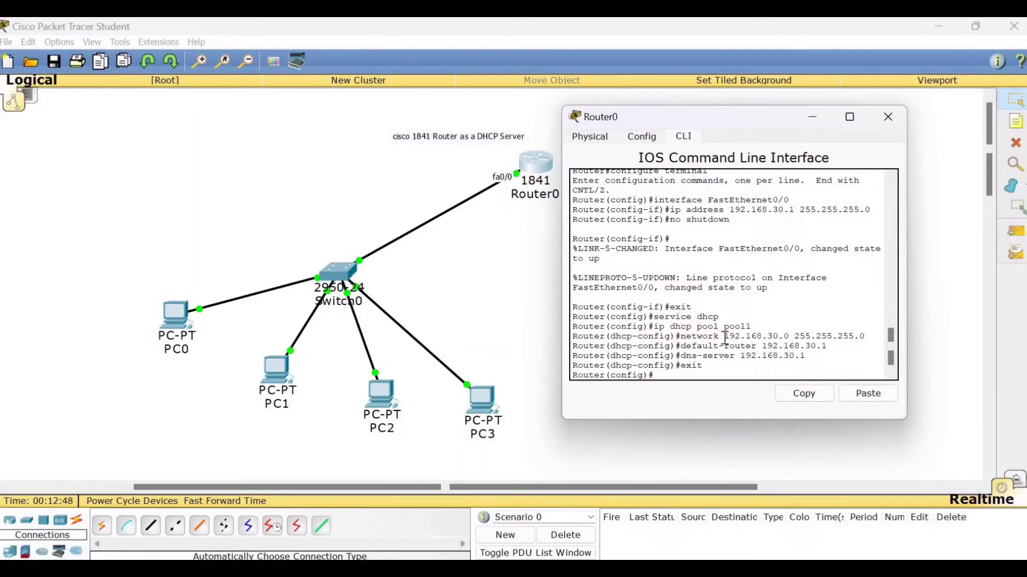
pyautogui.moveTo(724, 335); pyautogui.dragTo(819, 336)
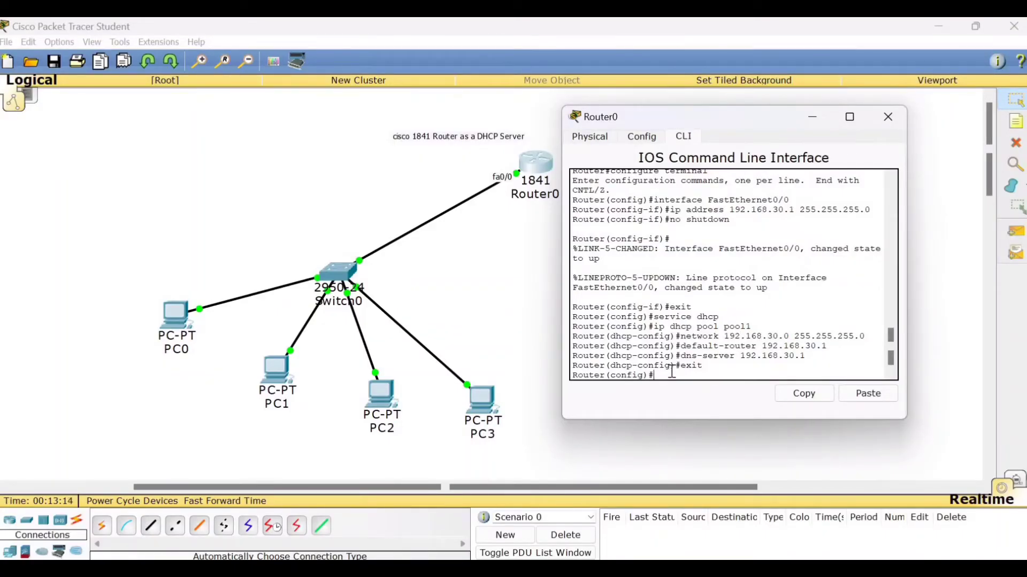
# Exclude 192.168.30.1 through 192.168.30.10 from leasing with ip dhcp excluded-address.
pyautogui.write('ip')
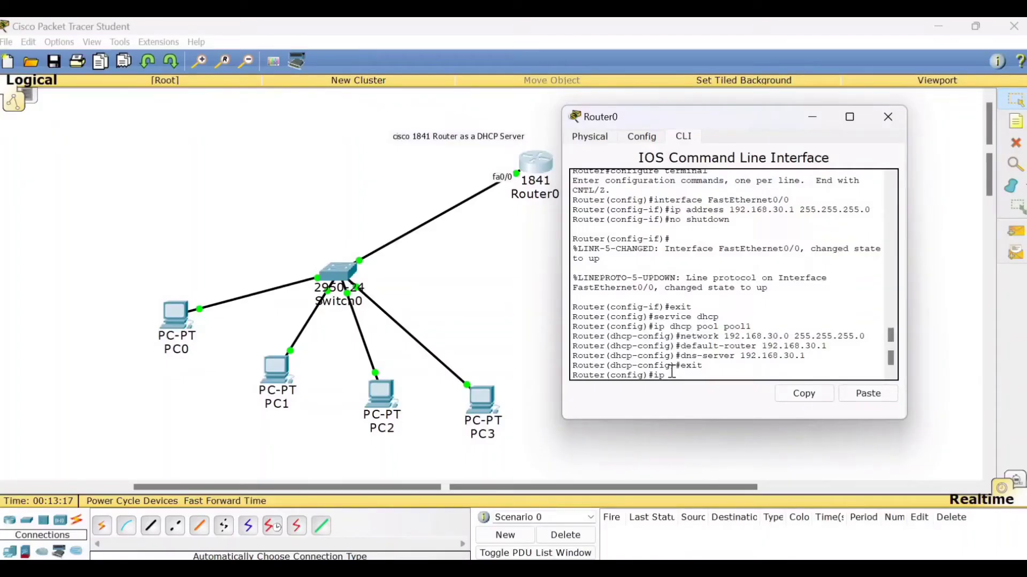
pyautogui.write('dhcp')
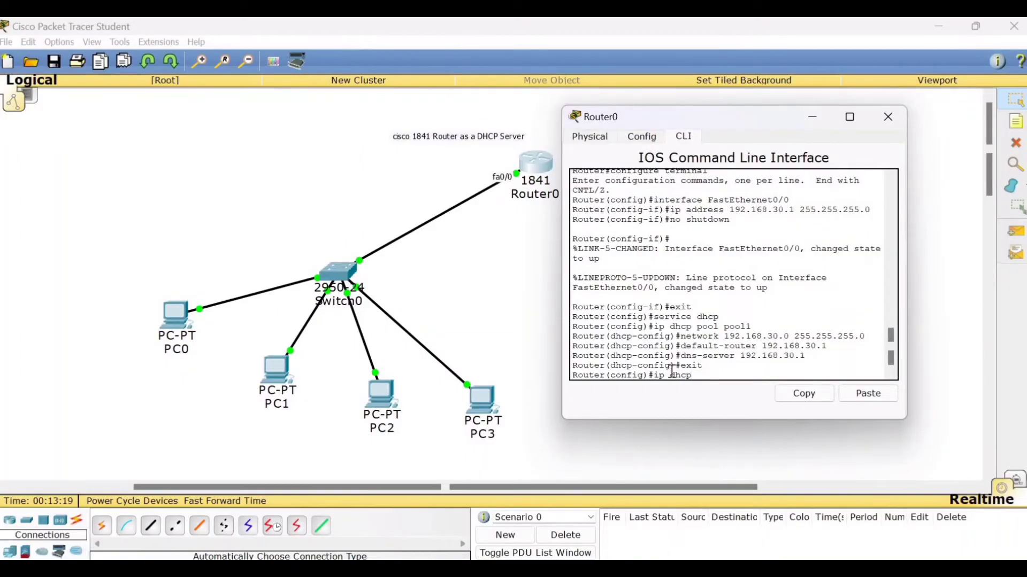
pyautogui.write('excl')
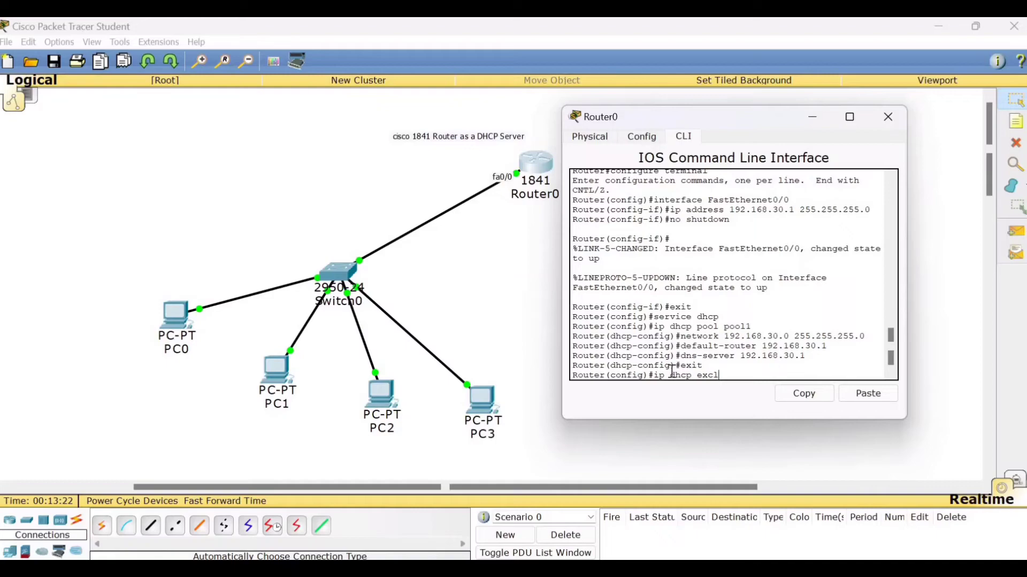
pyautogui.write('uded')
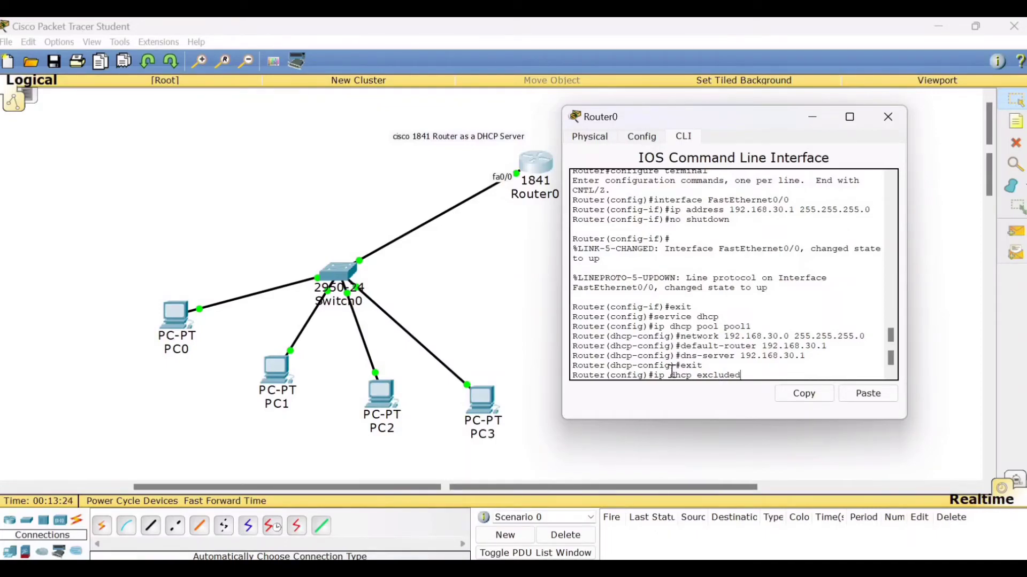
pyautogui.write('-address')
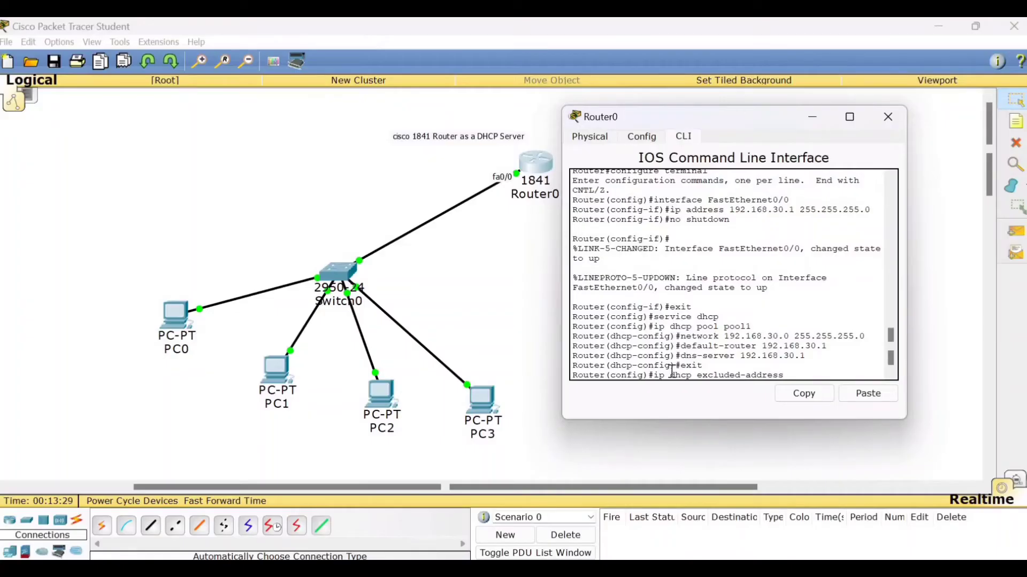
pyautogui.write('19')
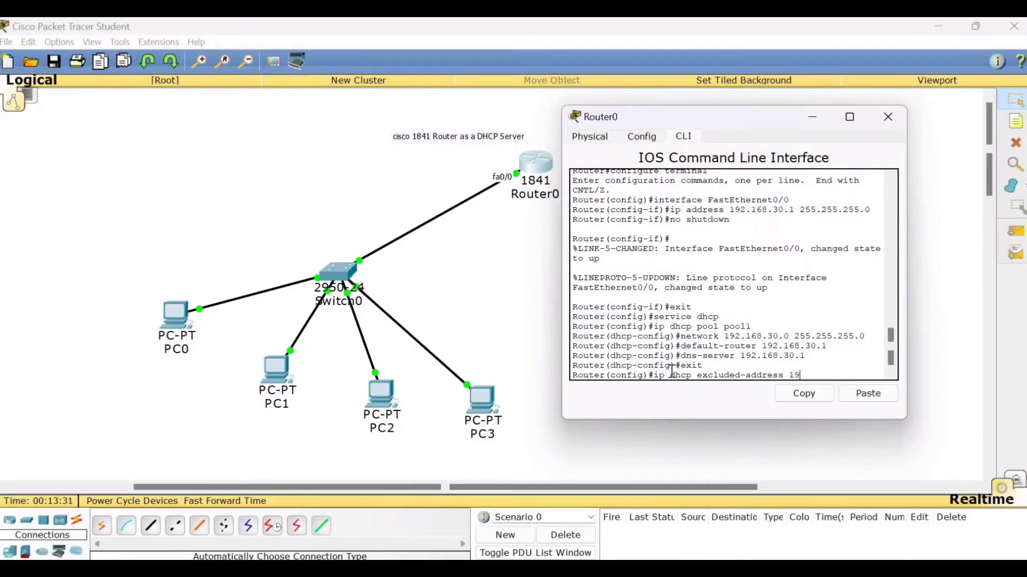
pyautogui.write('2.168.30.')
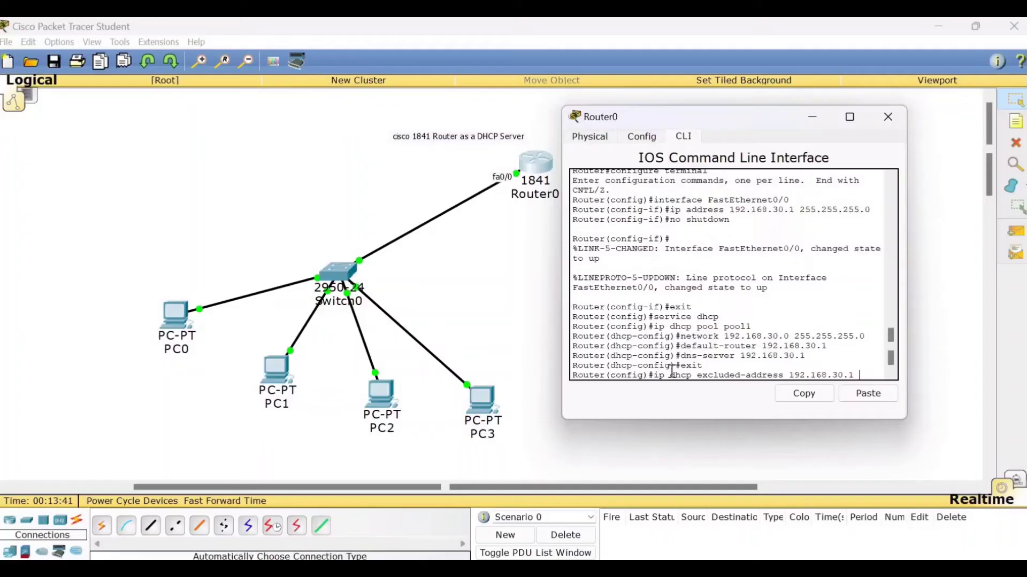
pyautogui.write('192.168.30')
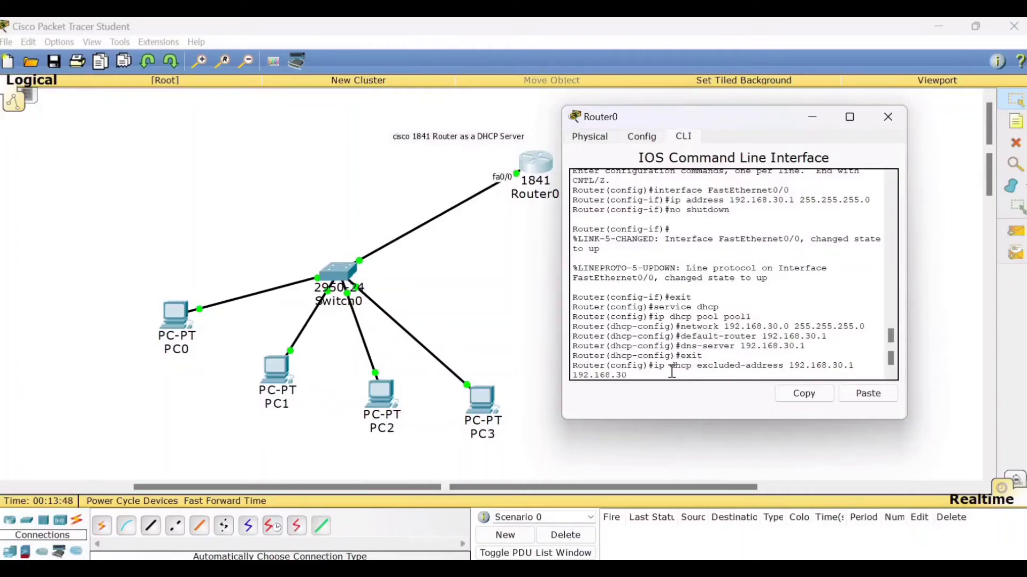
pyautogui.write('10')
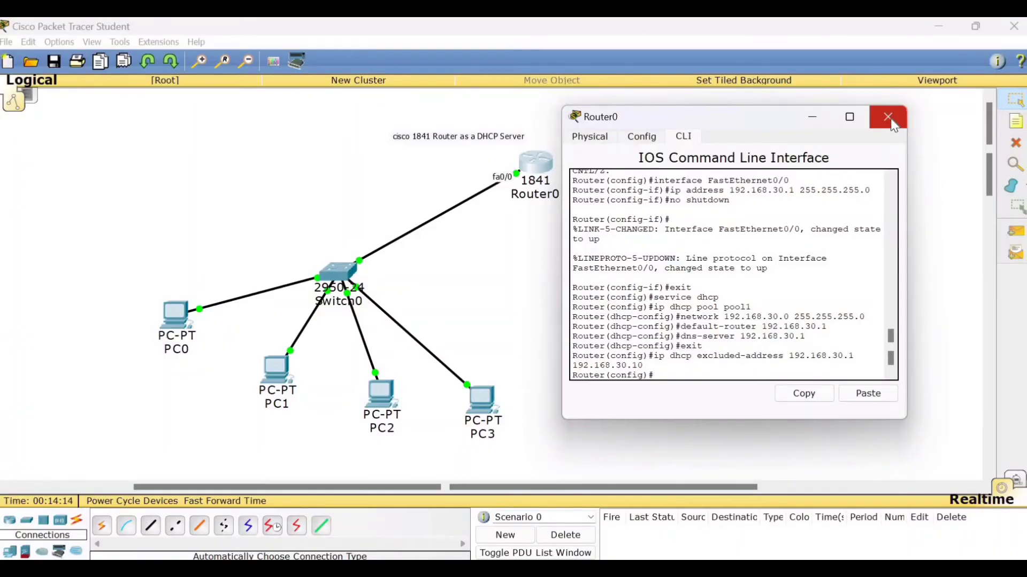
pyautogui.click(887, 117)
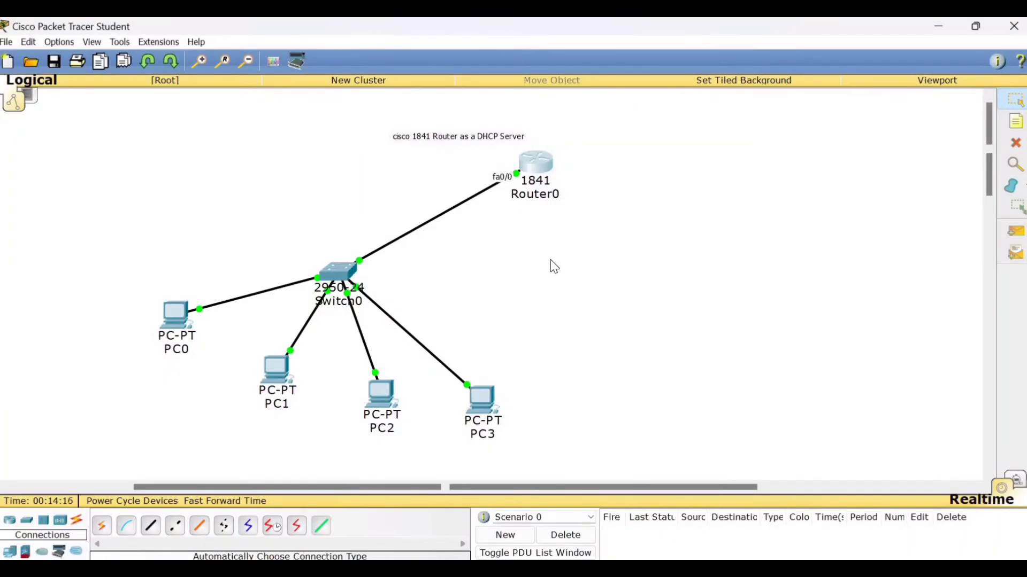
pyautogui.moveTo(219, 386)
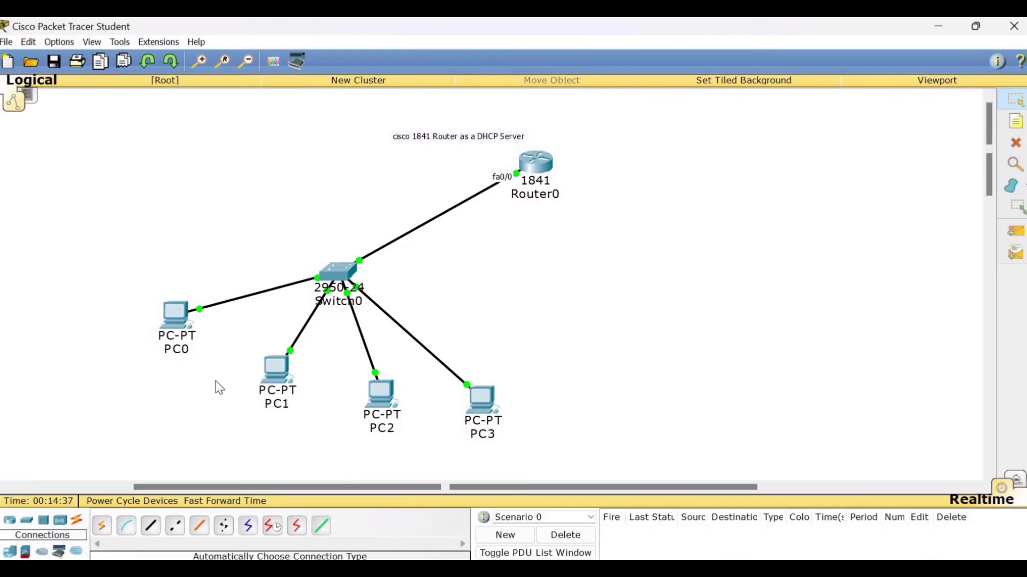
pyautogui.moveTo(181, 351)
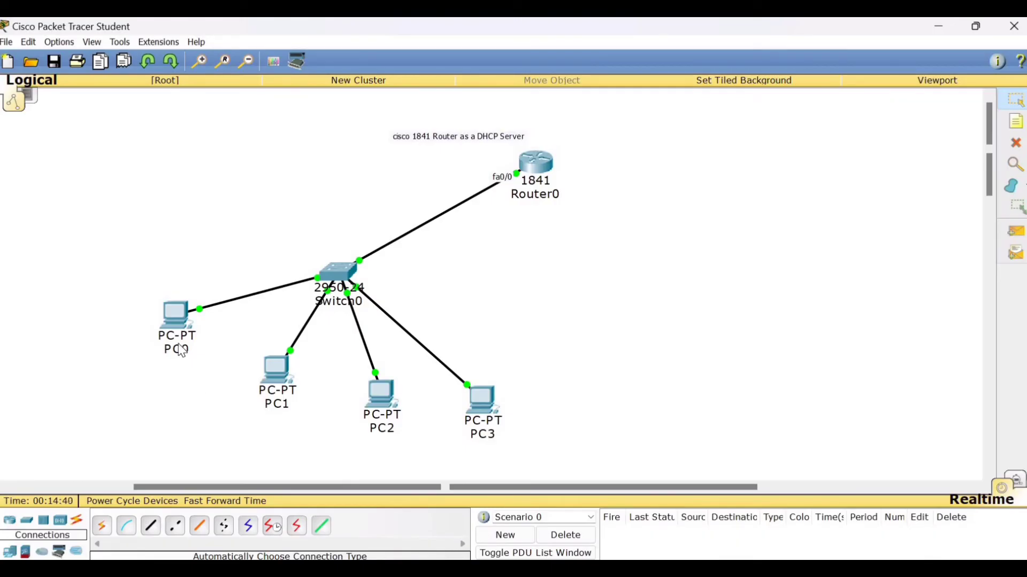
pyautogui.moveTo(665, 160)
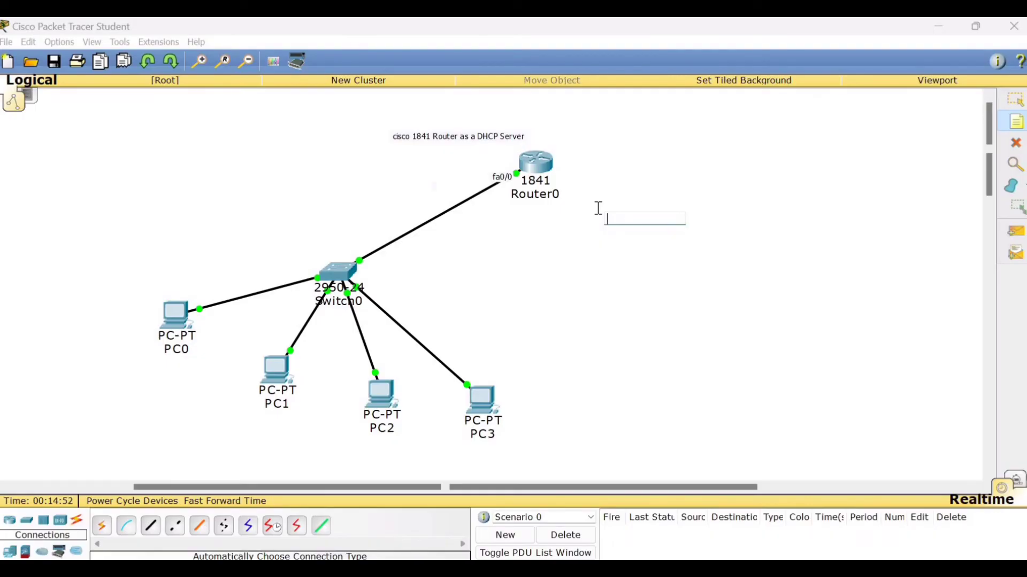
pyautogui.moveTo(505, 192)
pyautogui.write('192.168')
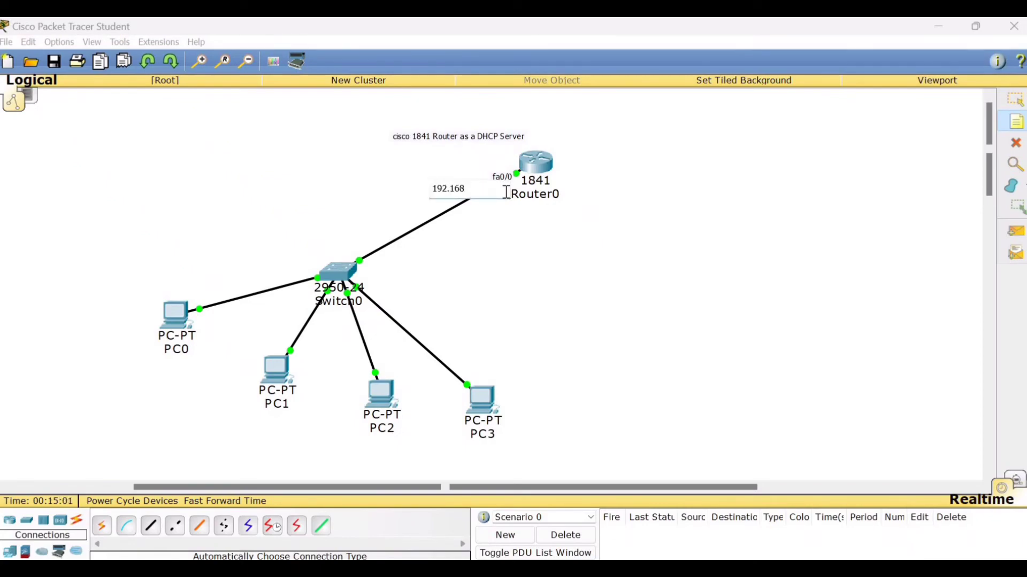
pyautogui.write('.30.1')
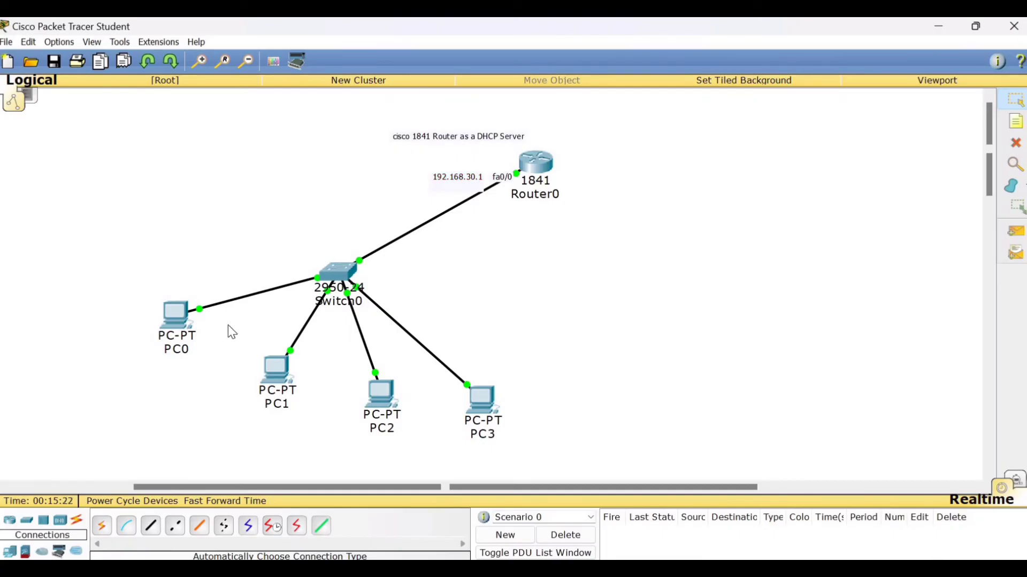
pyautogui.moveTo(206, 355)
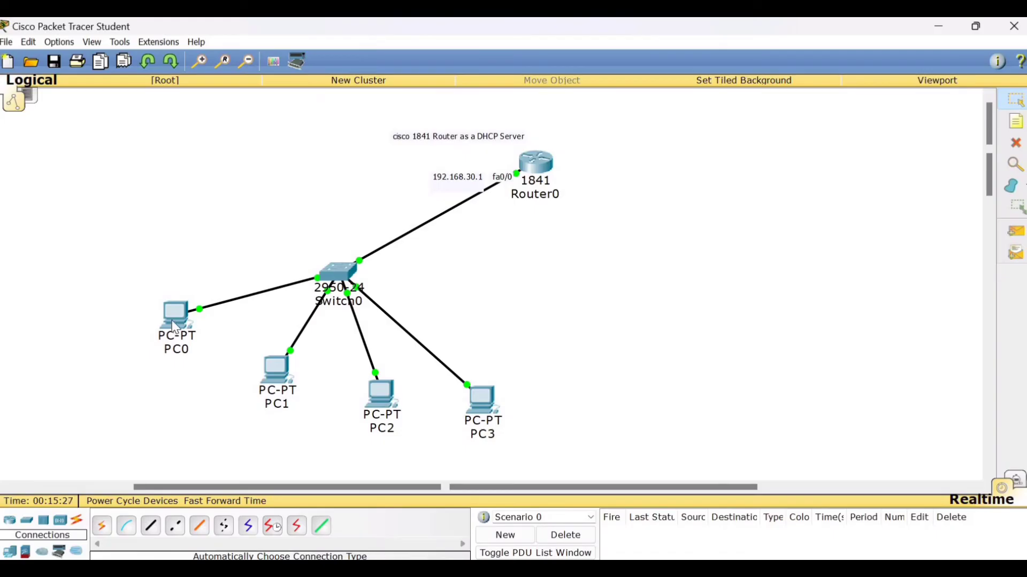
# Switch PC0's IP Configuration to DHCP, receiving 192.168.30.11 with gateway 192.168.30.1.
pyautogui.doubleClick(176, 316)
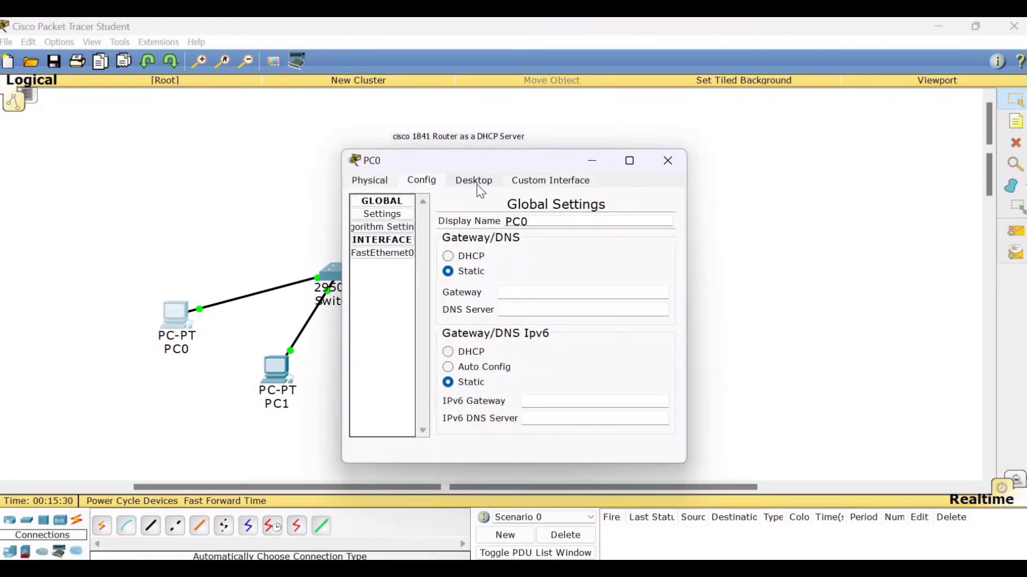
pyautogui.click(473, 180)
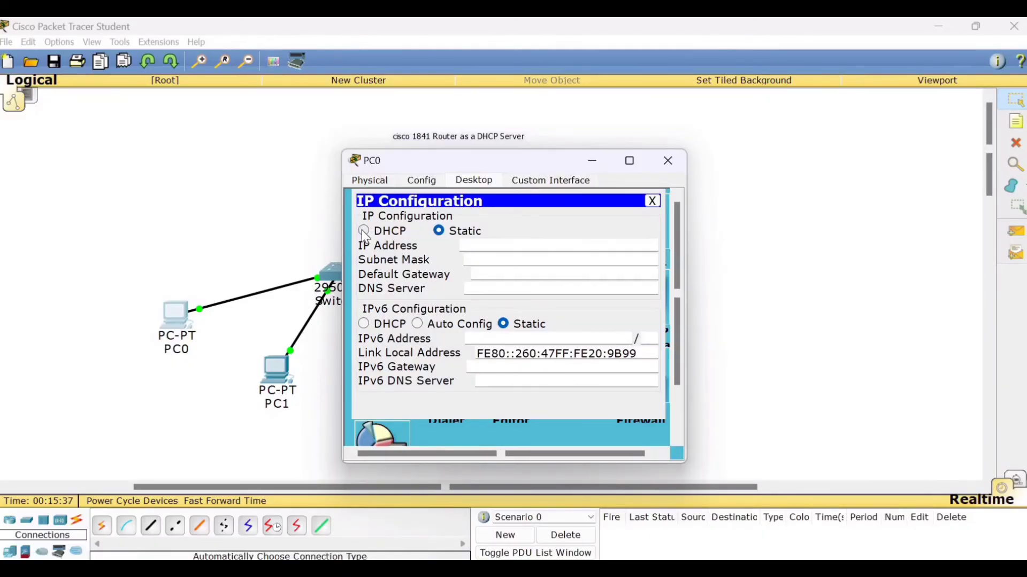
pyautogui.click(364, 230)
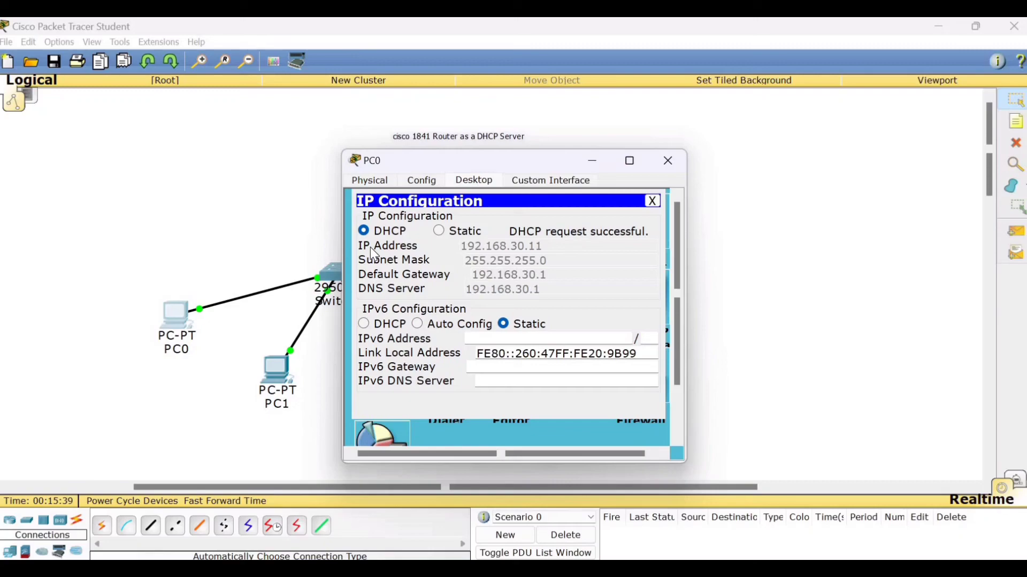
pyautogui.moveTo(603, 241)
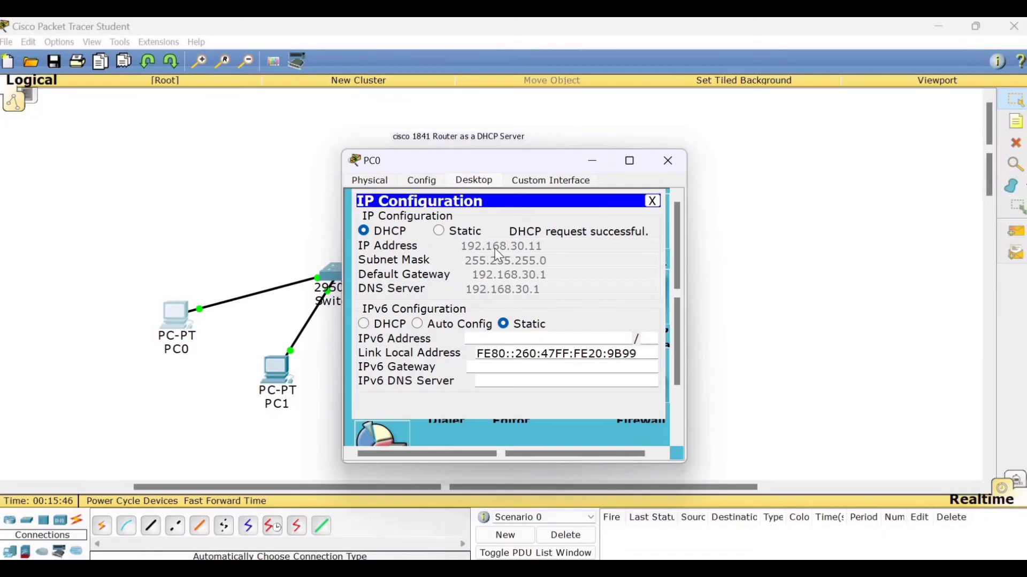
pyautogui.moveTo(532, 256)
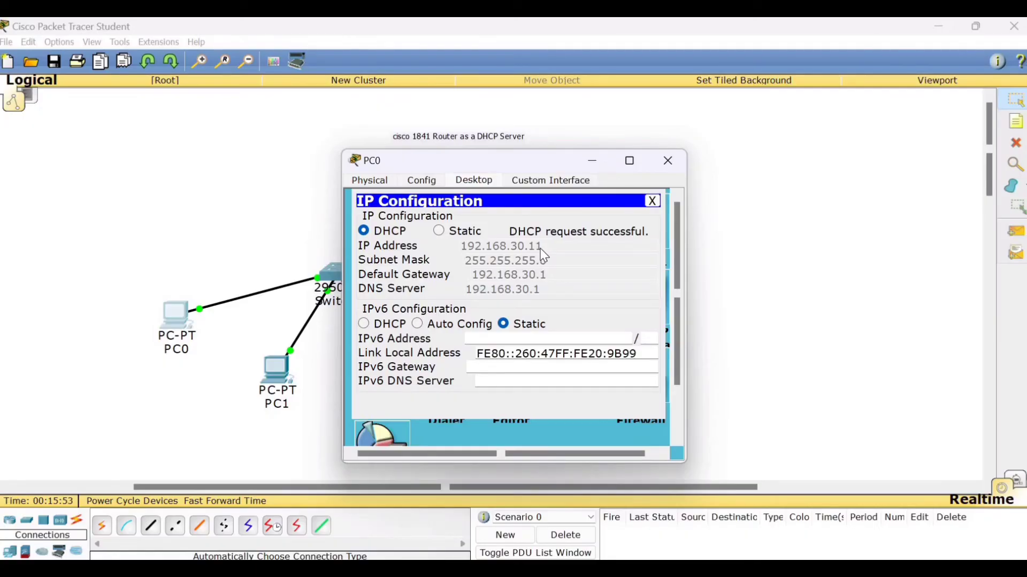
pyautogui.moveTo(478, 257)
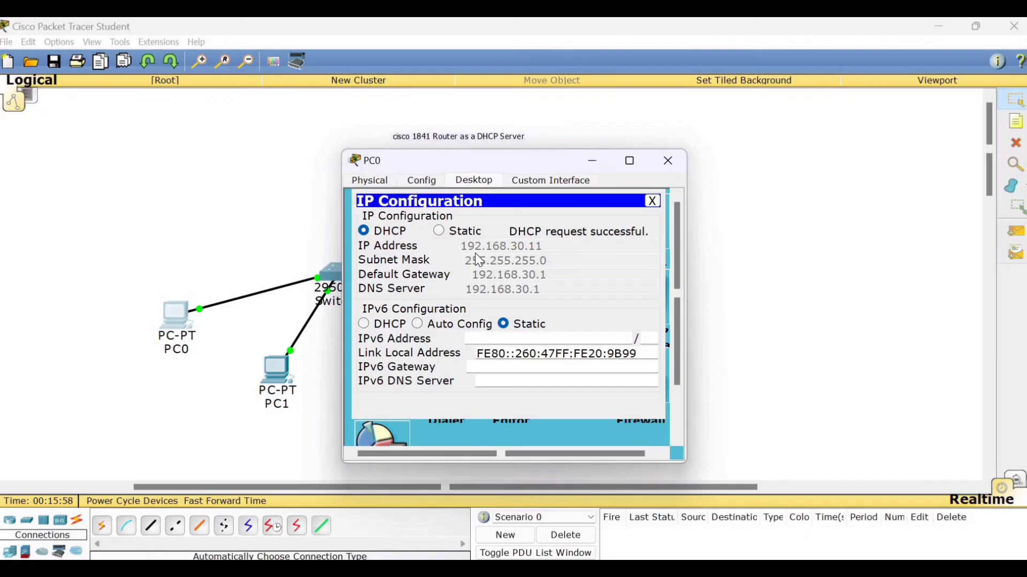
pyautogui.moveTo(519, 265)
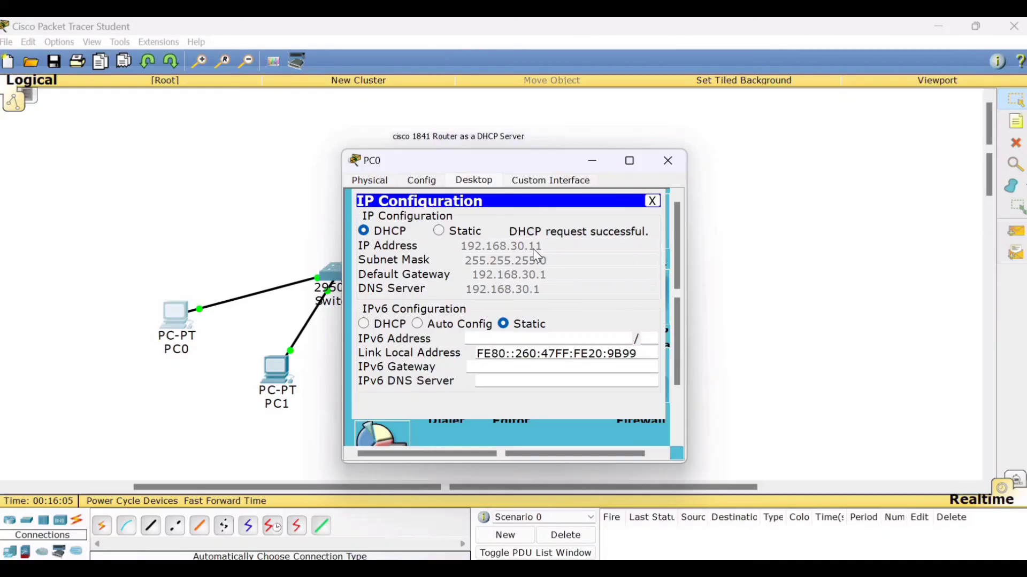
pyautogui.moveTo(500, 271)
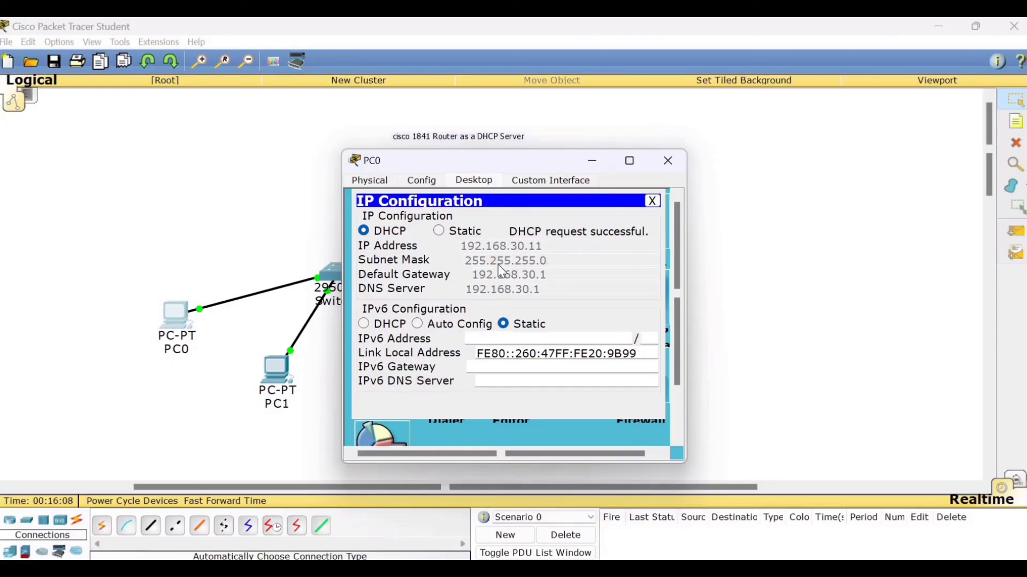
pyautogui.moveTo(539, 299)
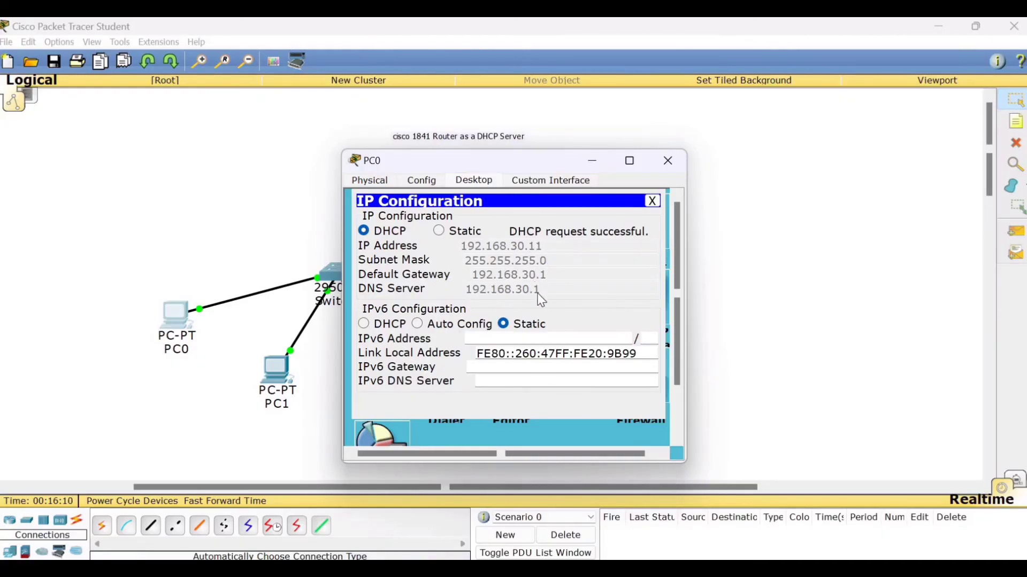
pyautogui.moveTo(406, 272)
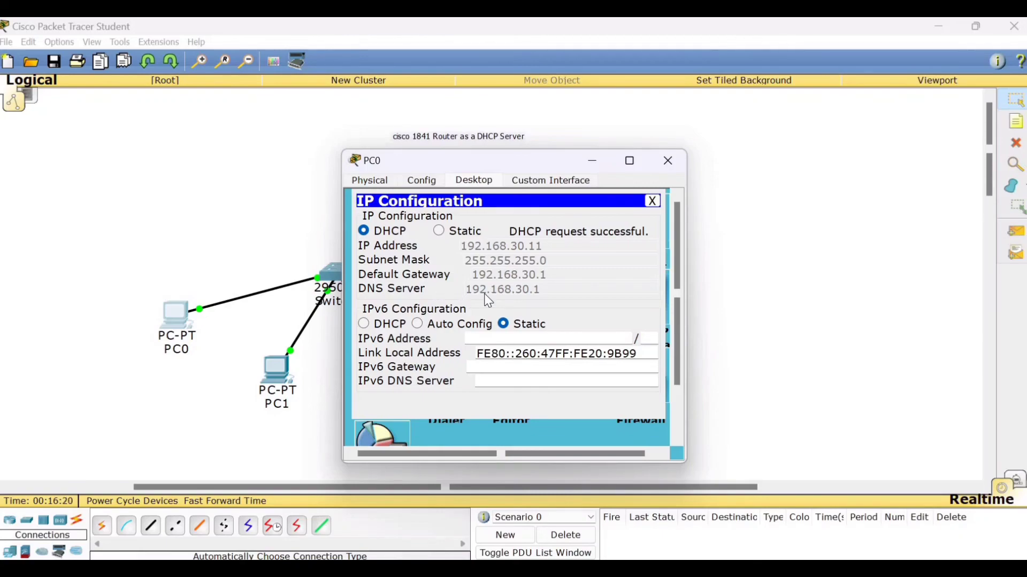
pyautogui.moveTo(417, 278)
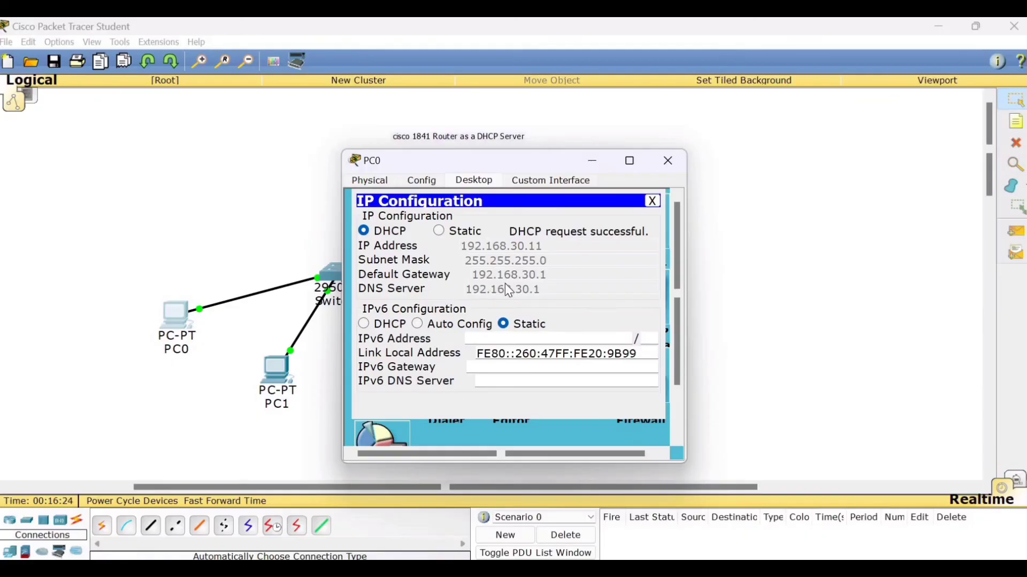
pyautogui.moveTo(485, 247)
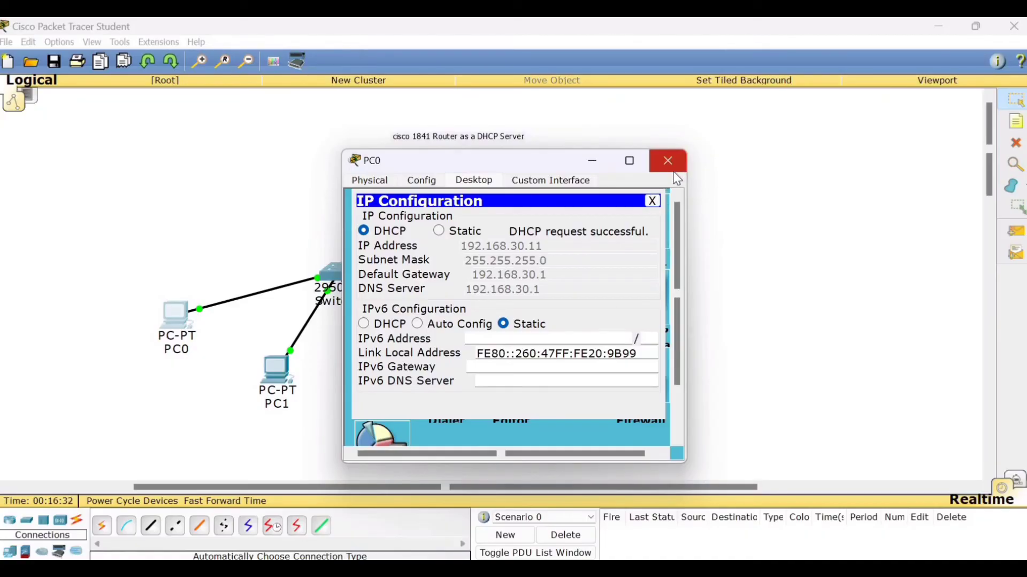
# Set PC1 to obtain its address via DHCP, receiving 192.168.30.12.
pyautogui.click(668, 160)
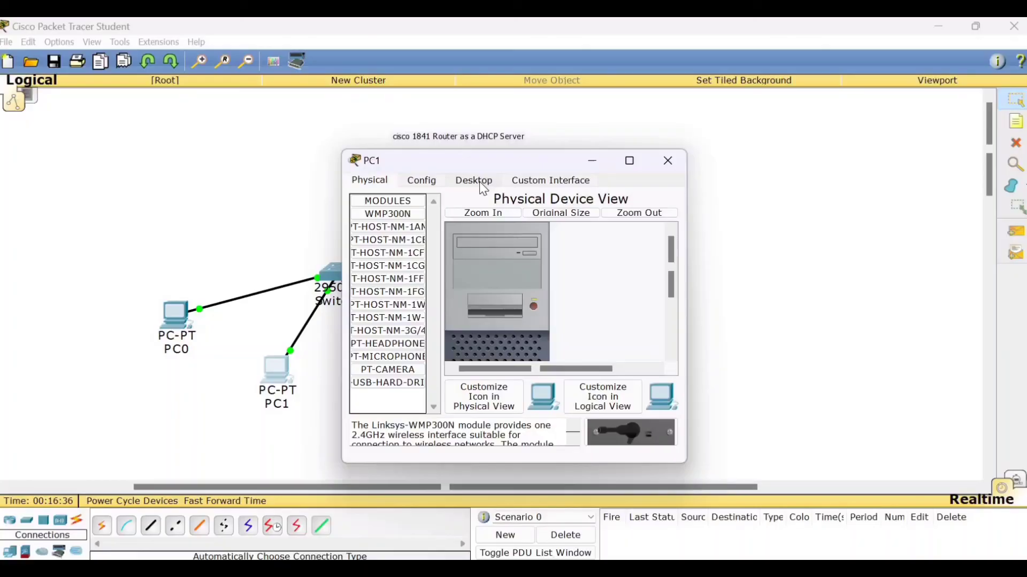
pyautogui.click(473, 180)
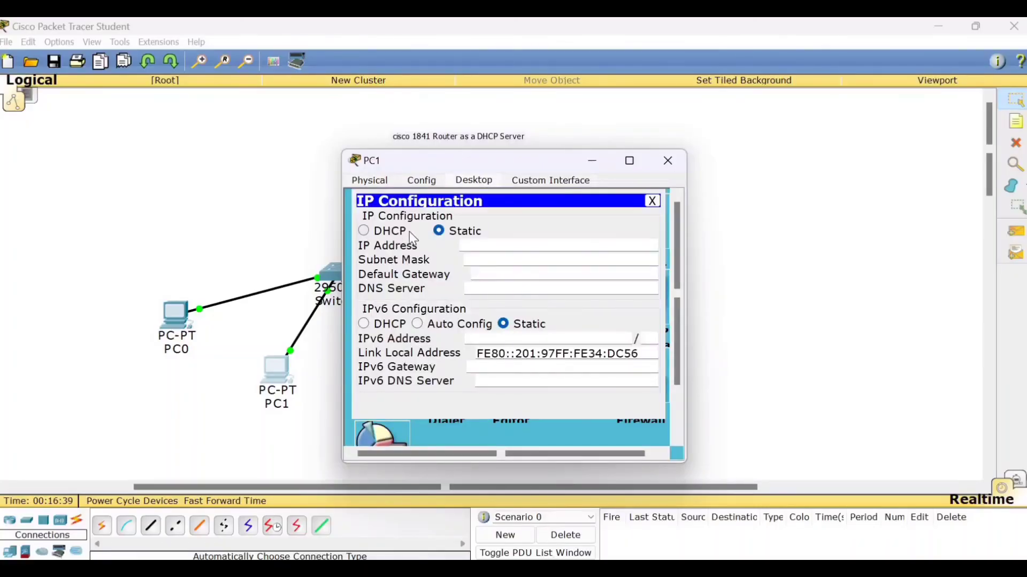
pyautogui.click(364, 231)
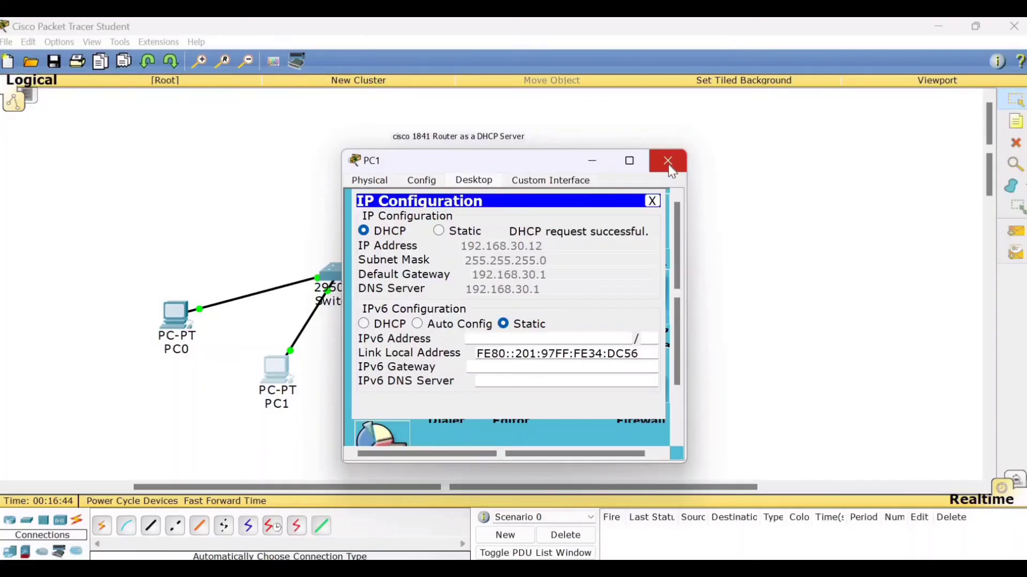
pyautogui.click(667, 160)
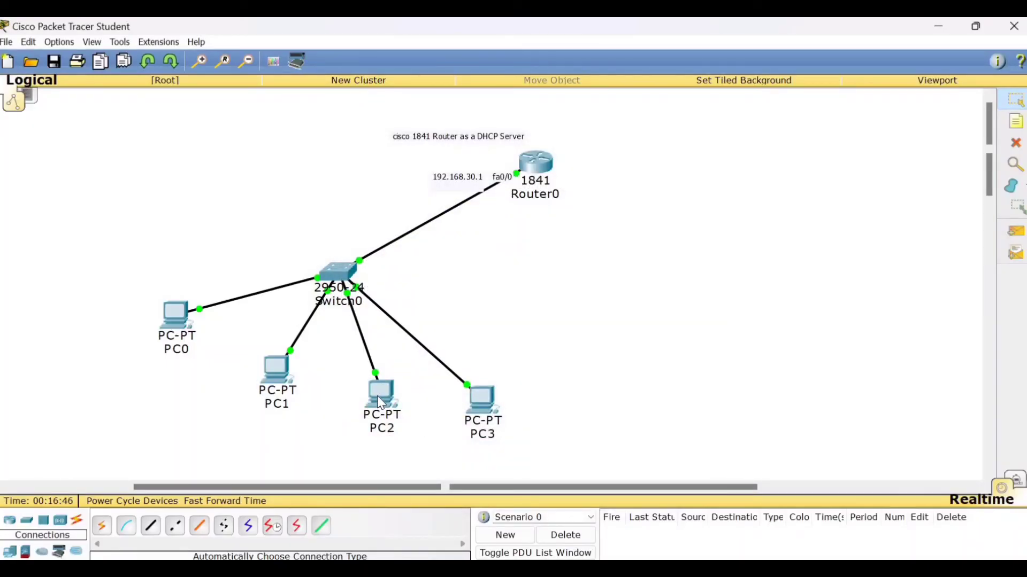
# Set PC2 to obtain its address via DHCP, receiving 192.168.30.13.
pyautogui.doubleClick(382, 399)
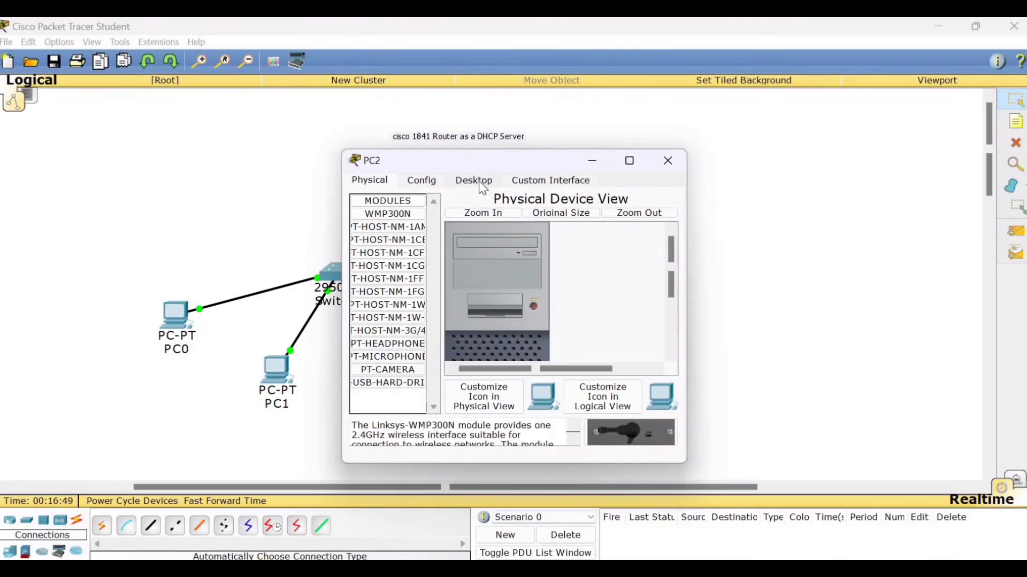
pyautogui.click(473, 181)
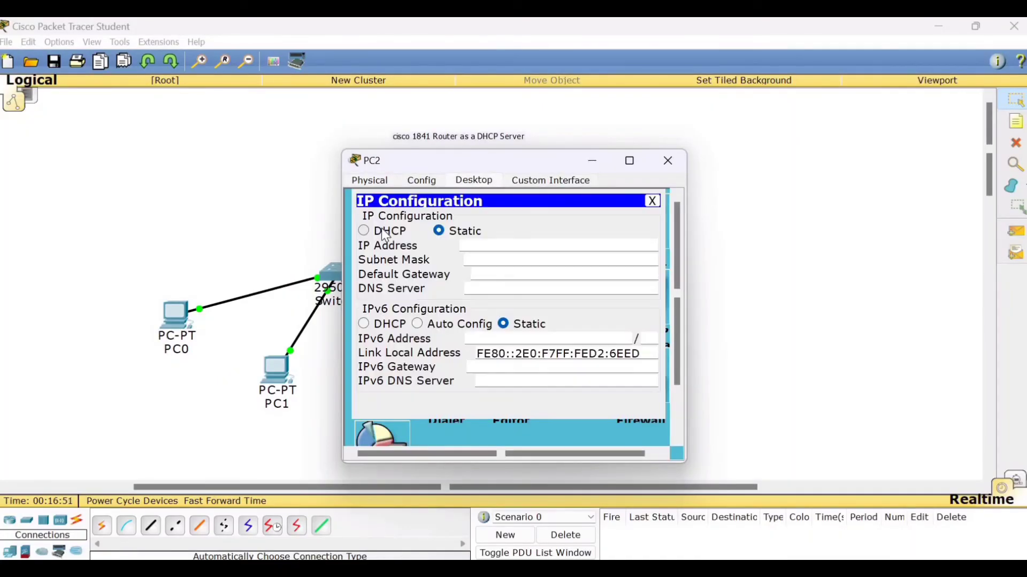
pyautogui.click(363, 231)
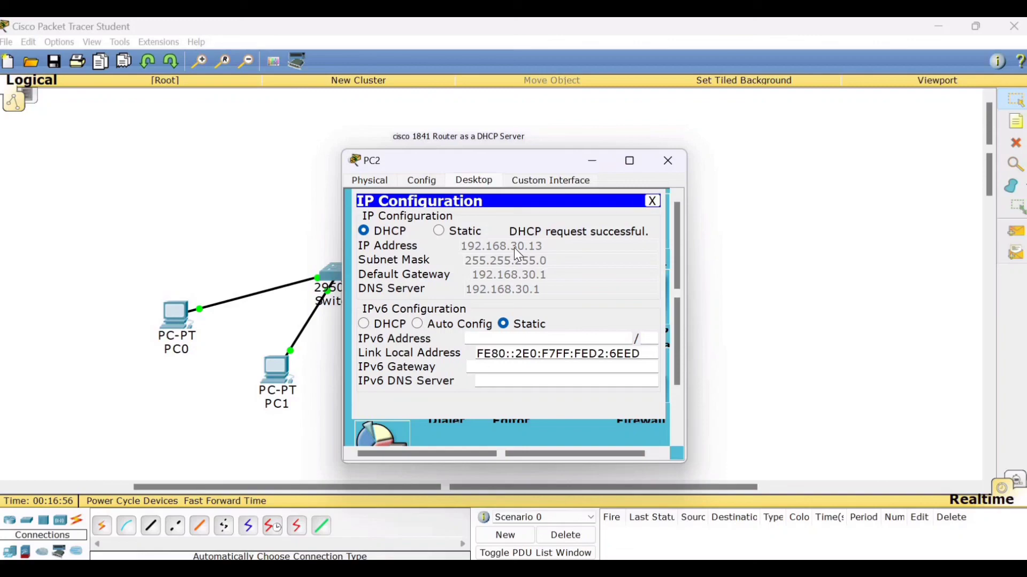
pyautogui.moveTo(536, 255)
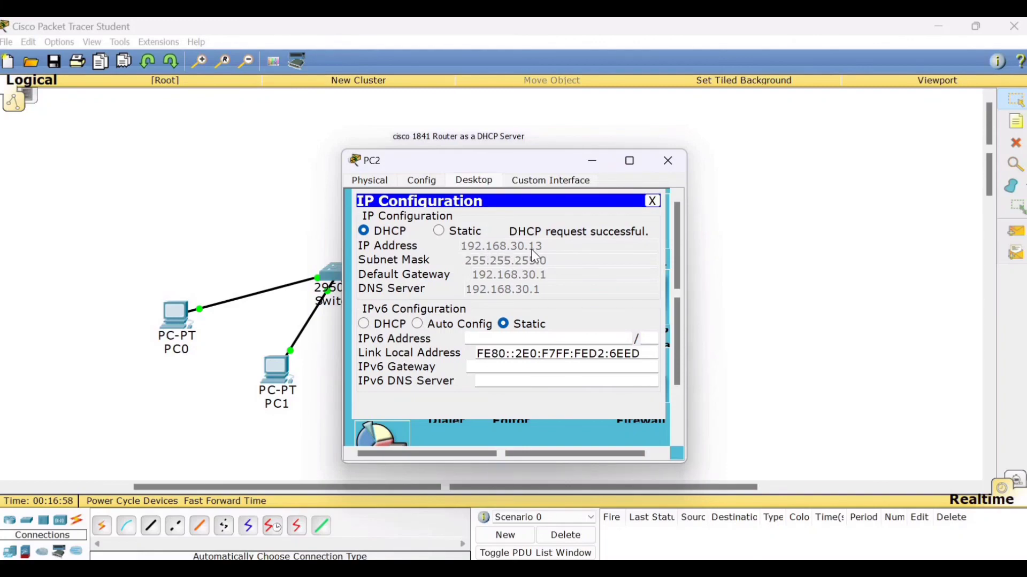
pyautogui.click(650, 201)
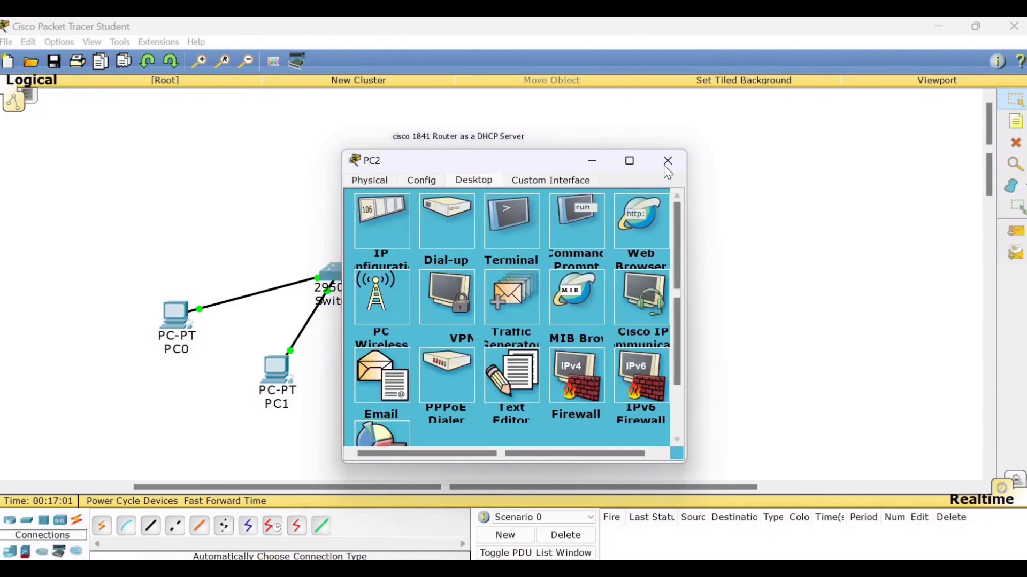
pyautogui.click(667, 160)
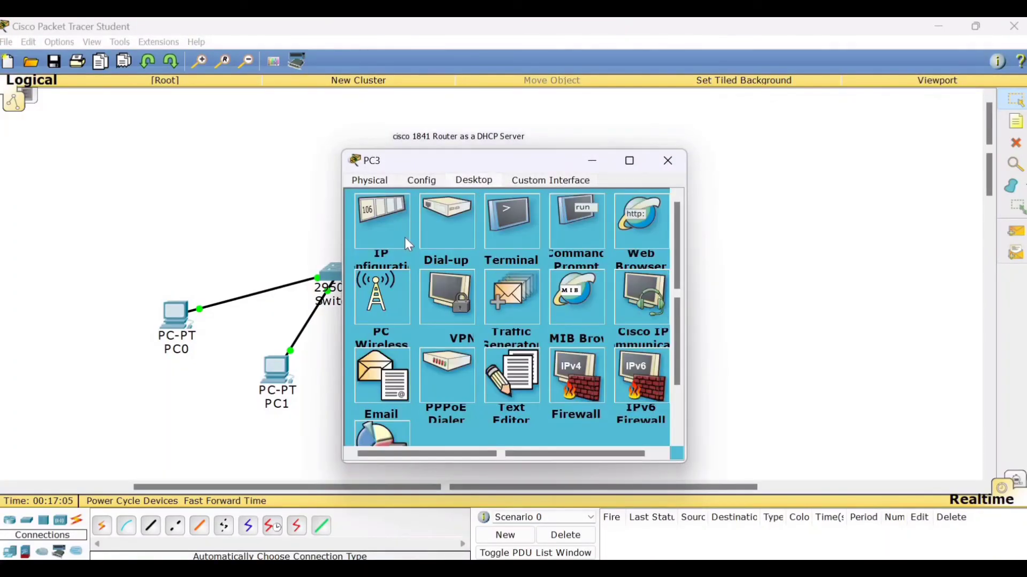
# Set PC3 to obtain its address via DHCP, receiving 192.168.30.14.
pyautogui.click(381, 219)
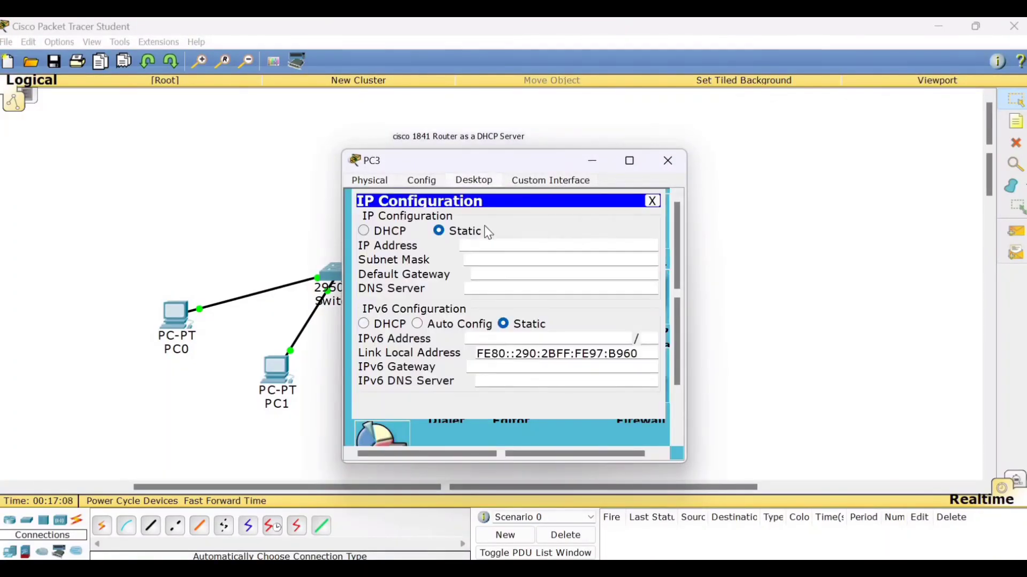
pyautogui.click(364, 230)
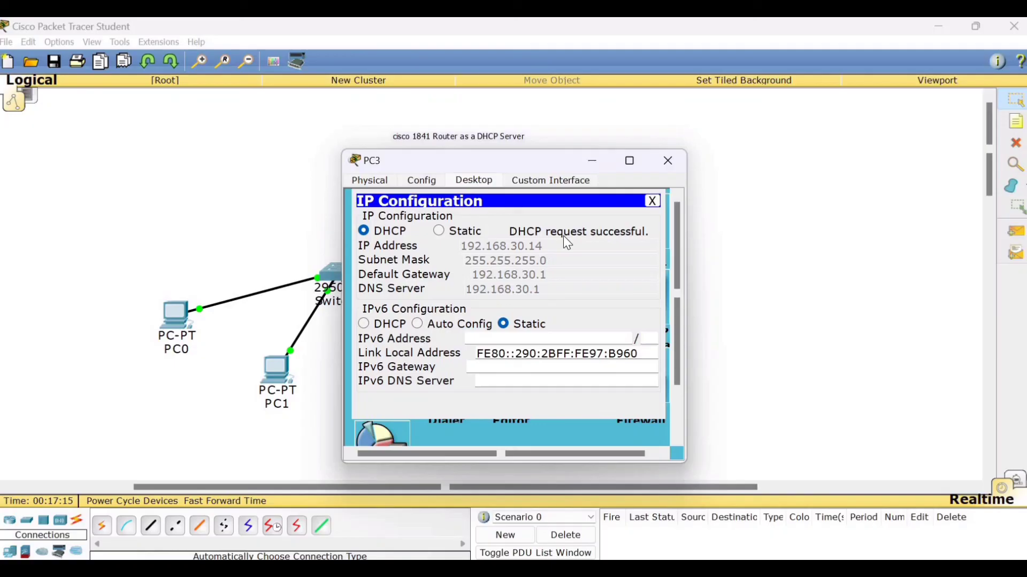
pyautogui.click(651, 200)
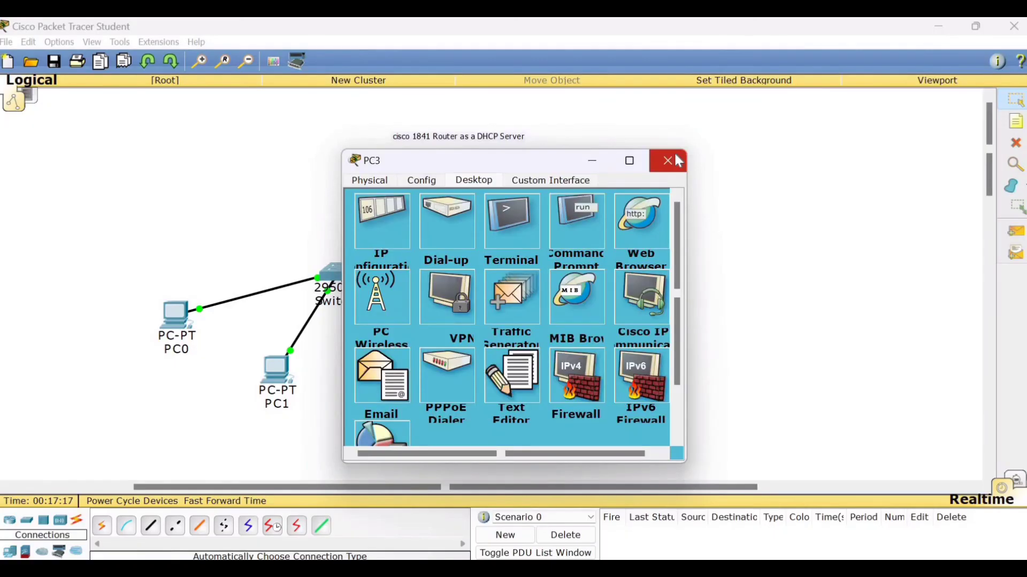
# Close PC3's window to view the topology with all four PCs on DHCP.
pyautogui.click(667, 160)
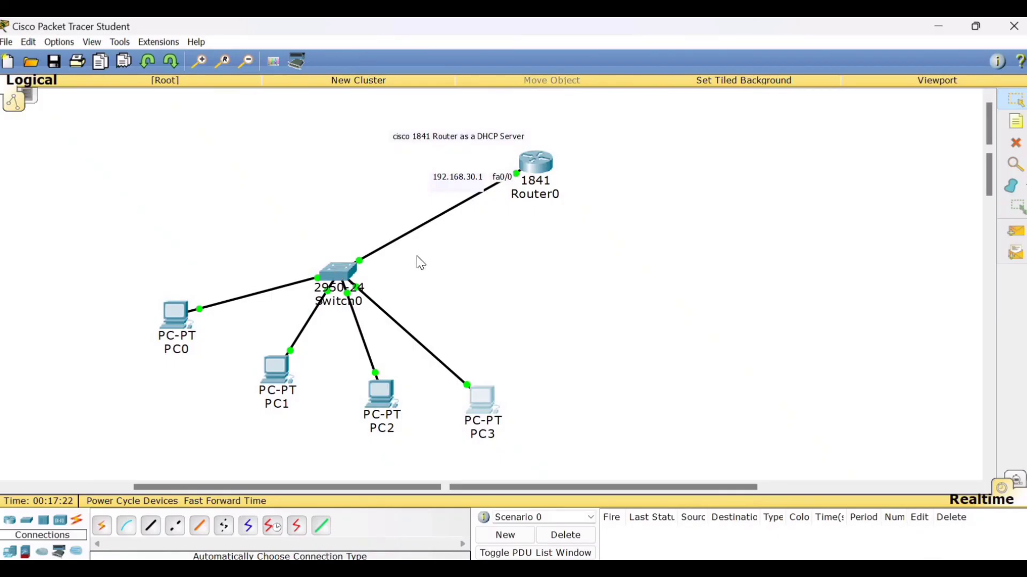
pyautogui.moveTo(540, 180)
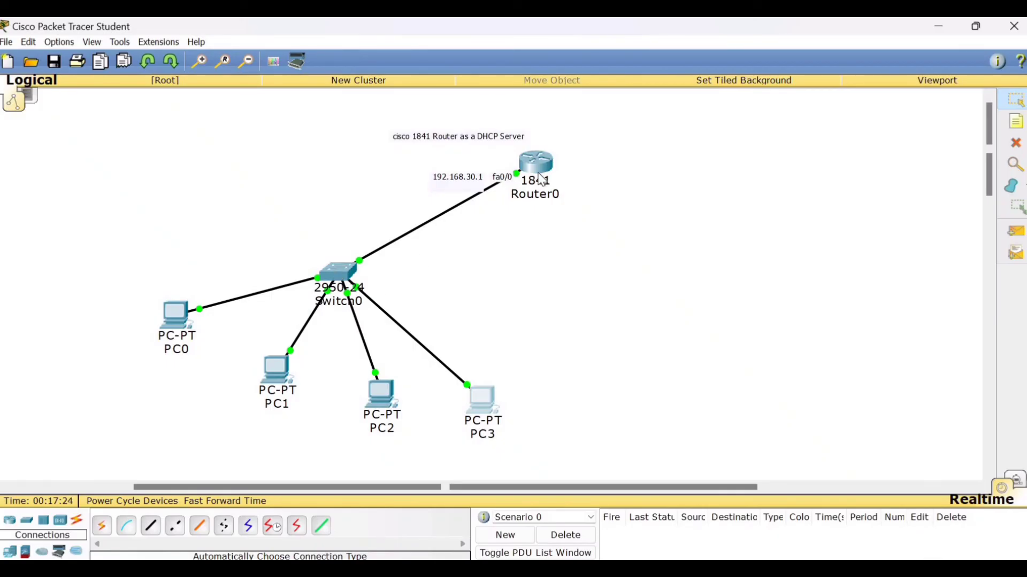
pyautogui.moveTo(538, 178)
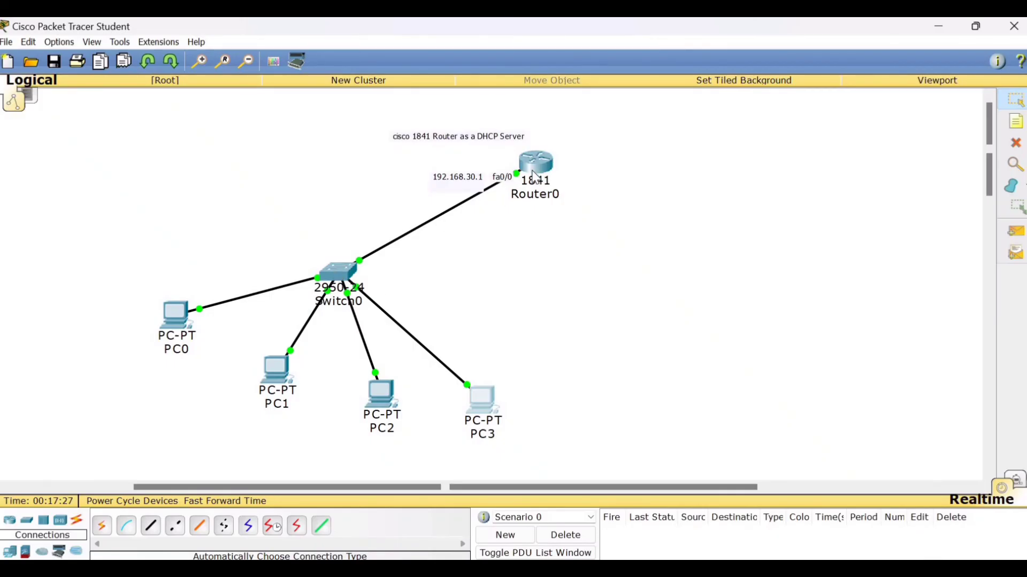
pyautogui.moveTo(549, 327)
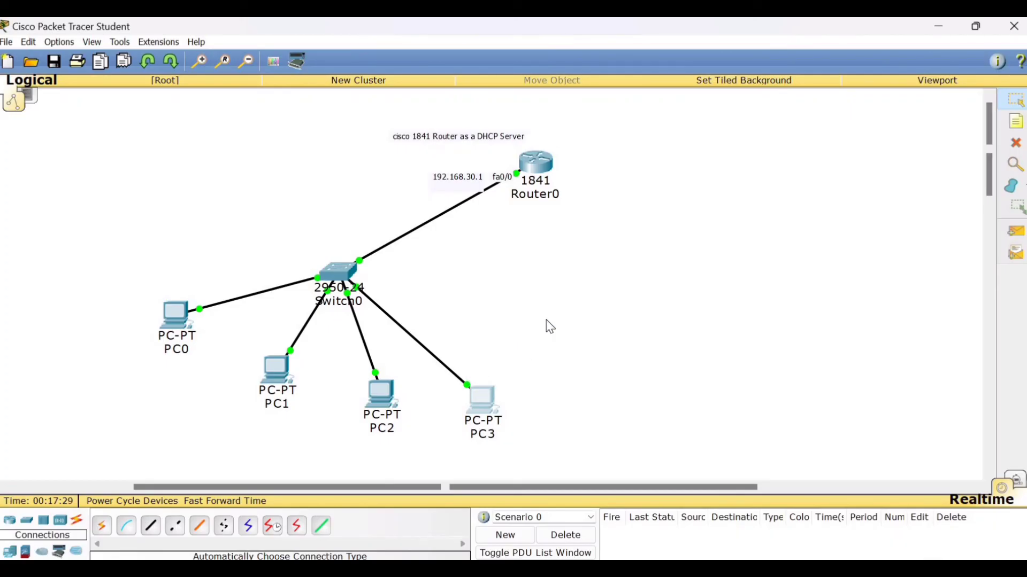